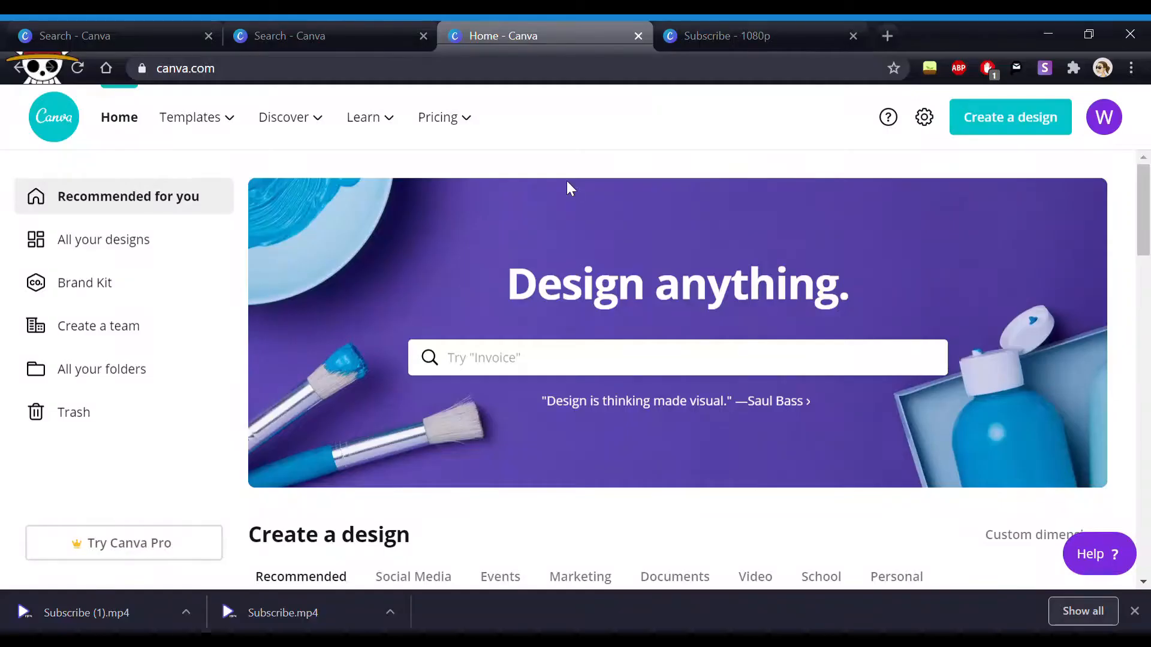
Step: Search 'youtube' from the home page and choose the YouTube Thumbnail design type
{"action": "scroll", "scroll_direction": "down", "scroll_amount": 3}
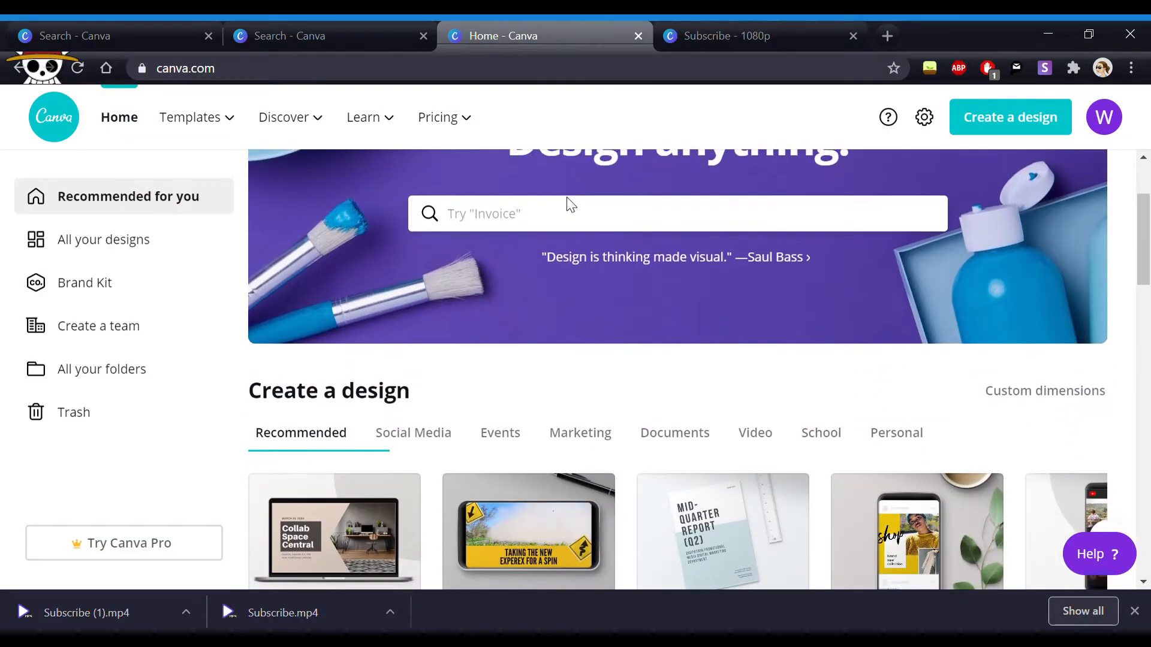
{"action": "type", "text": "y"}
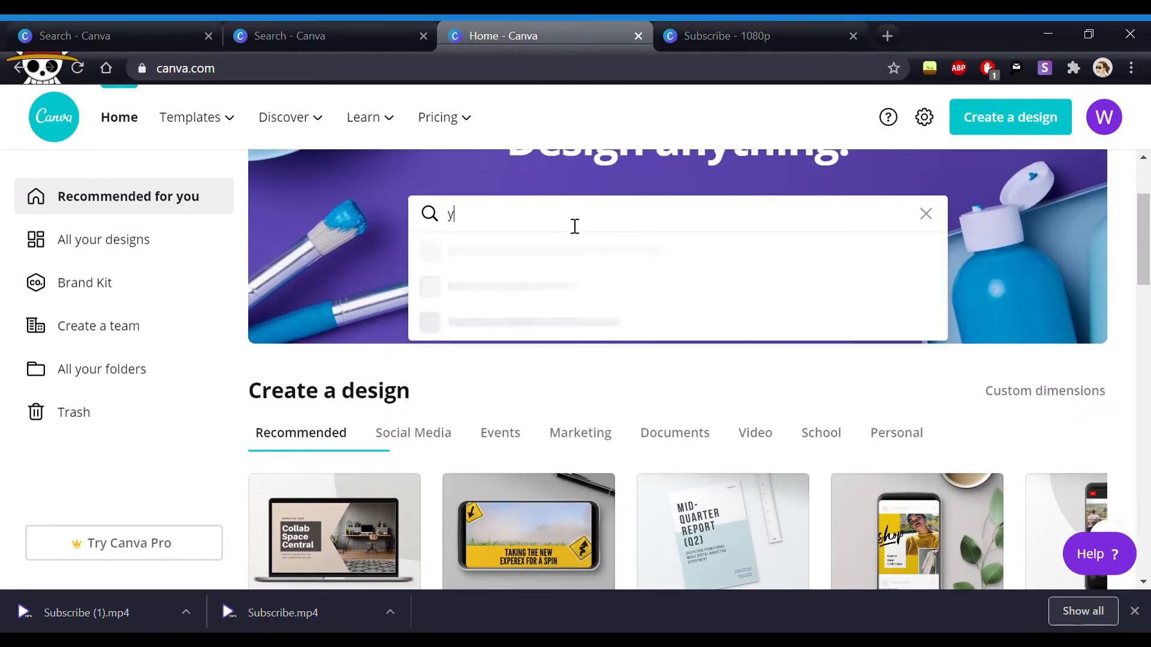
{"action": "type", "text": "outibe"}
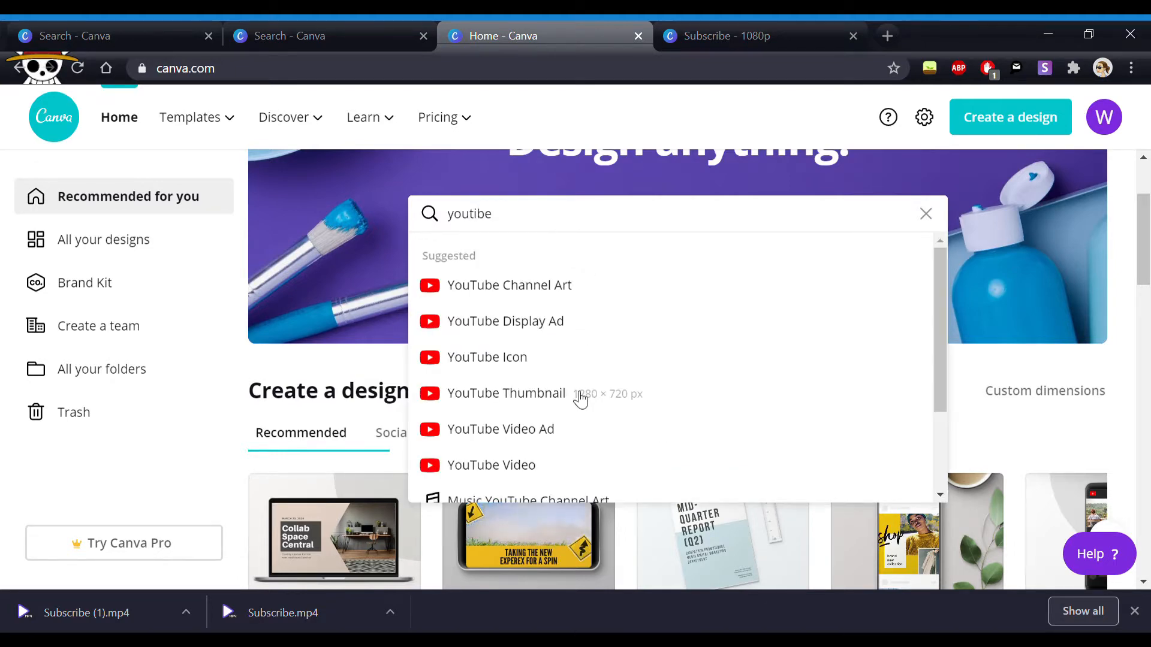
{"action": "left_click", "coordinate": [506, 393]}
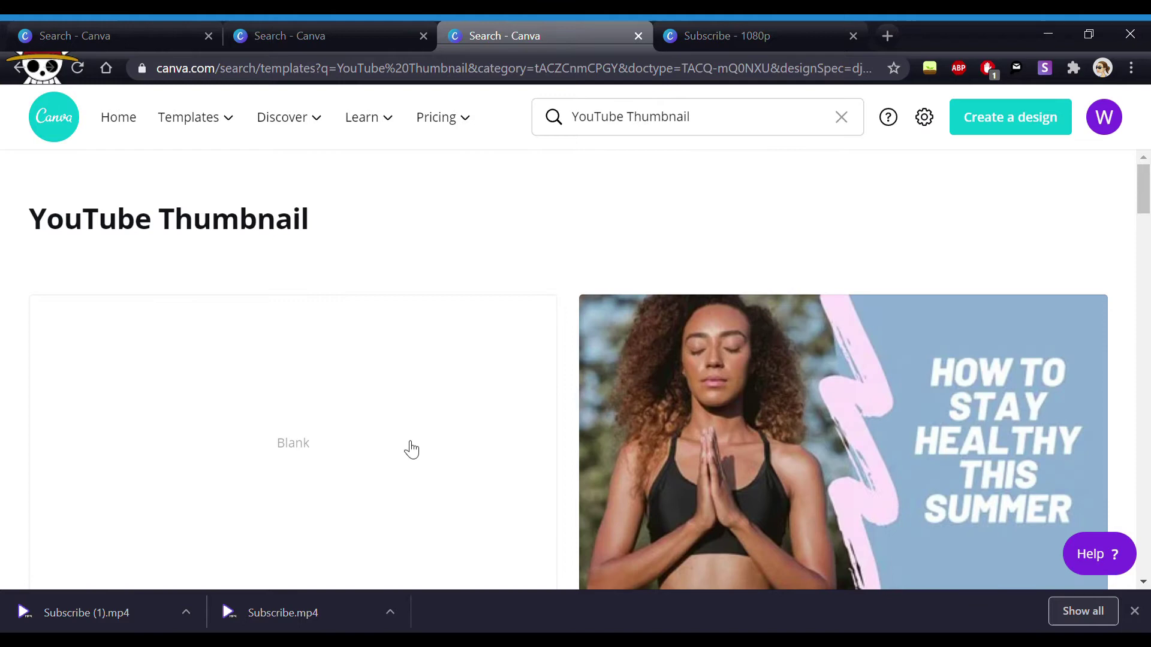
Step: Start a blank thumbnail and add a Recently used rectangle as a wide red bar near the centre
{"action": "left_click", "coordinate": [293, 442]}
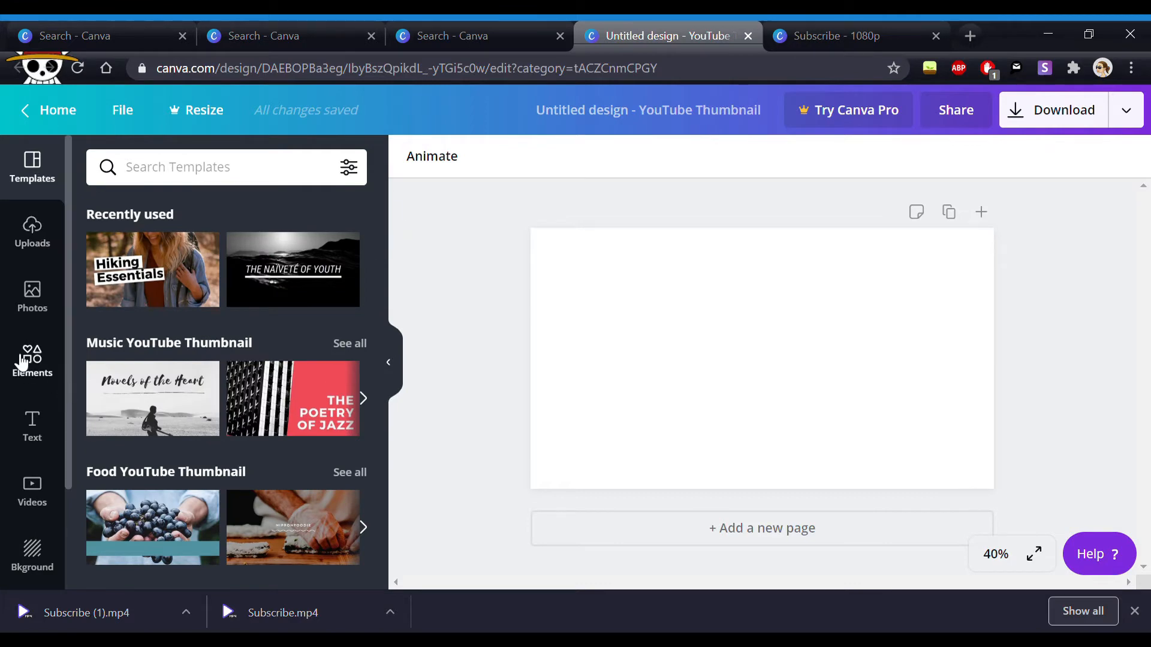
{"action": "left_click", "coordinate": [32, 359]}
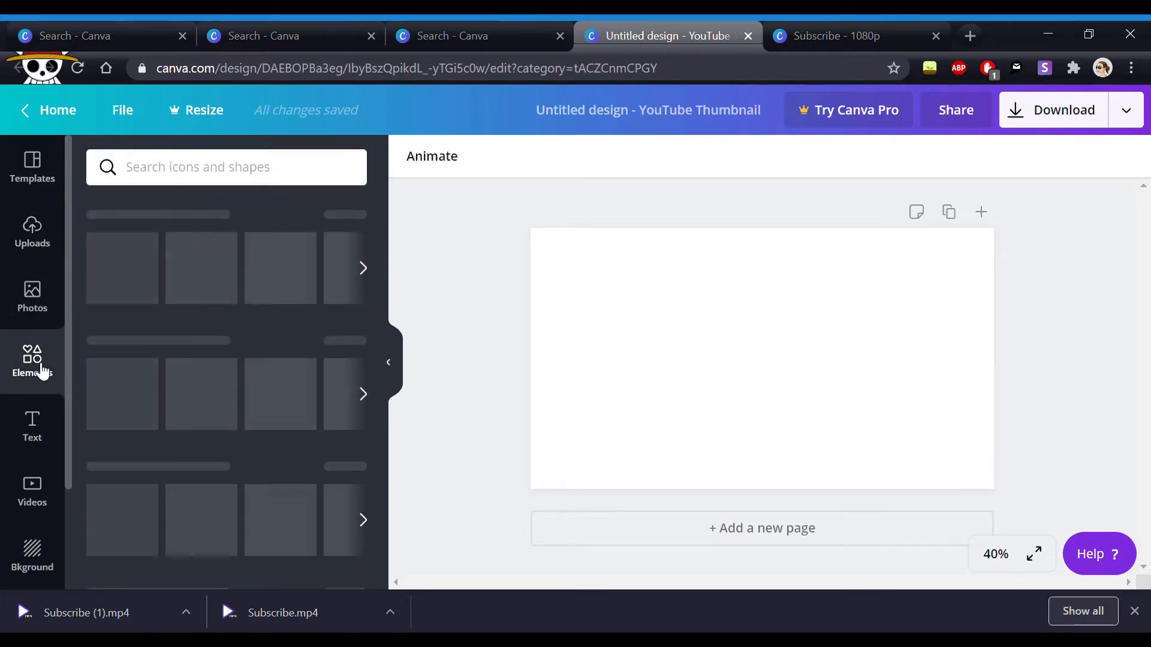
{"action": "left_click", "coordinate": [31, 360]}
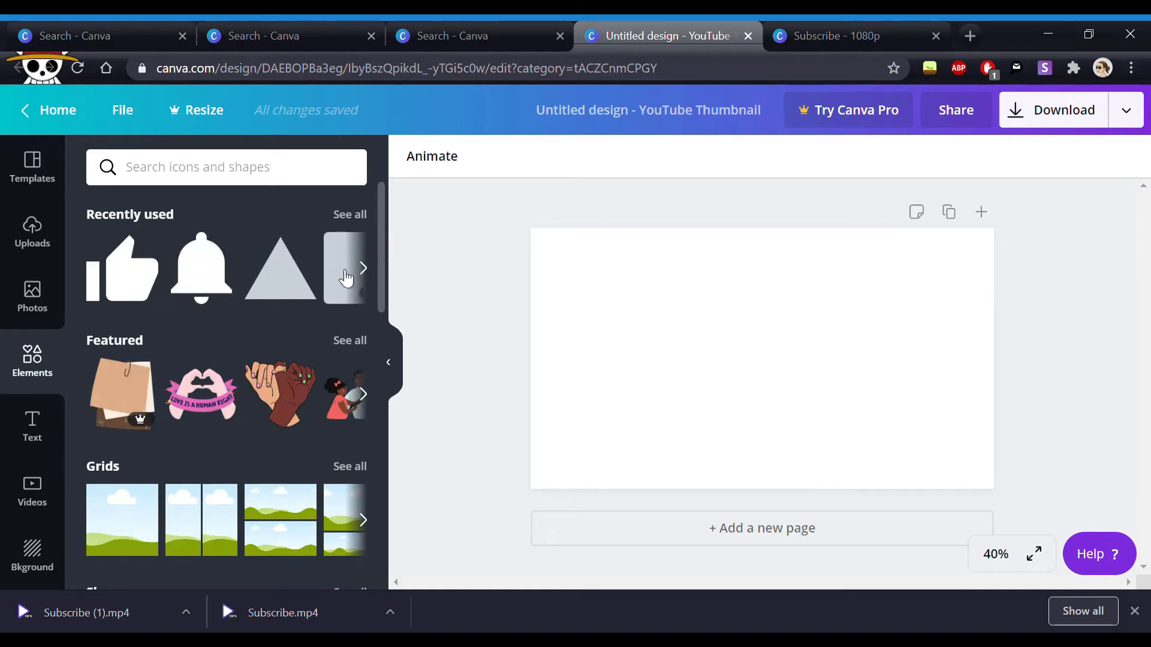
{"action": "left_click", "coordinate": [363, 268]}
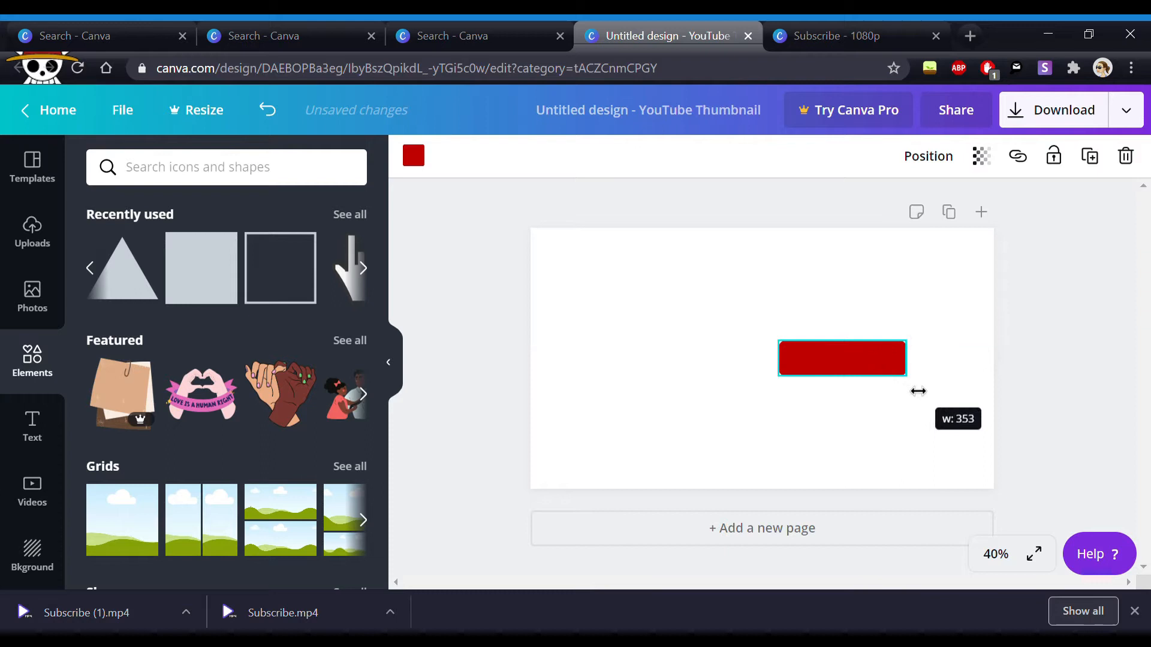
{"action": "left_click", "coordinate": [806, 411]}
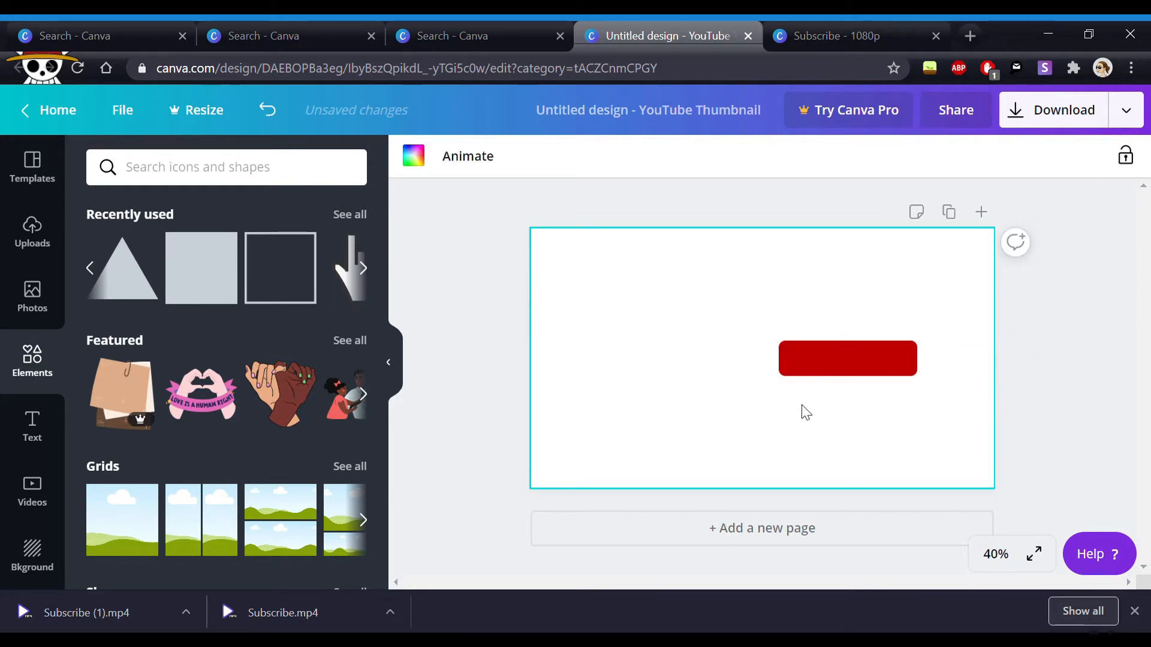
{"action": "mouse_move", "coordinate": [139, 283]}
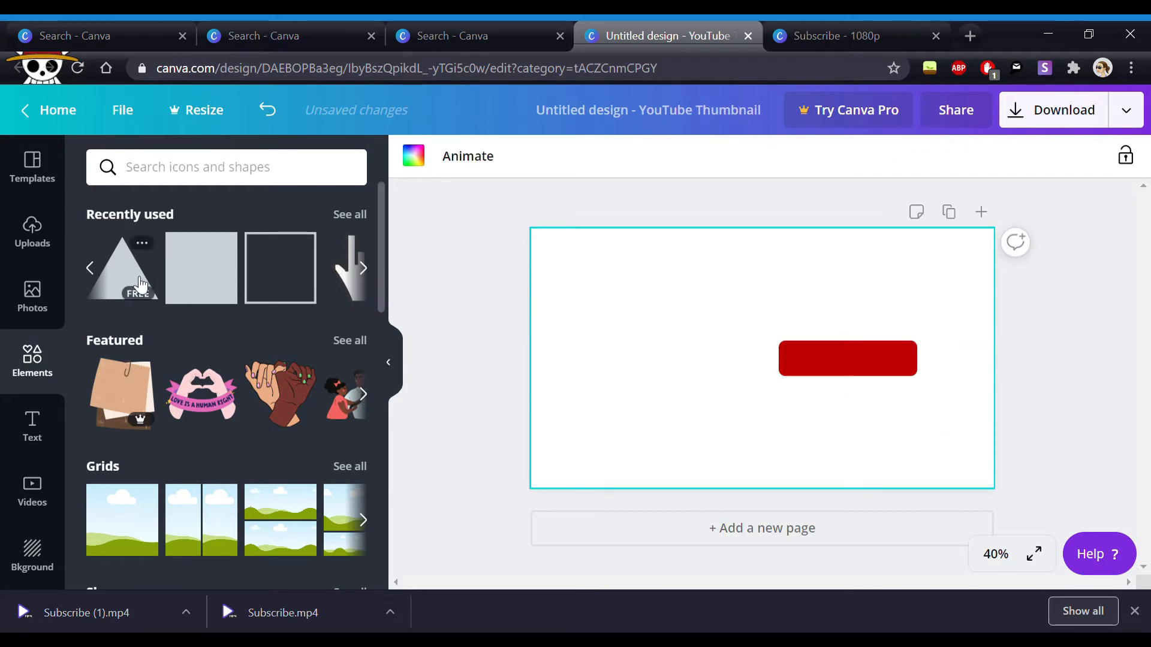
Step: Add a triangle, rotate and shrink it onto the bar's left end, and colour it white
{"action": "left_click", "coordinate": [122, 267]}
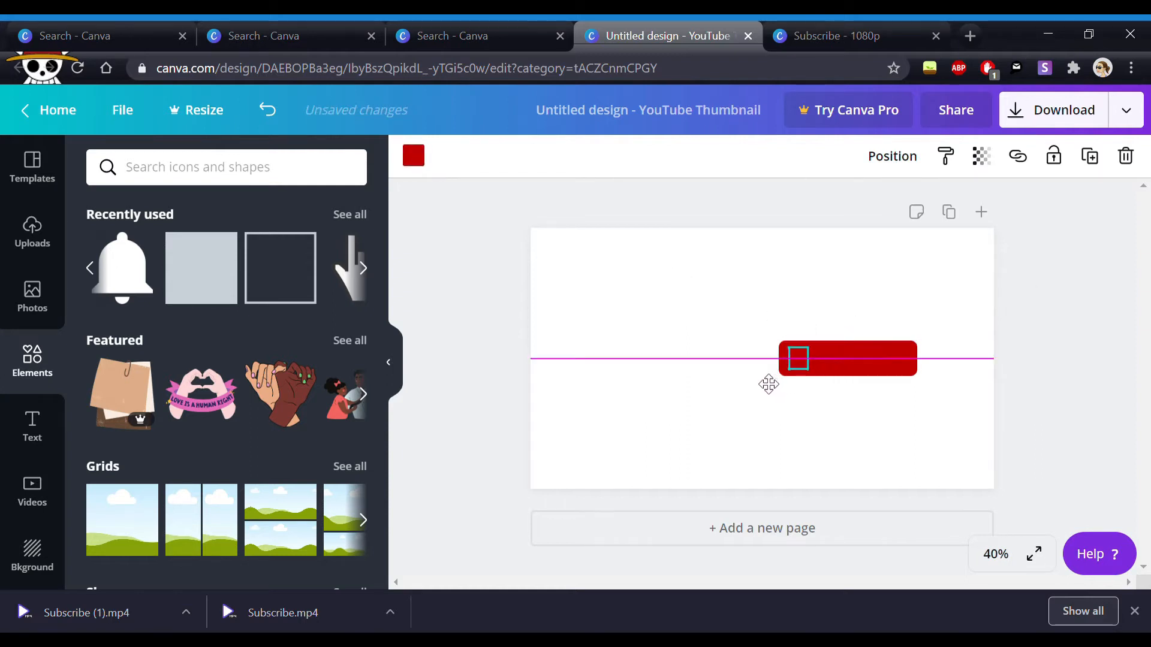
{"action": "left_click", "coordinate": [414, 154]}
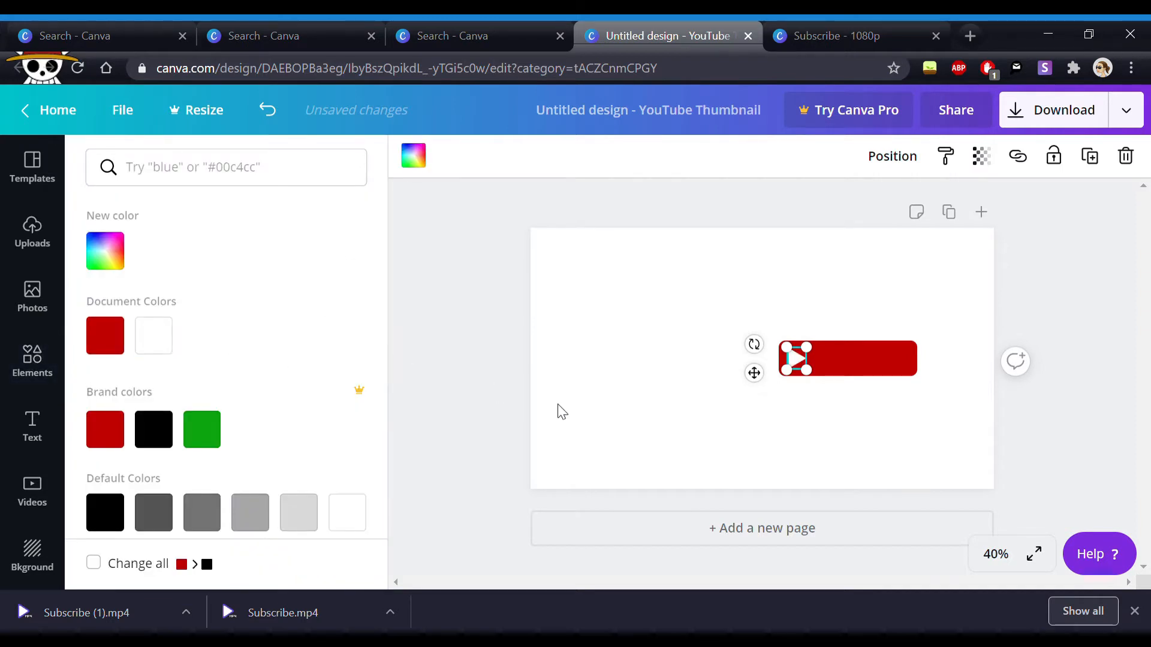
{"action": "left_click", "coordinate": [31, 360]}
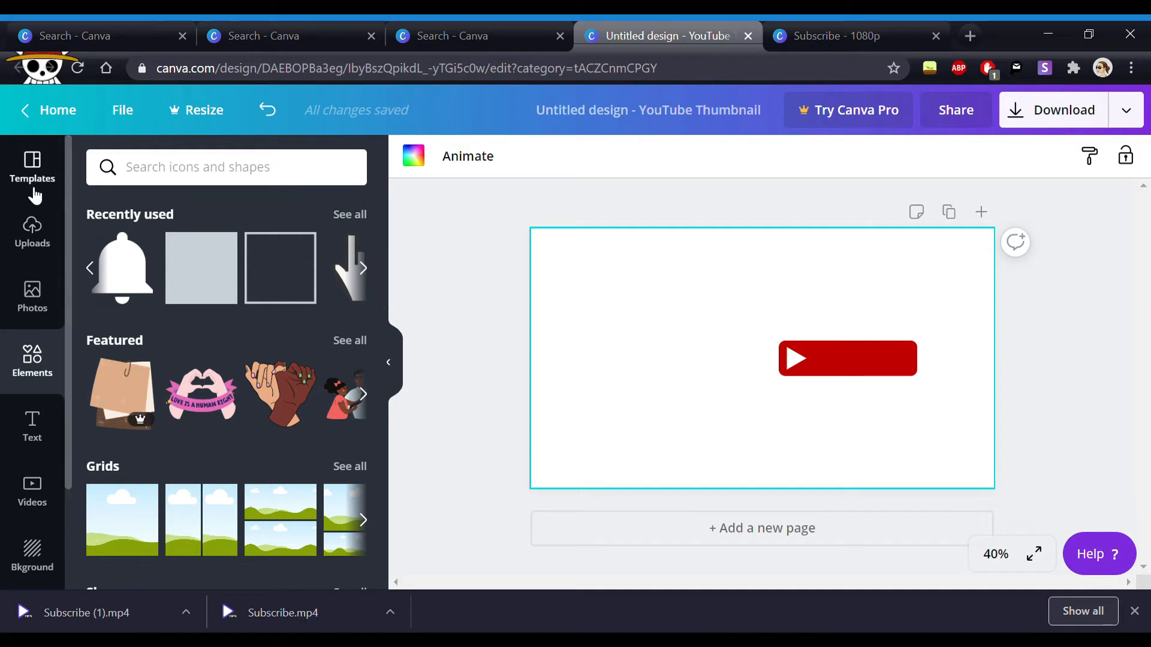
{"action": "mouse_move", "coordinate": [33, 426]}
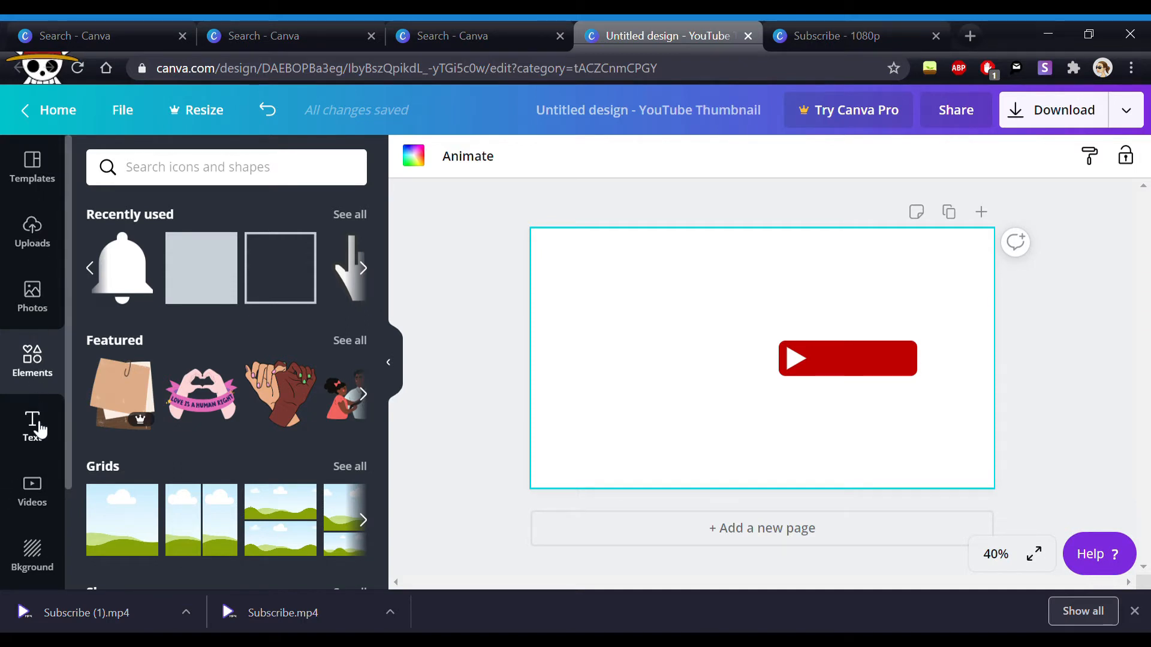
Step: Add a subheading reading 'Subscribe' and place it on the red bar
{"action": "left_click", "coordinate": [33, 425]}
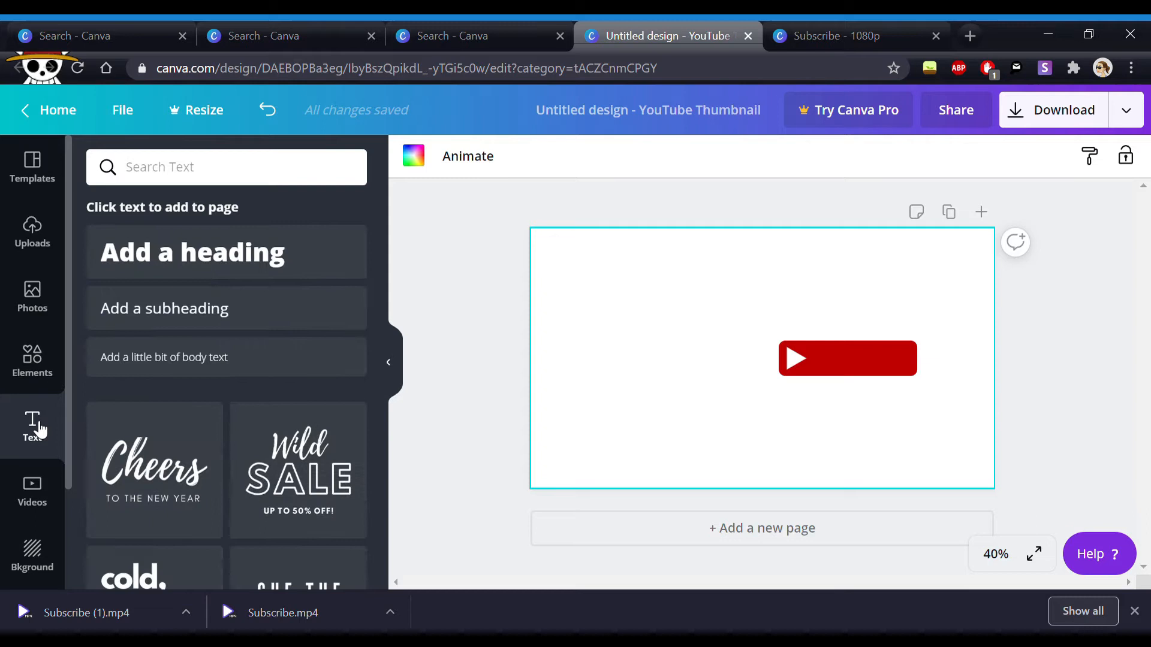
{"action": "mouse_move", "coordinate": [203, 308]}
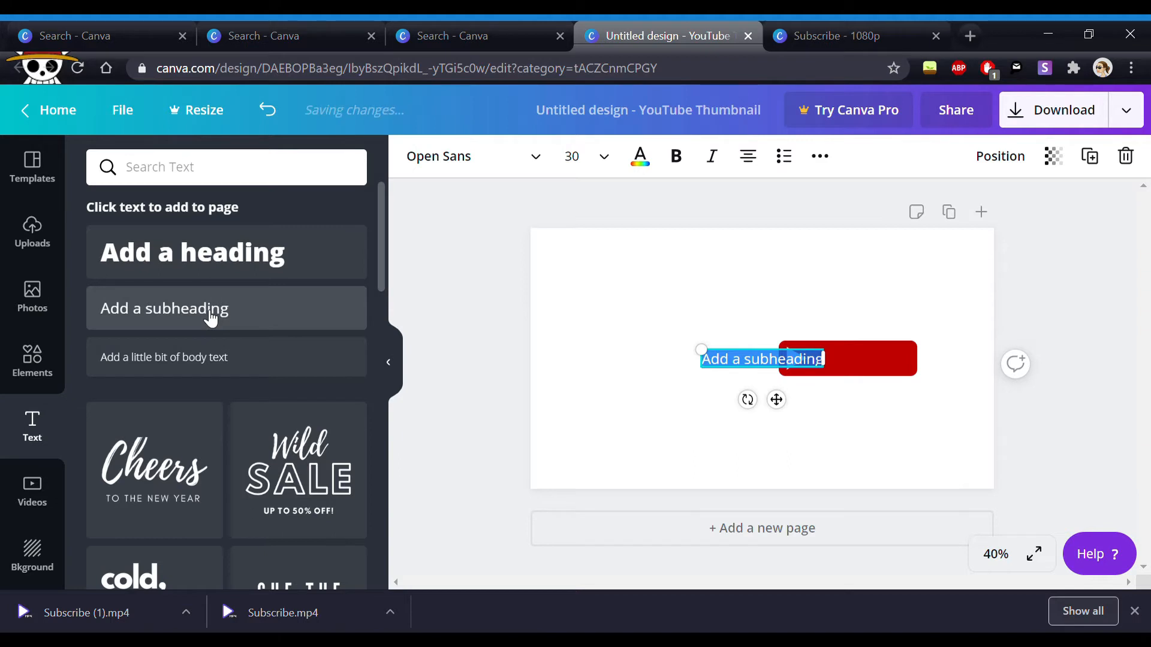
{"action": "type", "text": "Su"}
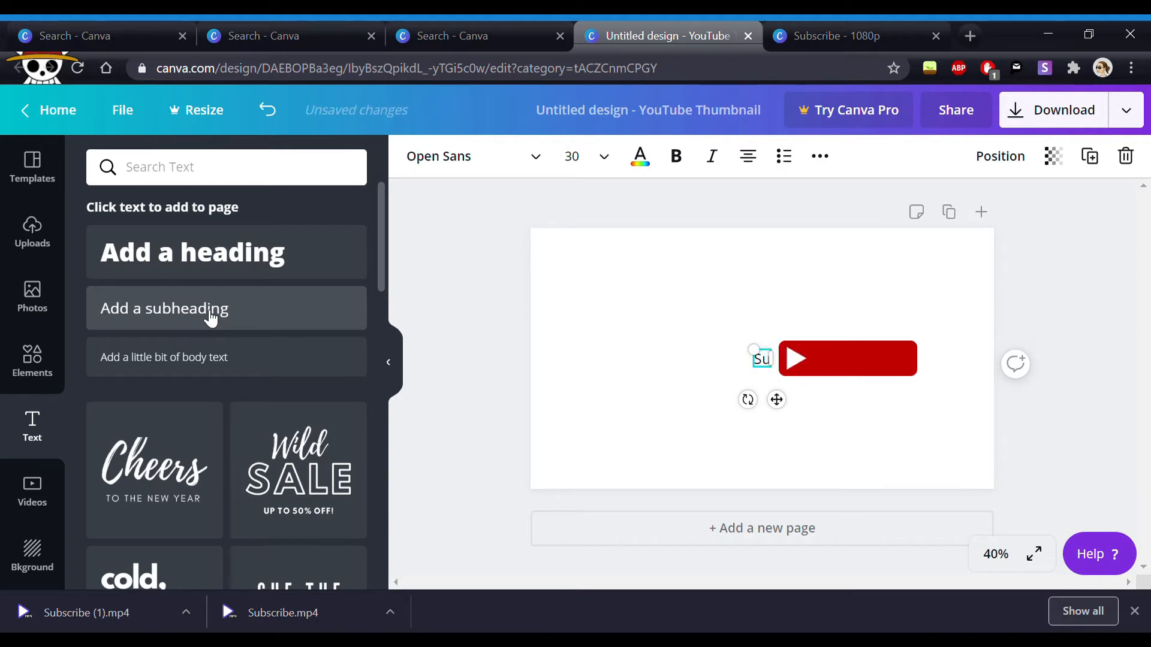
{"action": "type", "text": "bsc"}
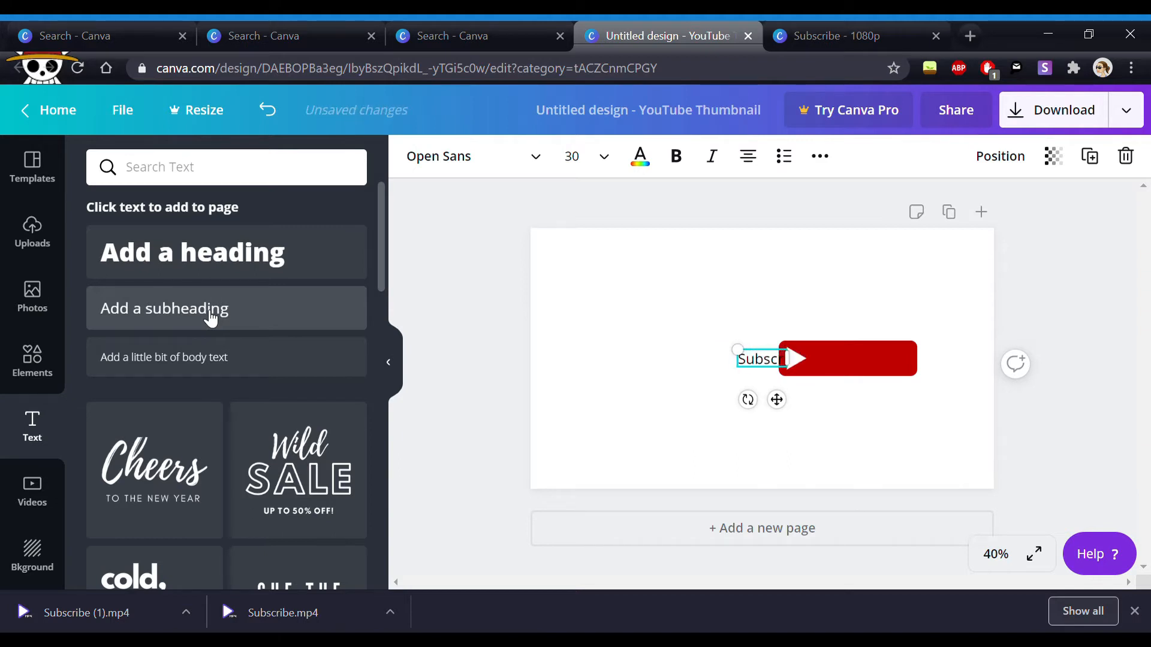
{"action": "type", "text": "ribe"}
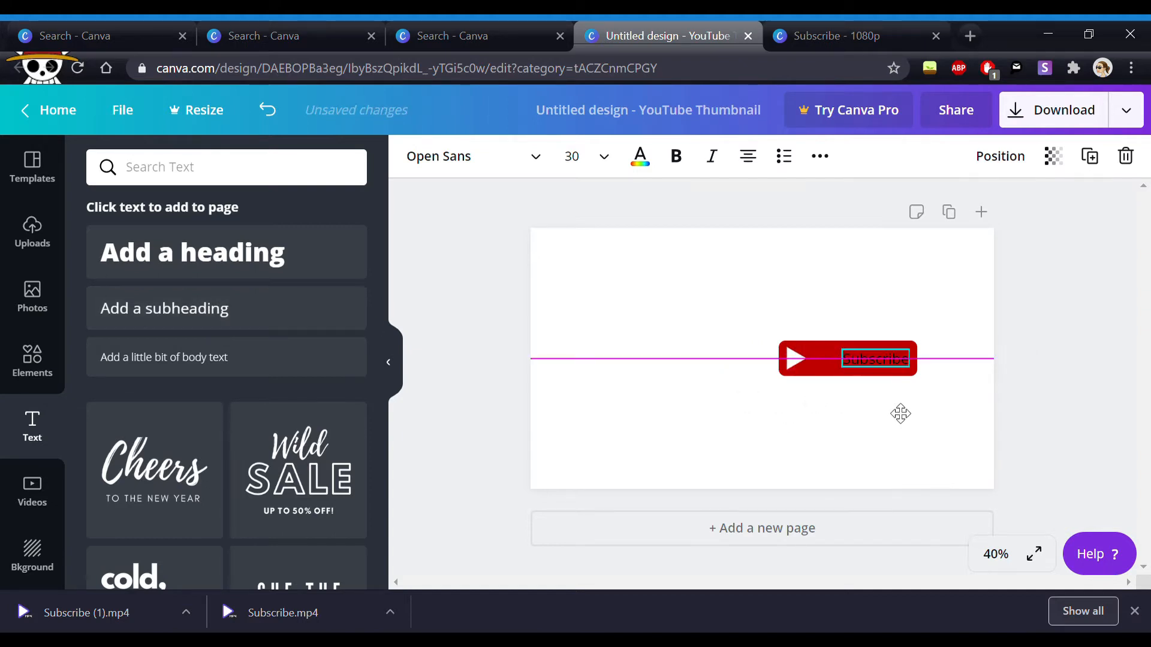
Step: Make the Subscribe text size 48 and bold, widening the red bar to fit it
{"action": "left_click", "coordinate": [847, 358]}
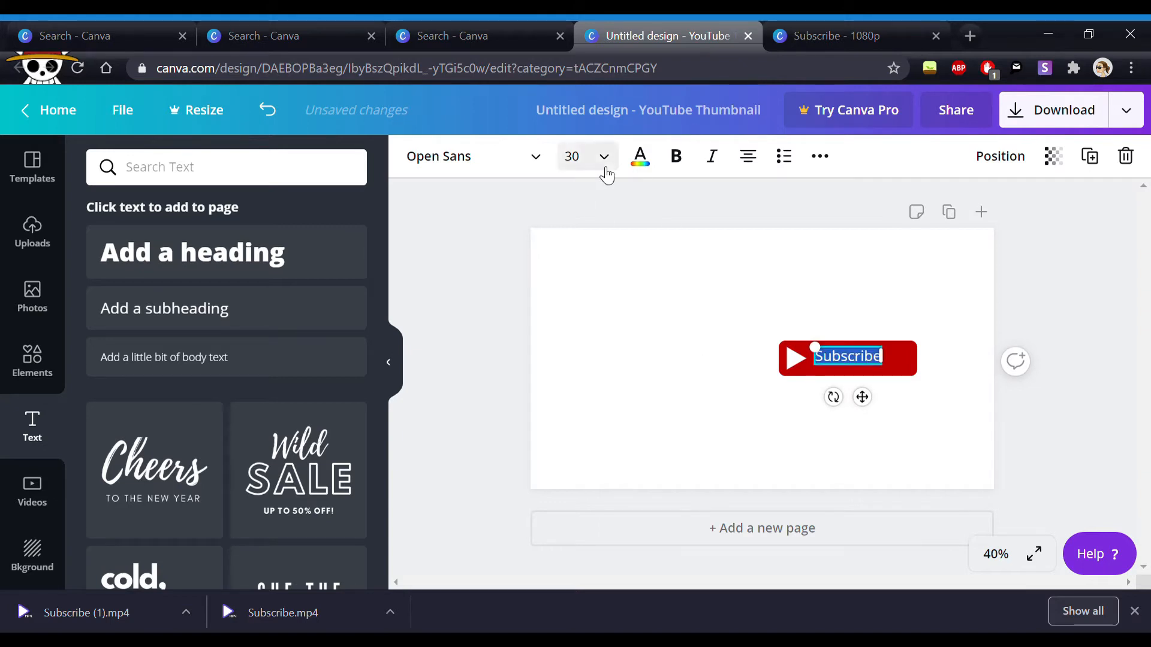
{"action": "left_click", "coordinate": [603, 156]}
{"action": "type", "text": "56"}
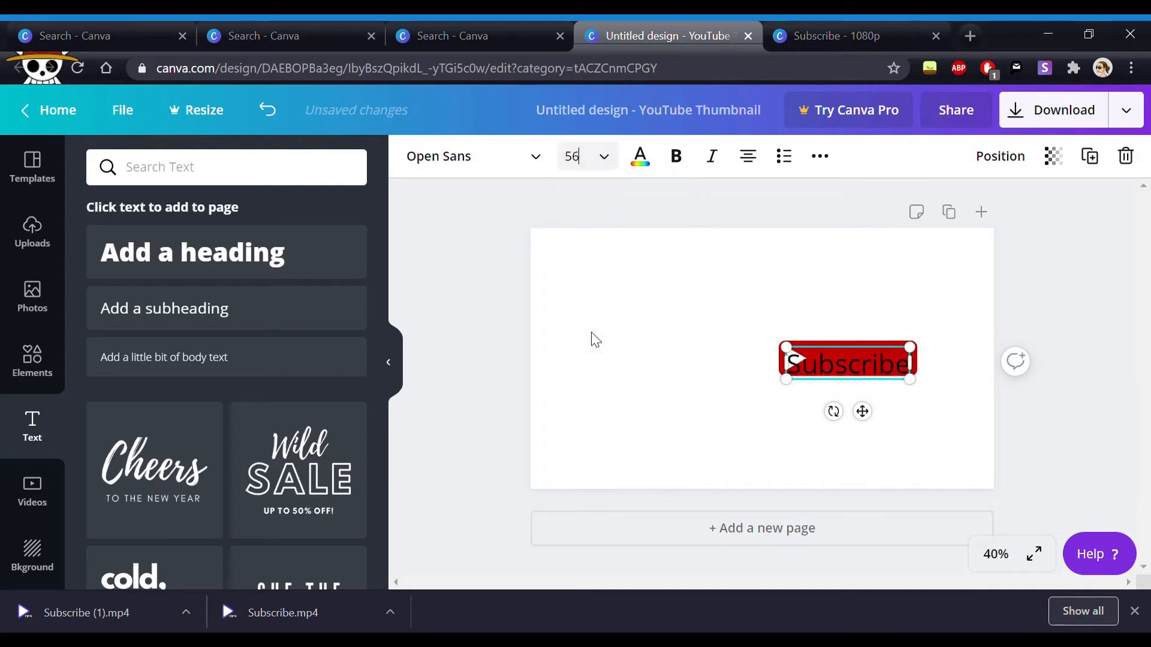
{"action": "left_click", "coordinate": [604, 156]}
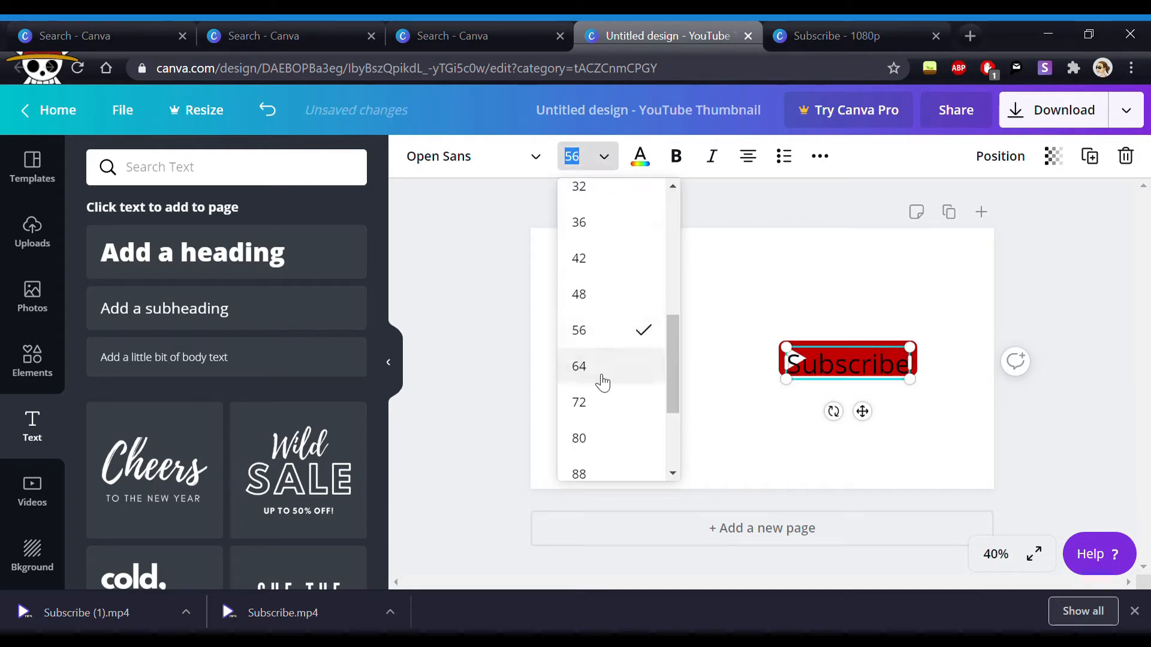
{"action": "mouse_move", "coordinate": [578, 302]}
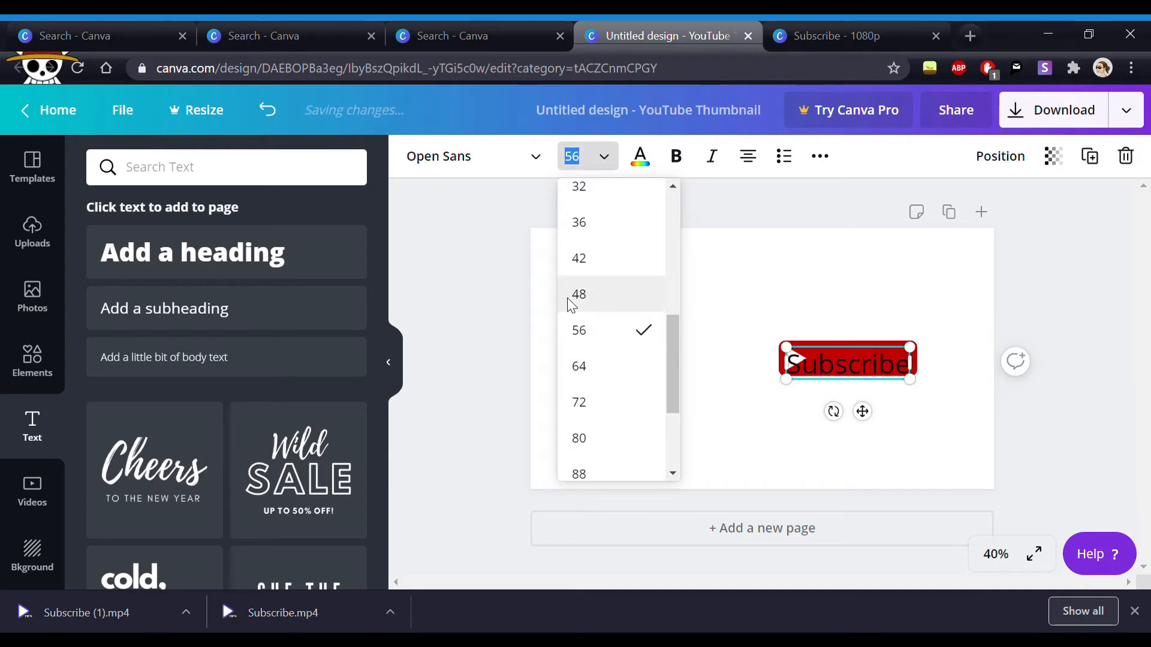
{"action": "left_click", "coordinate": [579, 295]}
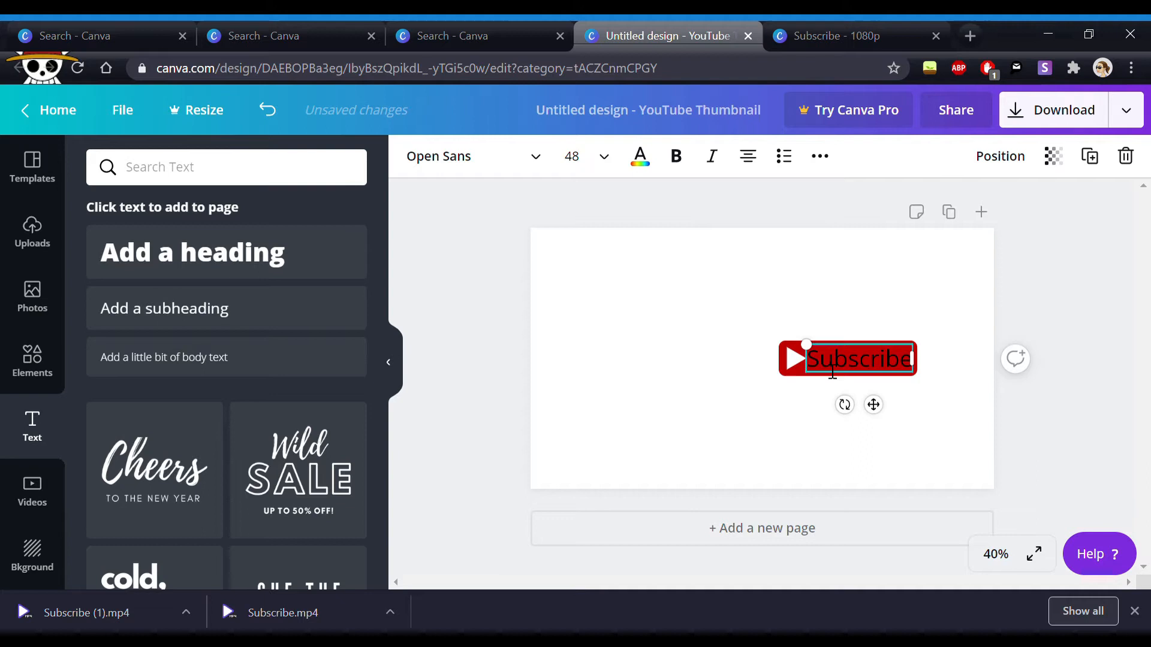
{"action": "left_click", "coordinate": [643, 338]}
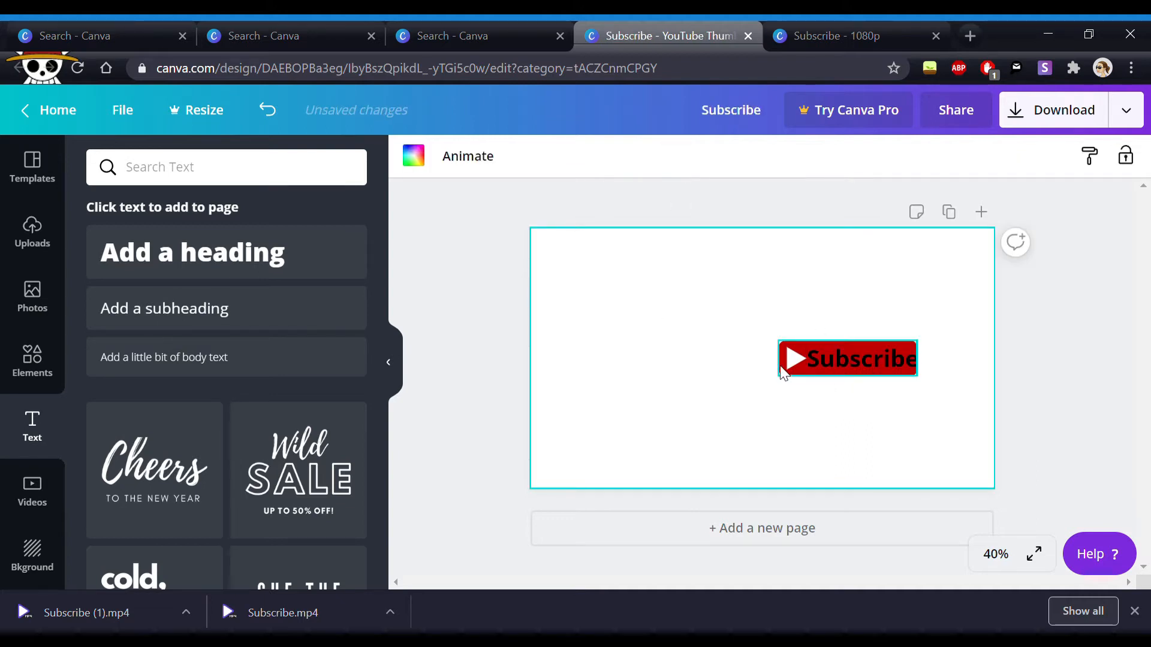
{"action": "left_click", "coordinate": [877, 458]}
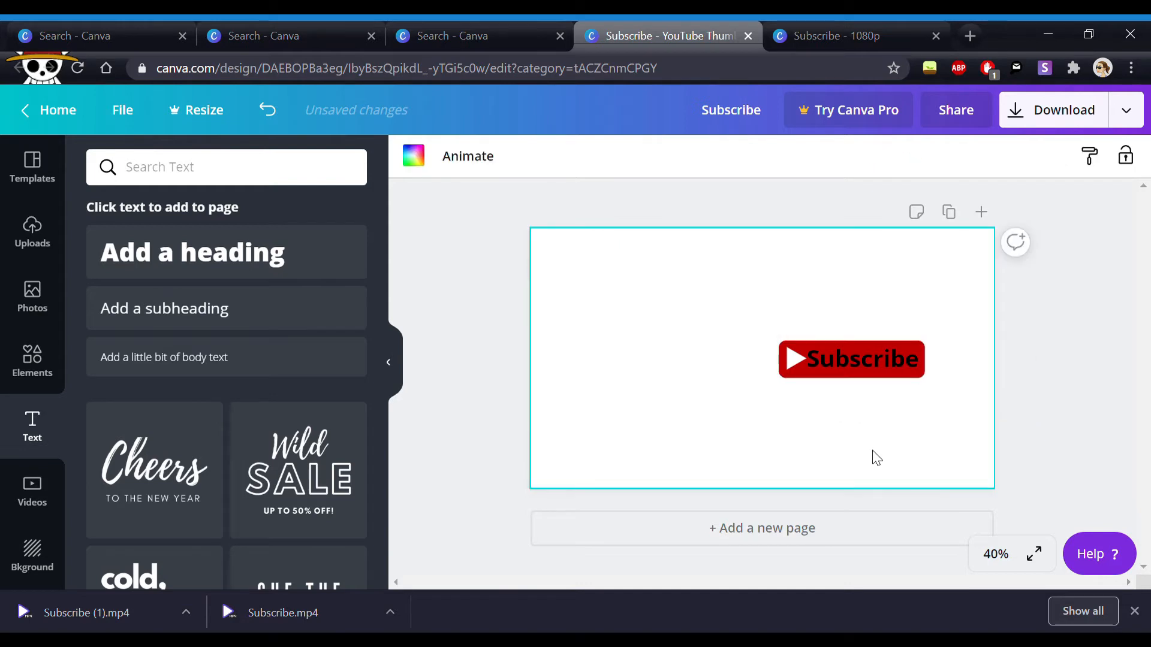
Step: Change the Subscribe label's font to Open Sans
{"action": "double_click", "coordinate": [856, 358]}
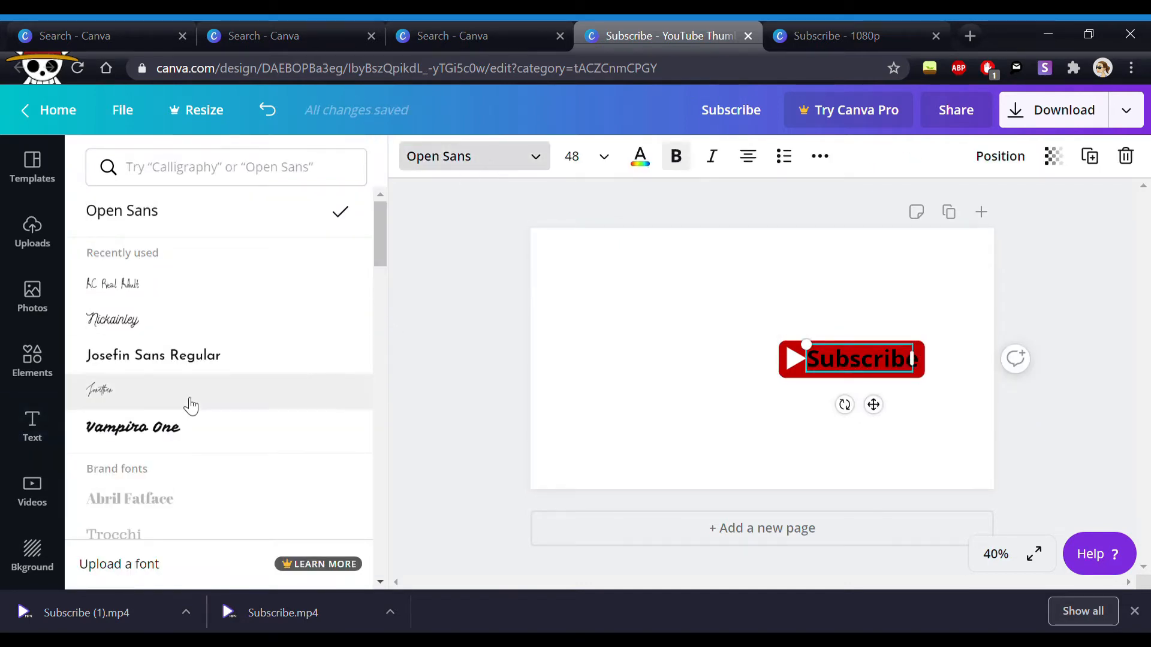
{"action": "mouse_move", "coordinate": [162, 362]}
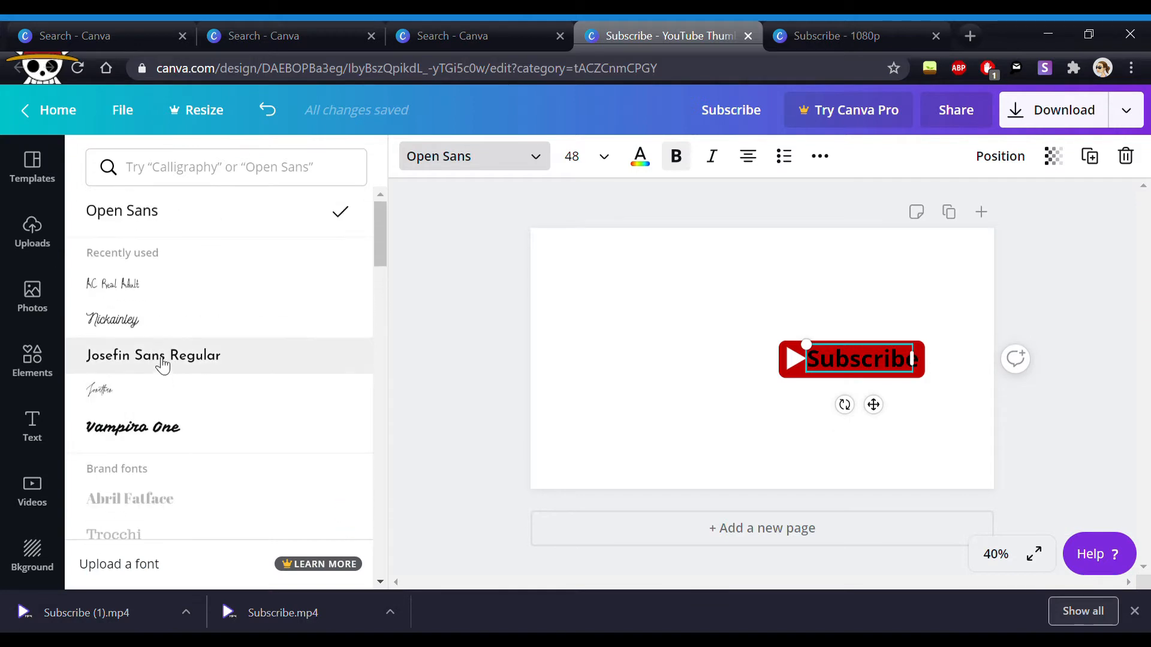
{"action": "left_click", "coordinate": [154, 354]}
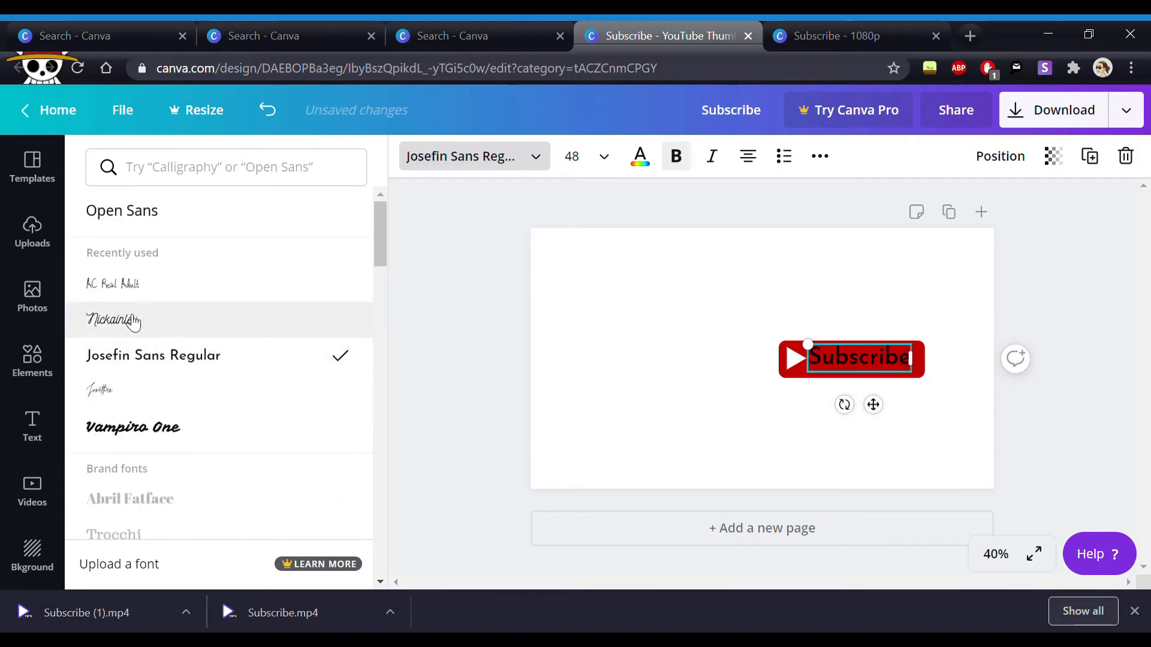
{"action": "left_click", "coordinate": [112, 284]}
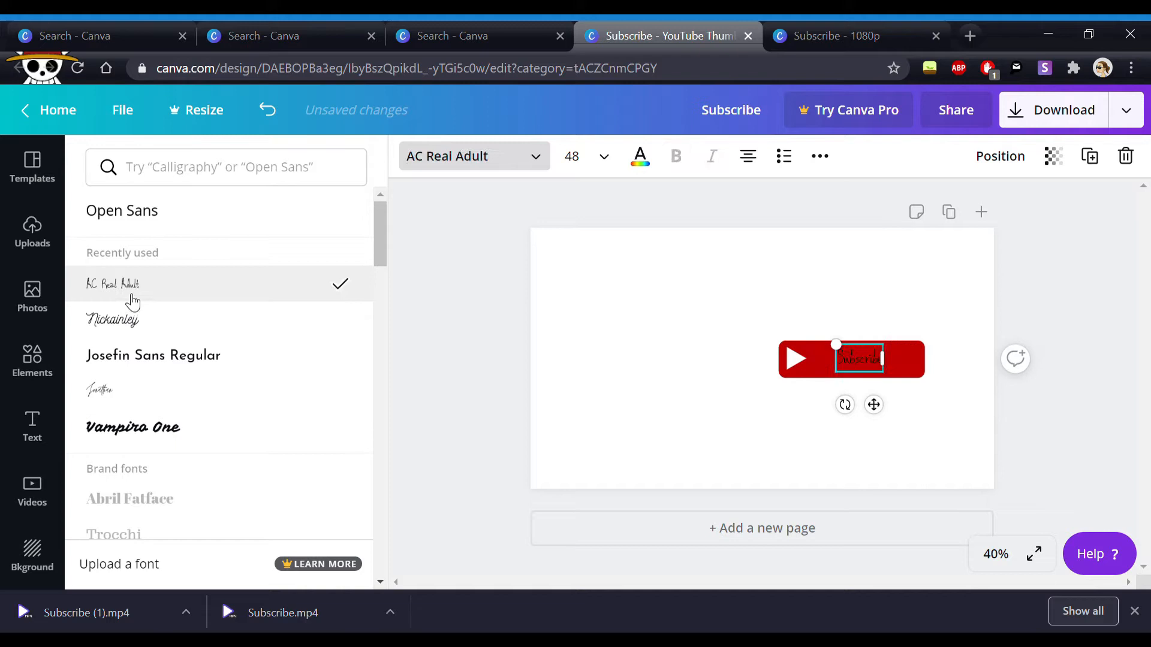
{"action": "left_click", "coordinate": [122, 211]}
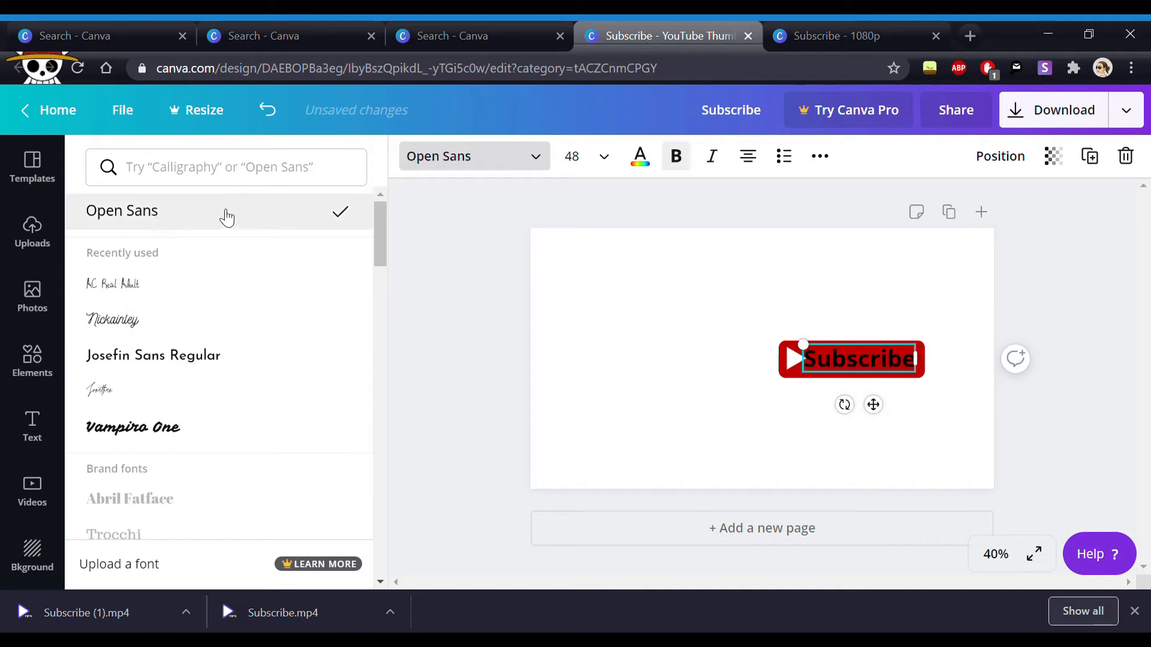
Step: Colour the label white and reduce its size to 47 to fit inside the button
{"action": "left_click", "coordinate": [639, 155]}
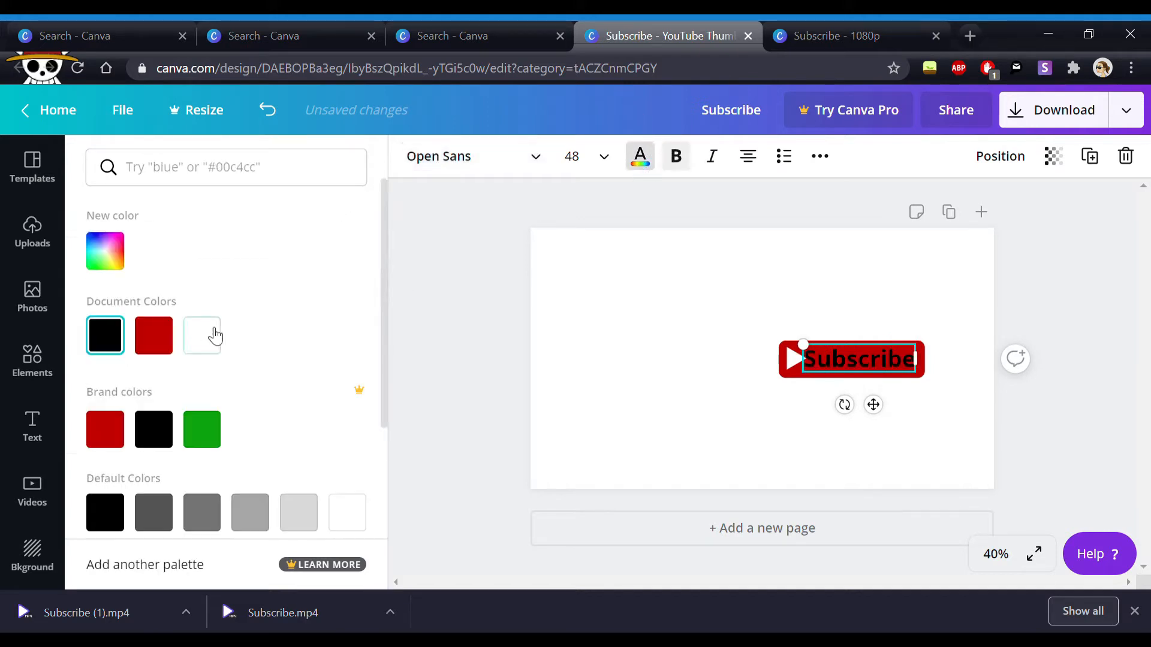
{"action": "left_click", "coordinate": [201, 335]}
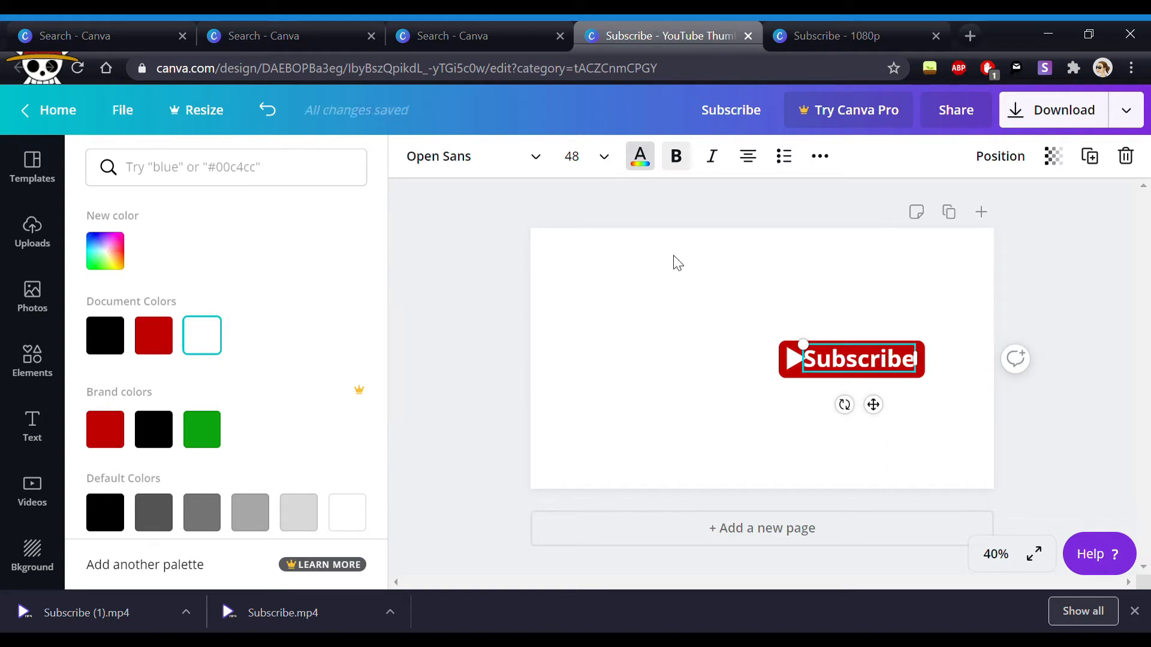
{"action": "left_click", "coordinate": [605, 156]}
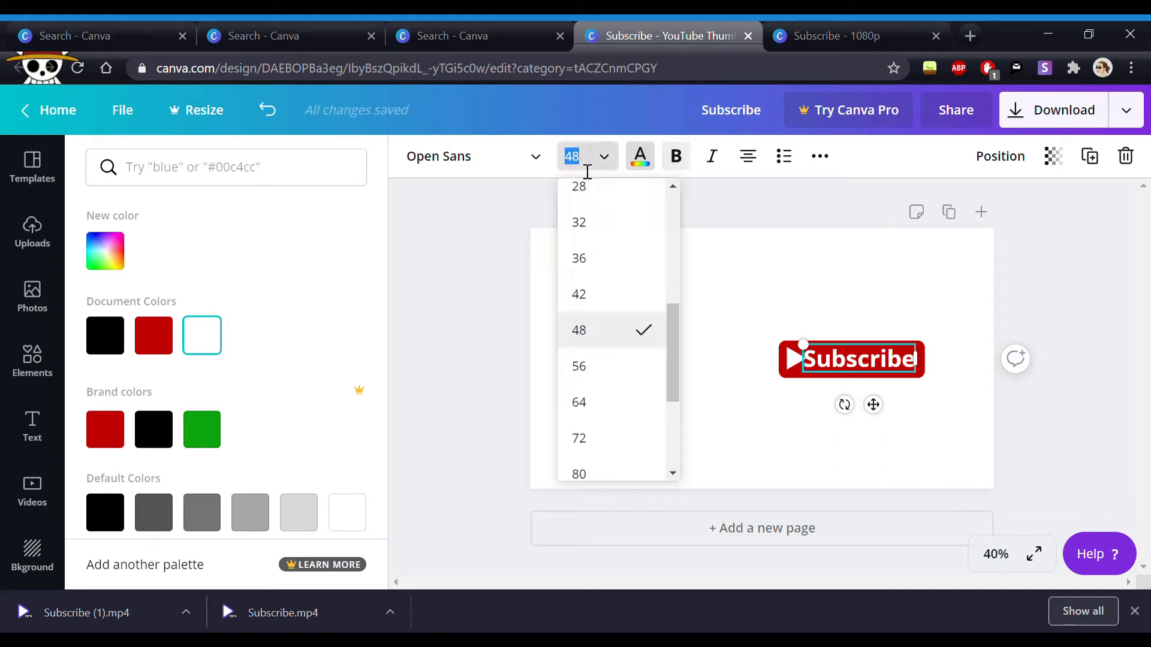
{"action": "left_click", "coordinate": [578, 295]}
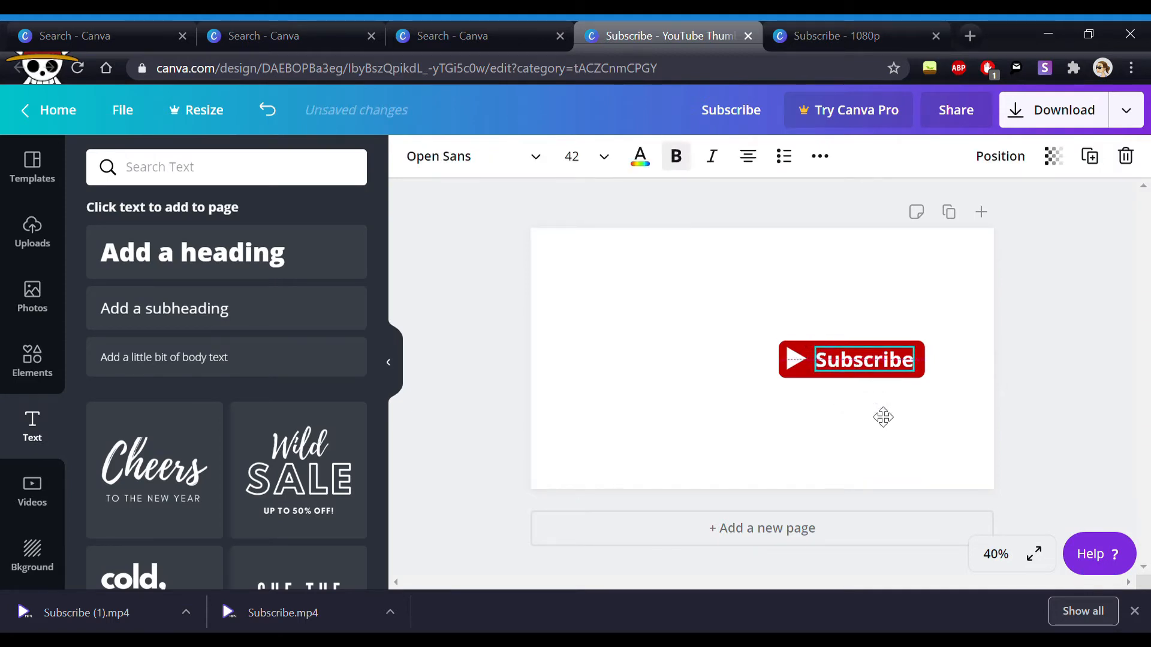
{"action": "left_click", "coordinate": [572, 155]}
{"action": "type", "text": "47"}
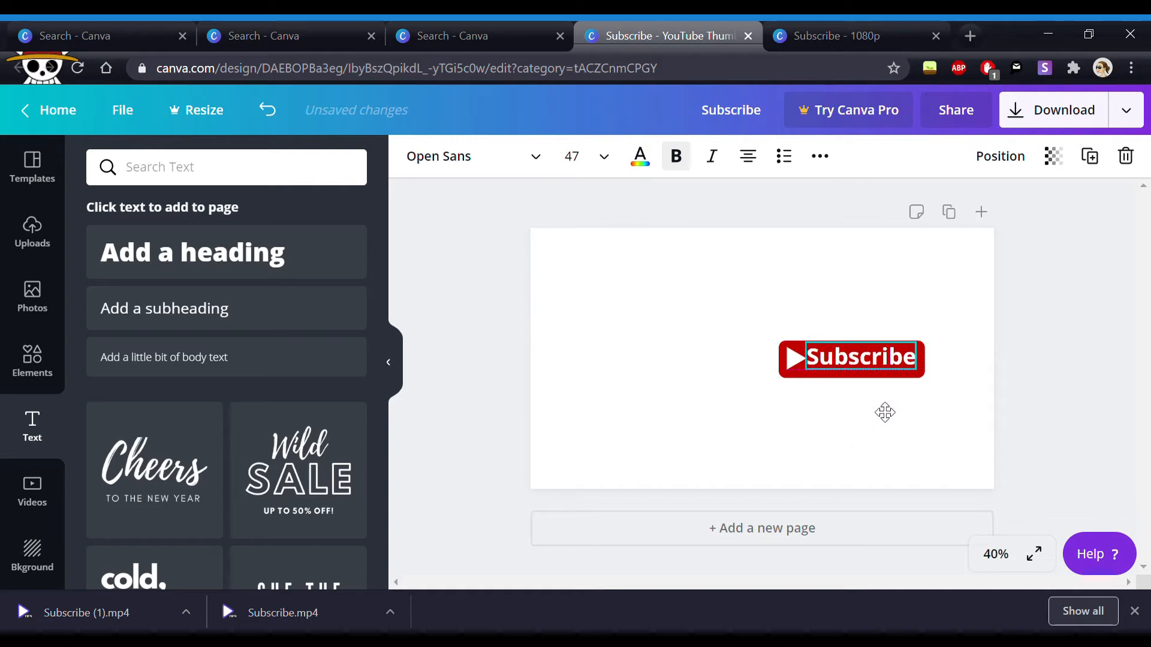
Step: Nudge the Subscribe label right to centre it on the button, then deselect
{"action": "left_click", "coordinate": [862, 358]}
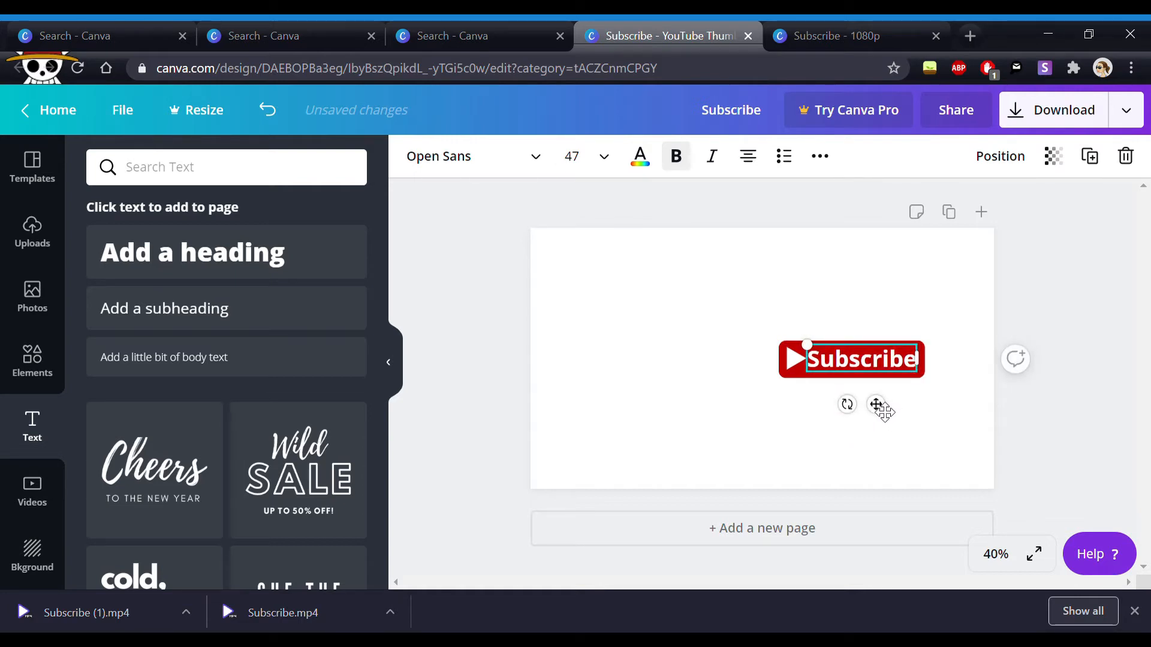
{"action": "mouse_move", "coordinate": [766, 411]}
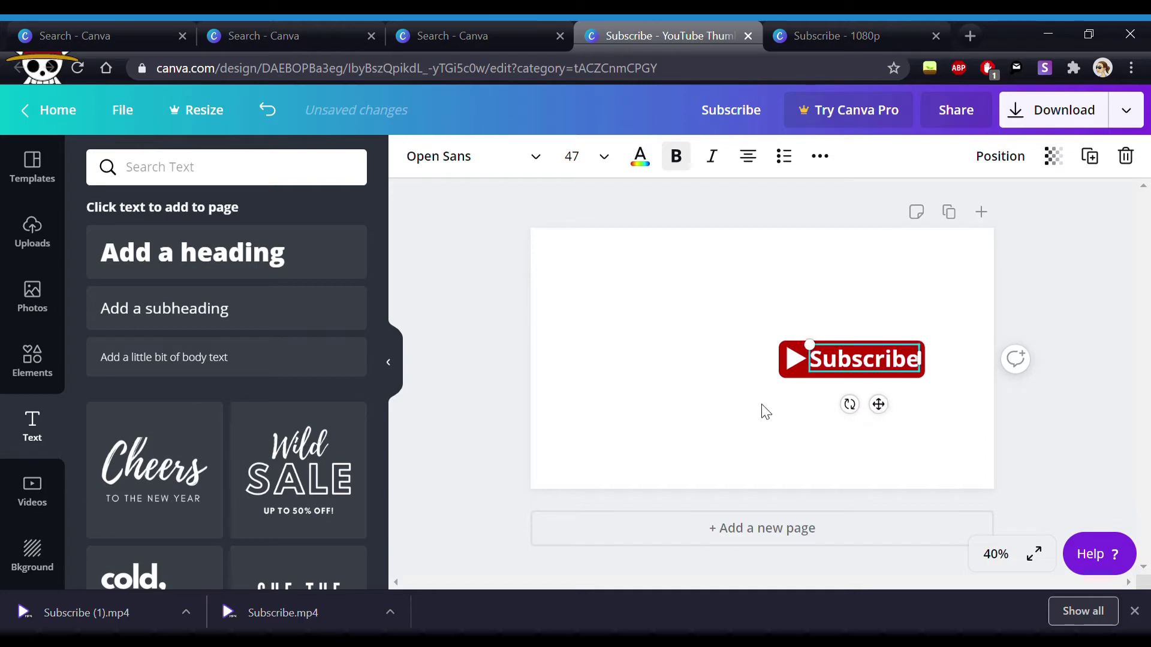
{"action": "left_click", "coordinate": [768, 407]}
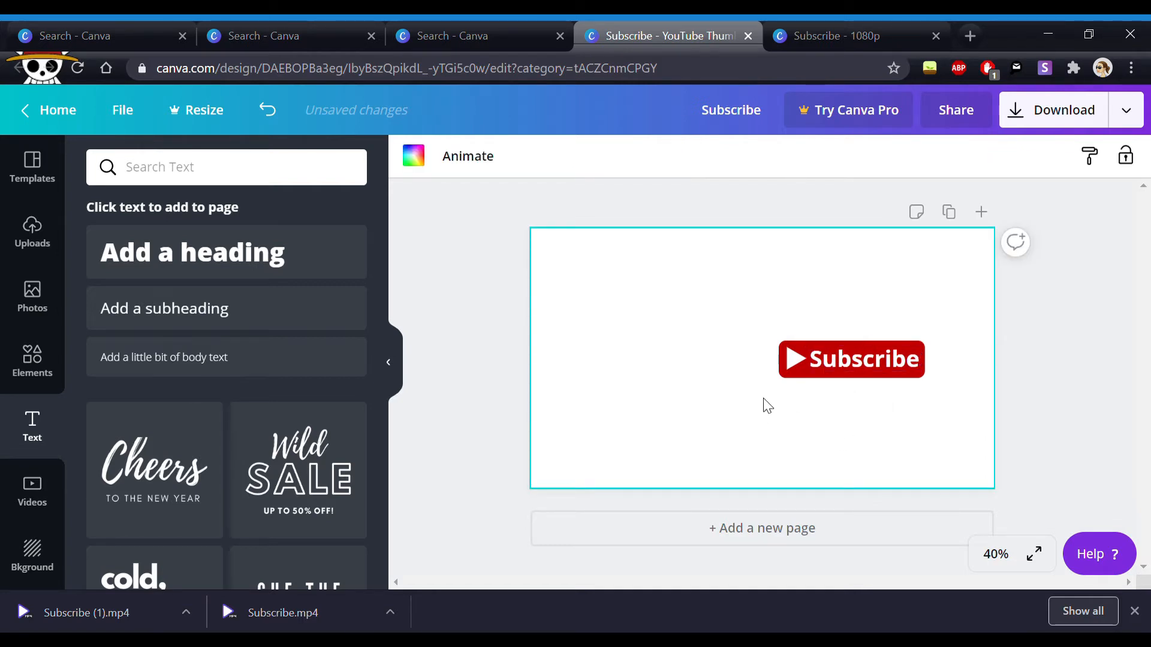
{"action": "mouse_move", "coordinate": [468, 156]}
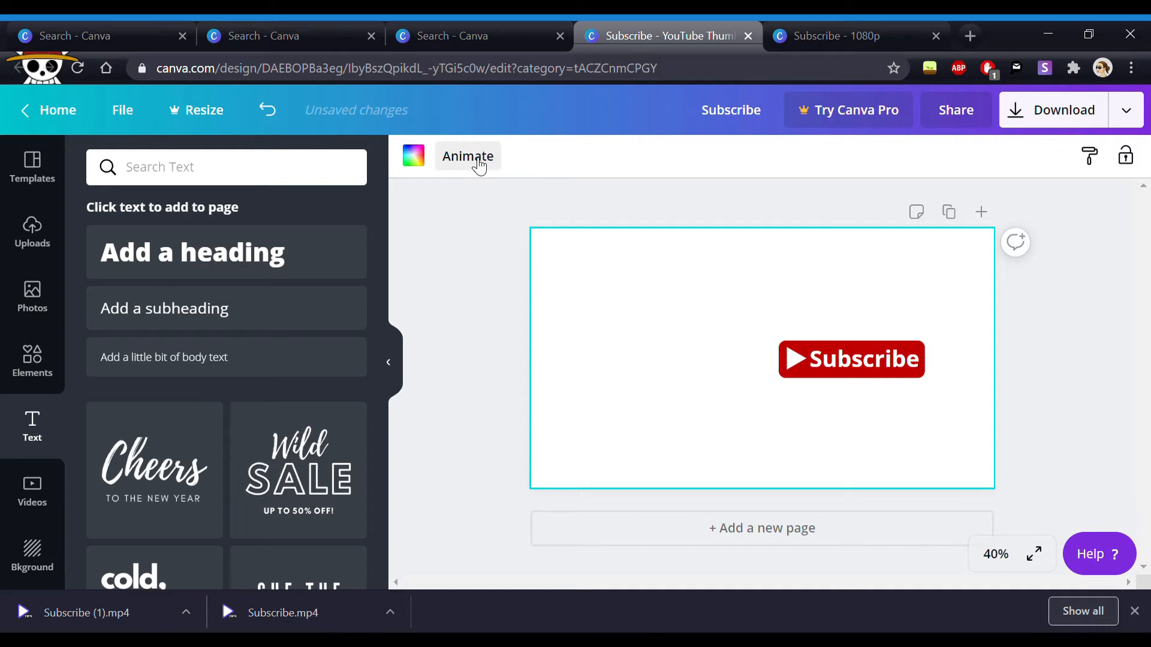
Step: Try Fade, Pan and fast Simple page animations, then settle on Block
{"action": "left_click", "coordinate": [466, 156]}
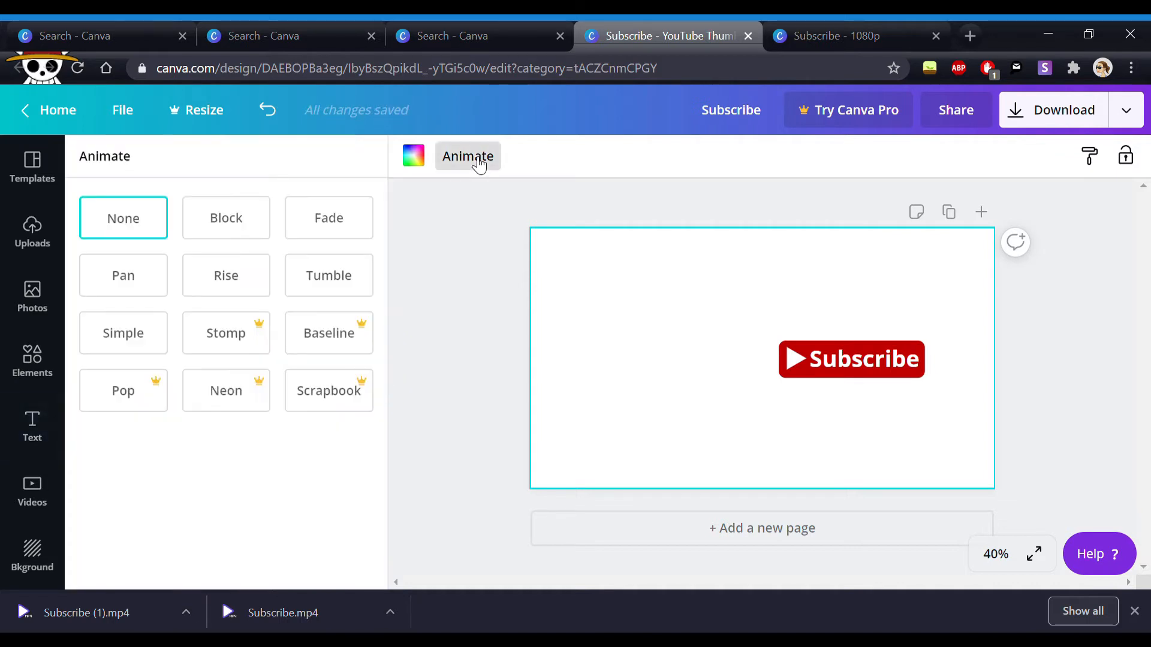
{"action": "left_click", "coordinate": [226, 217]}
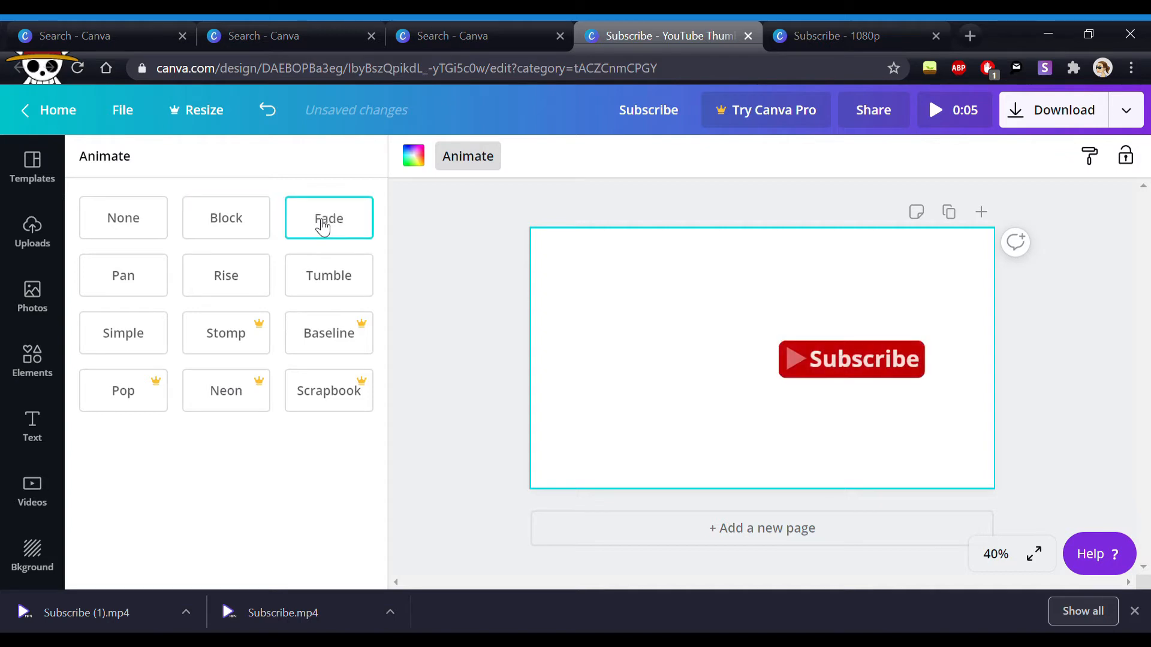
{"action": "left_click", "coordinate": [122, 276]}
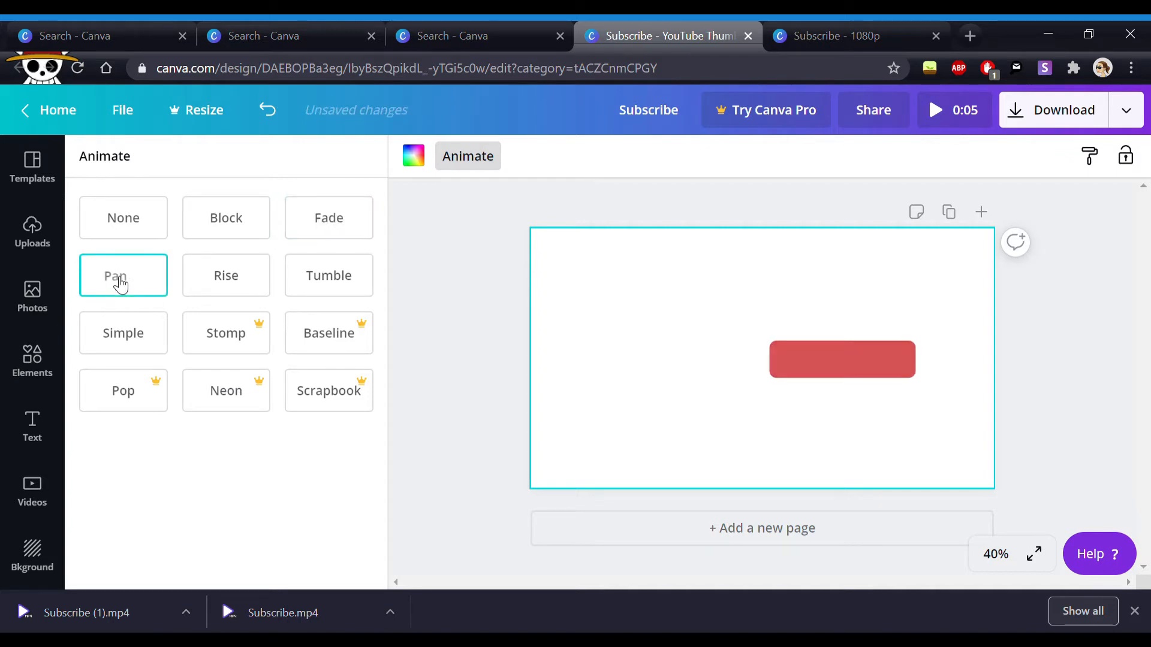
{"action": "left_click", "coordinate": [123, 332]}
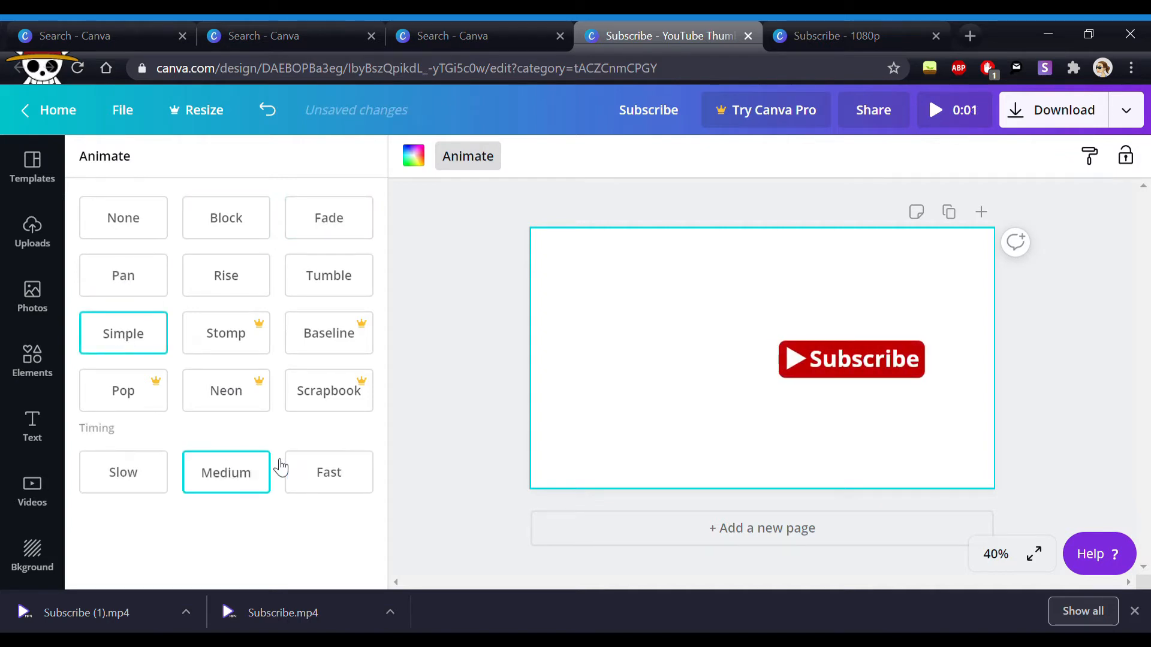
{"action": "left_click", "coordinate": [328, 472]}
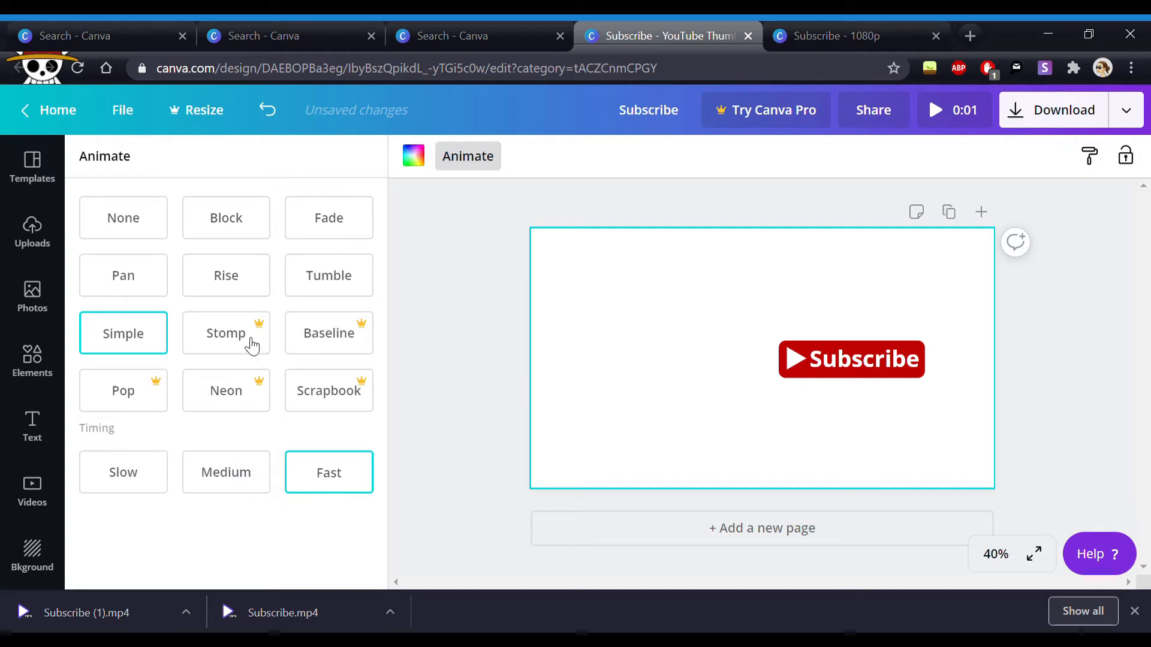
{"action": "left_click", "coordinate": [226, 276]}
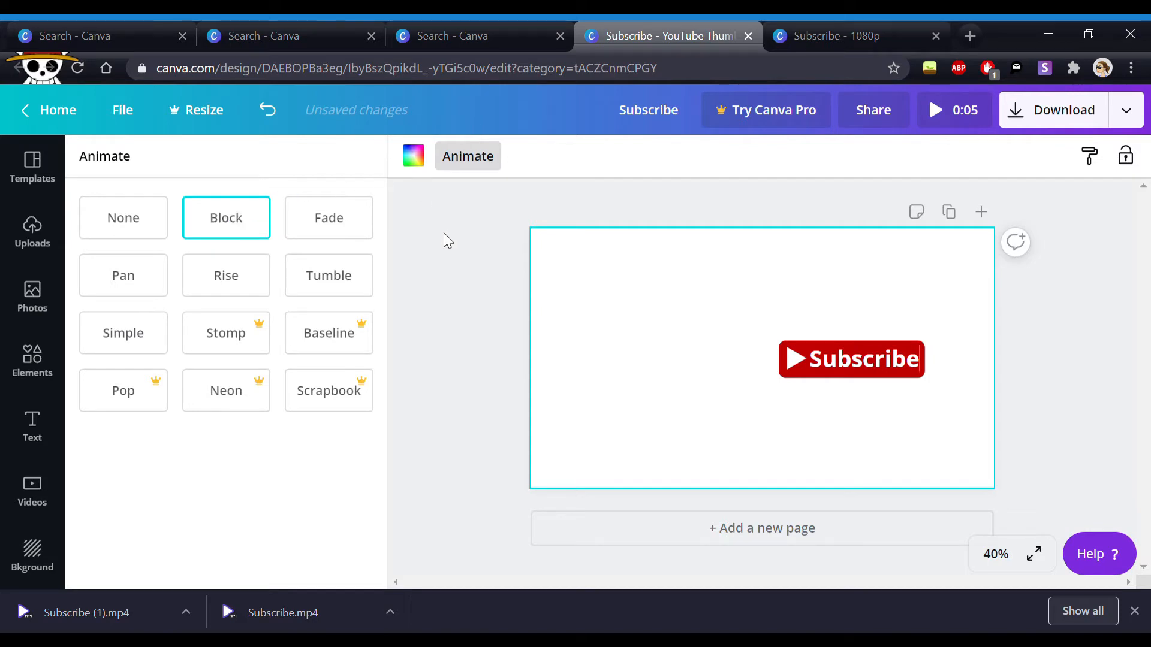
{"action": "left_click", "coordinate": [31, 426]}
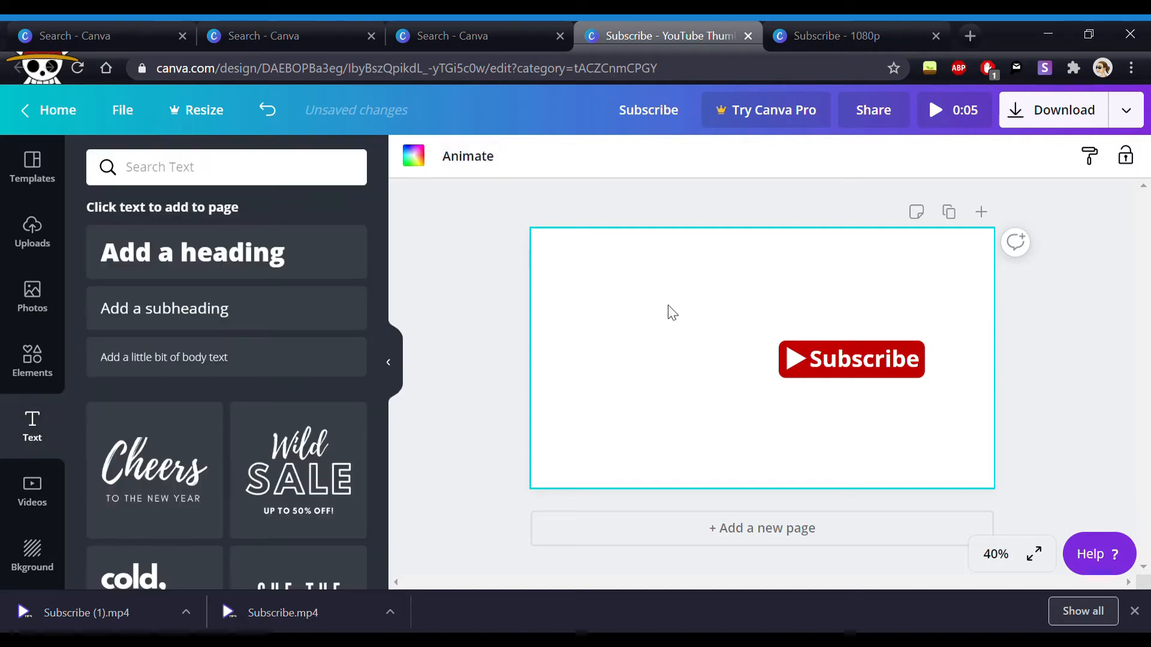
{"action": "mouse_move", "coordinate": [412, 155]}
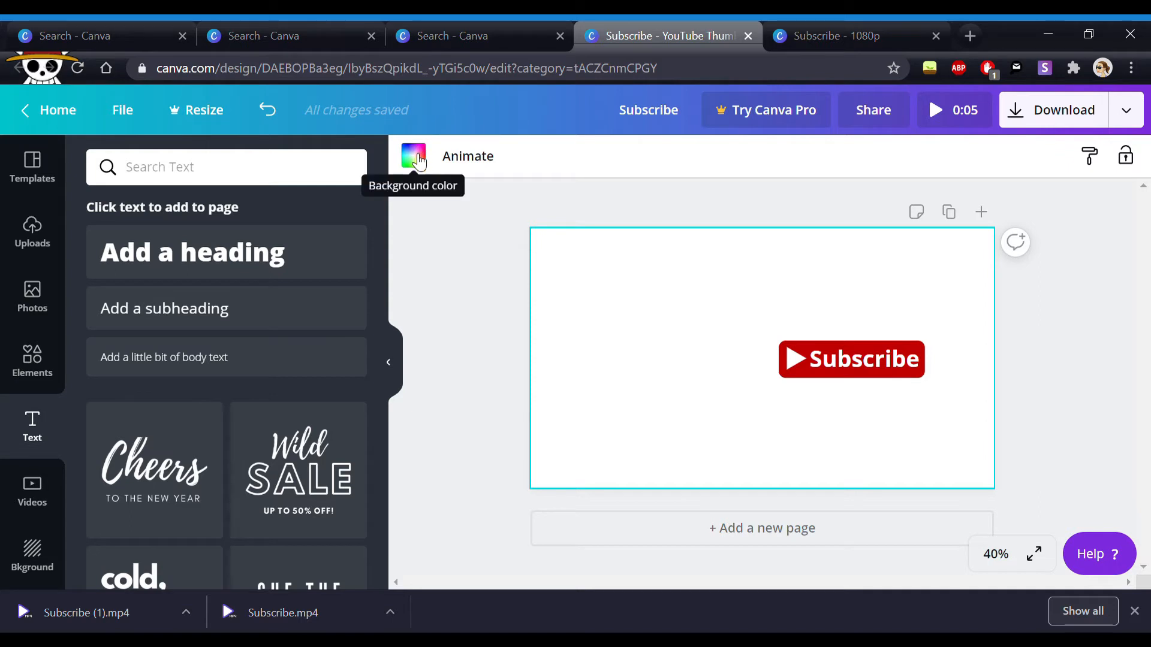
Step: Set the page background to bright green #2bff00, preview the animation and bring up Download
{"action": "left_click", "coordinate": [413, 155]}
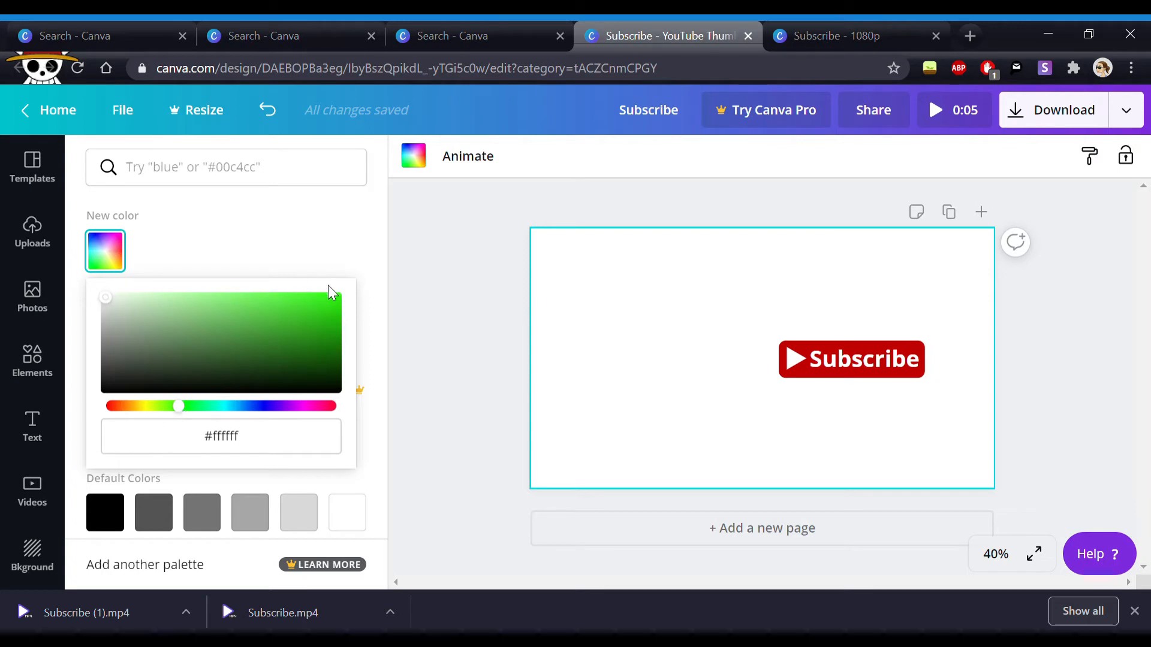
{"action": "mouse_move", "coordinate": [114, 304]}
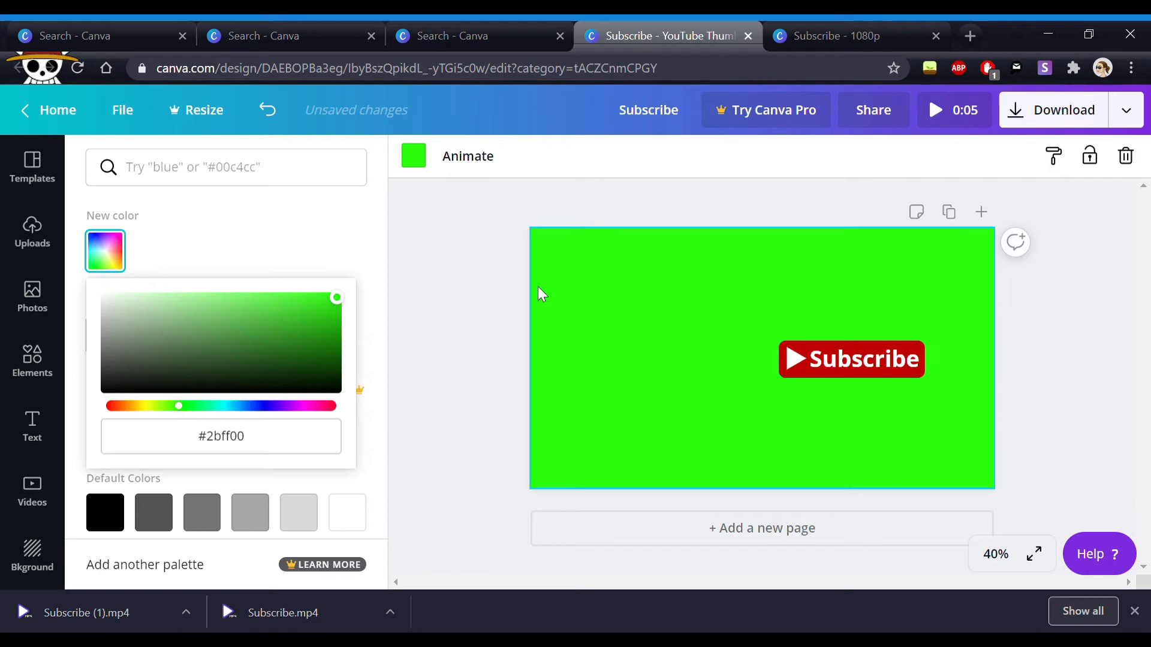
{"action": "left_click", "coordinate": [31, 427]}
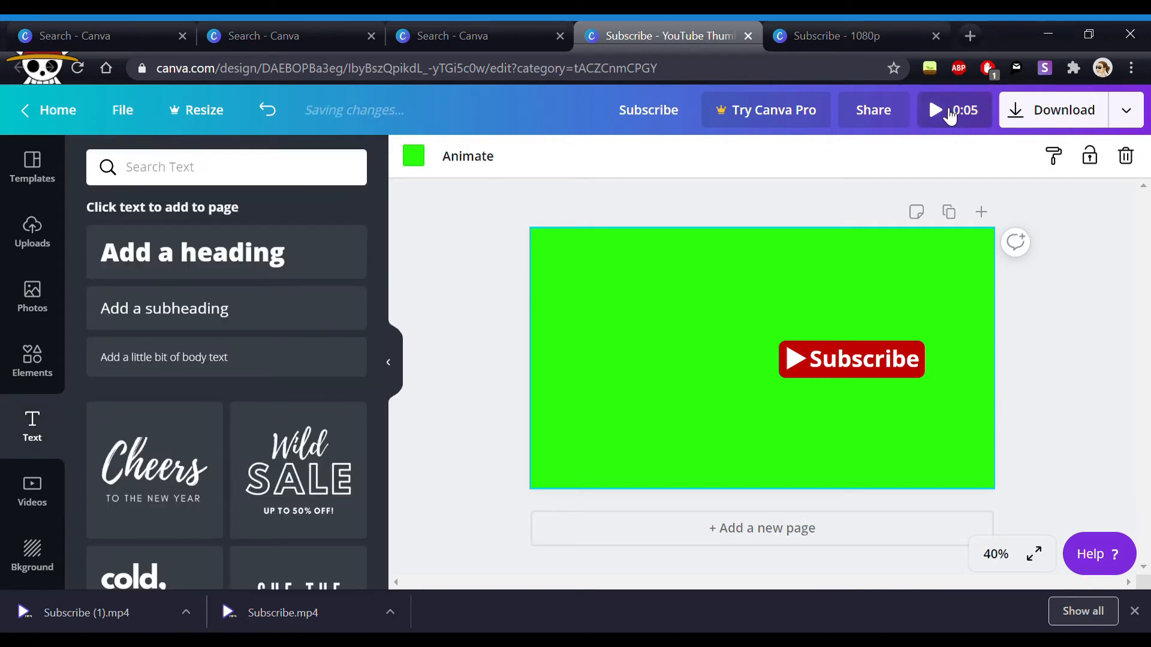
{"action": "left_click", "coordinate": [936, 110]}
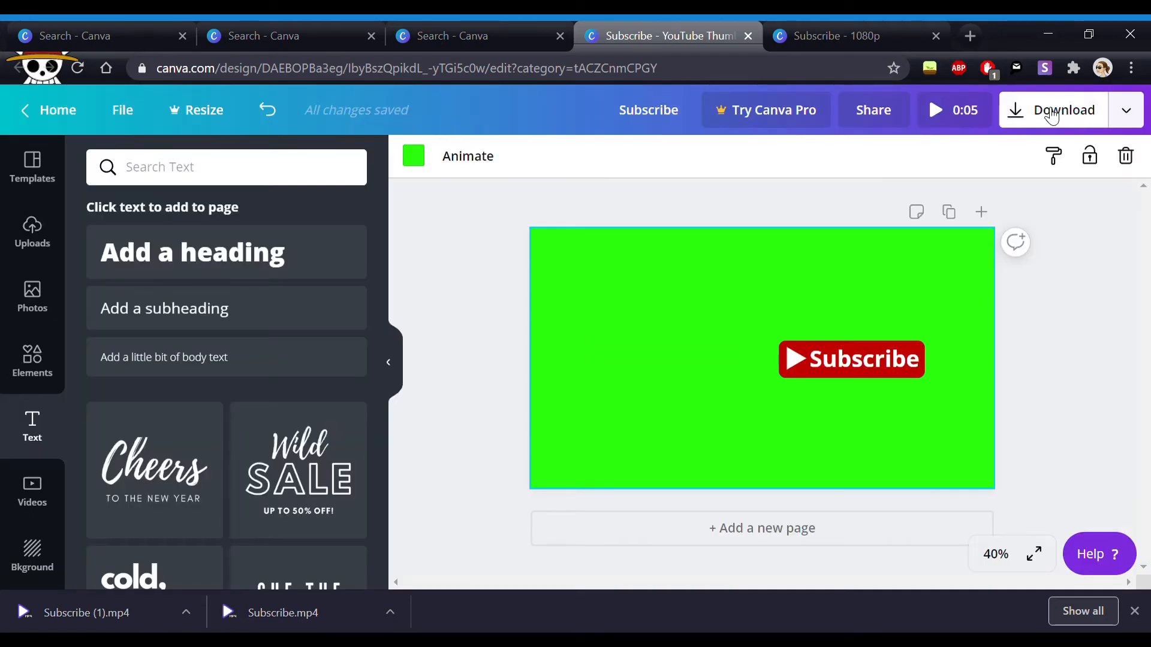
{"action": "left_click", "coordinate": [1063, 110]}
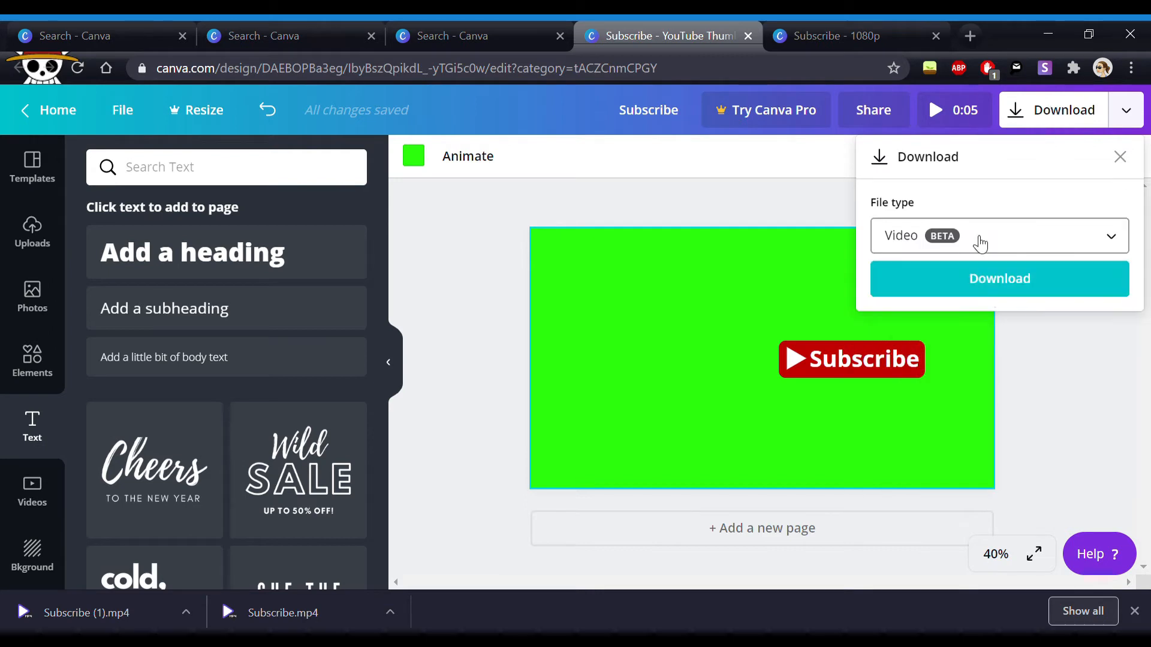
{"action": "mouse_move", "coordinate": [1019, 270]}
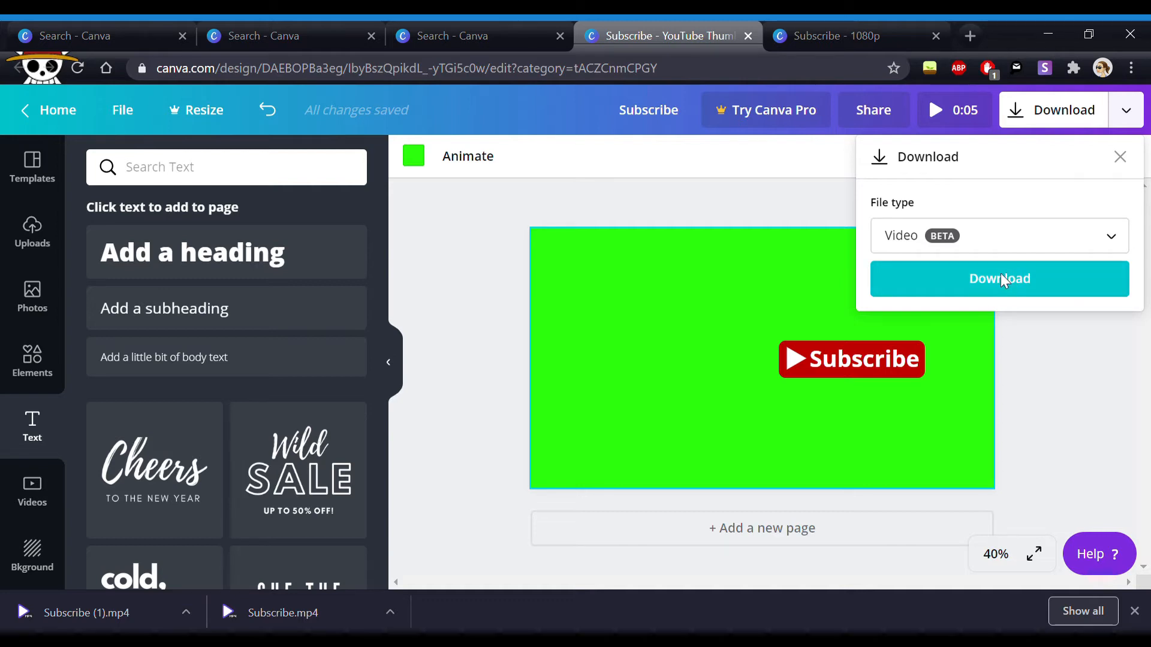
Step: Download the green-screen Subscribe design as a Video file
{"action": "left_click", "coordinate": [998, 278]}
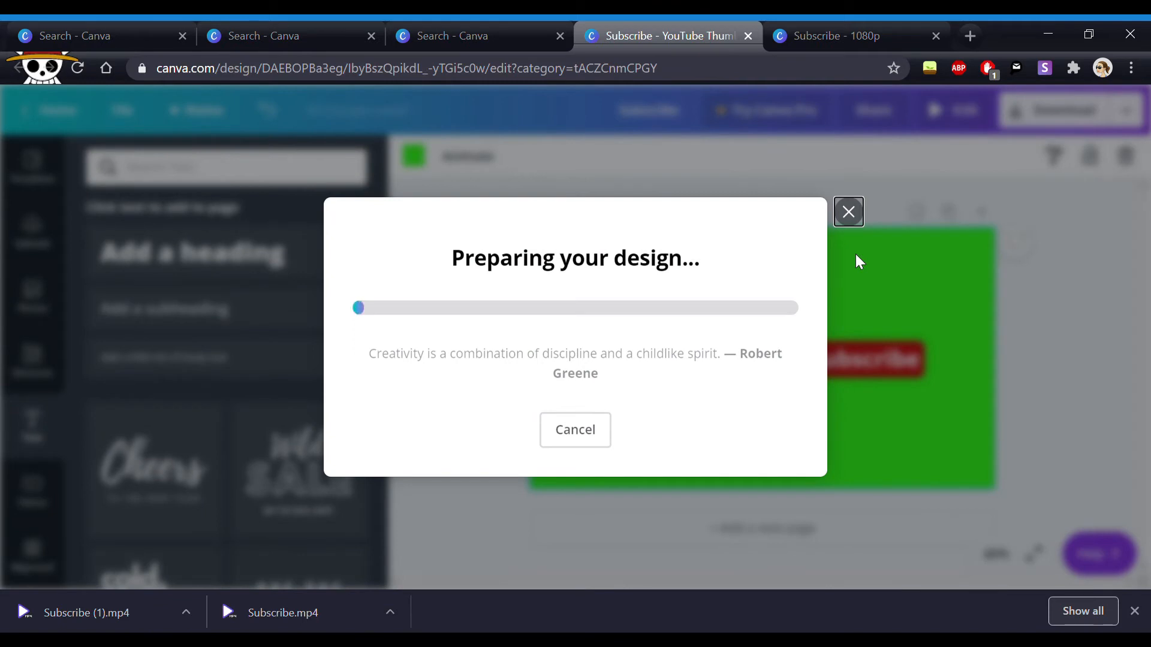
{"action": "mouse_move", "coordinate": [1064, 144]}
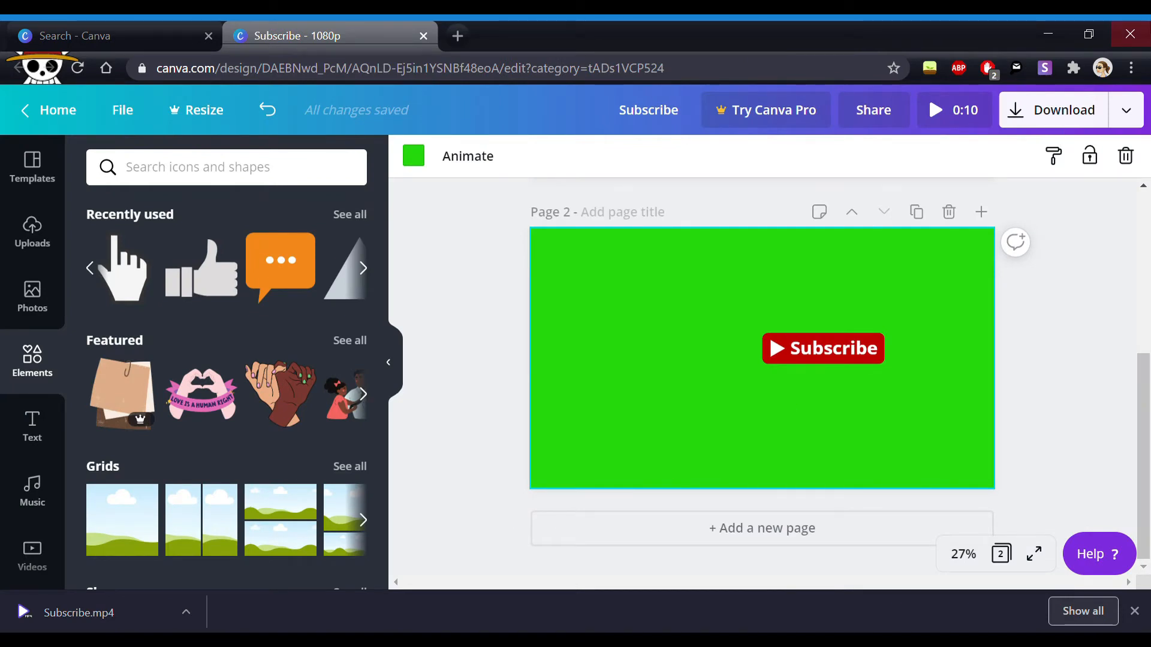
{"action": "mouse_move", "coordinate": [936, 224]}
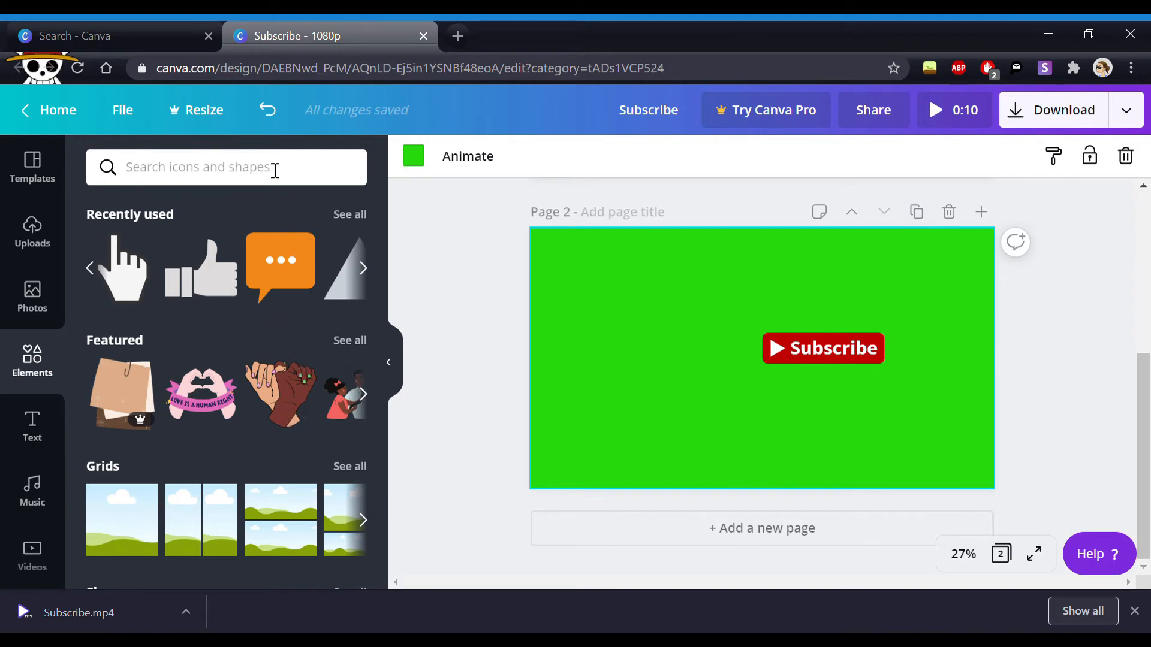
Step: Search Elements for 'bell', place a small bell beside the button and colour it dark grey
{"action": "type", "text": "bell"}
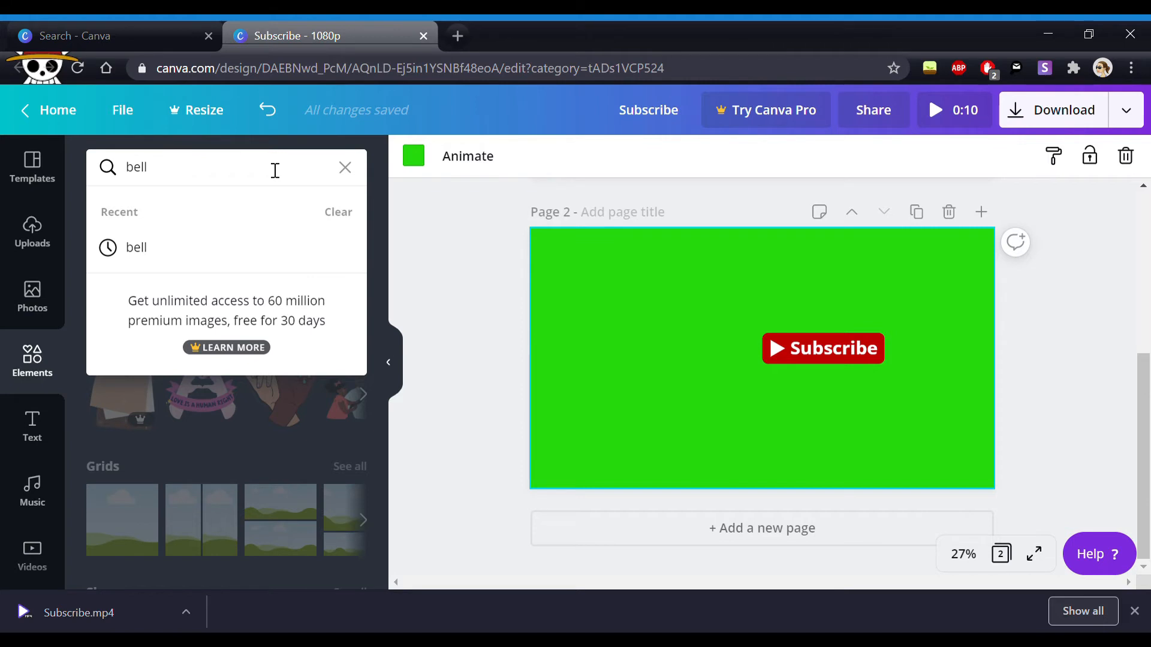
{"action": "key", "text": "Return"}
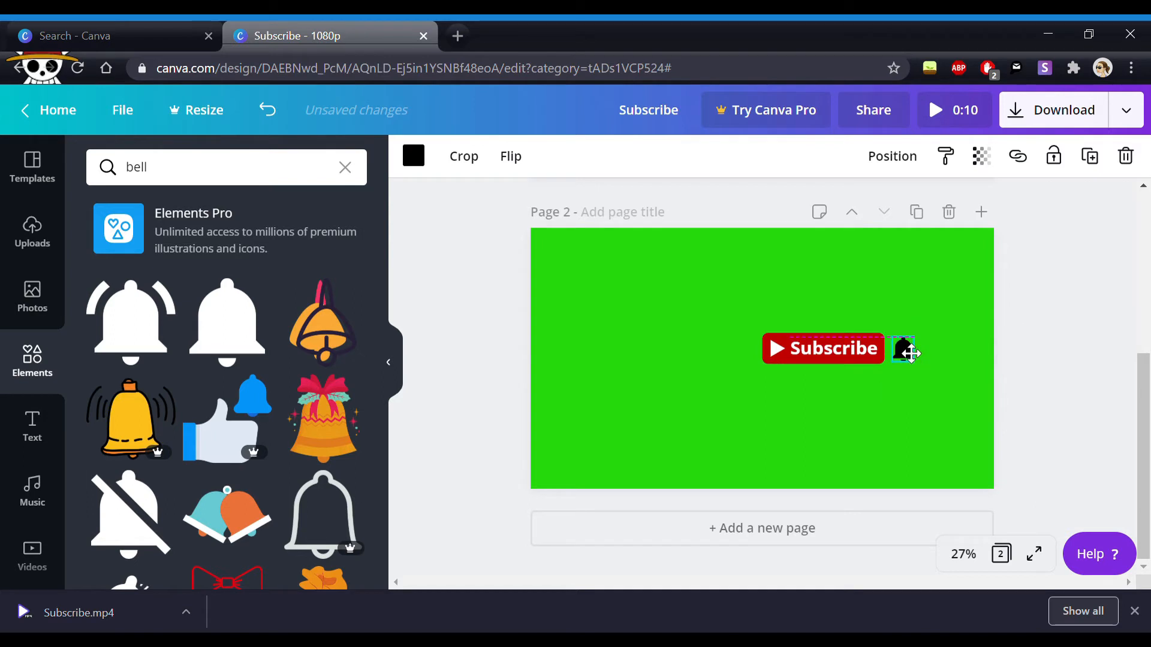
{"action": "left_click", "coordinate": [413, 156]}
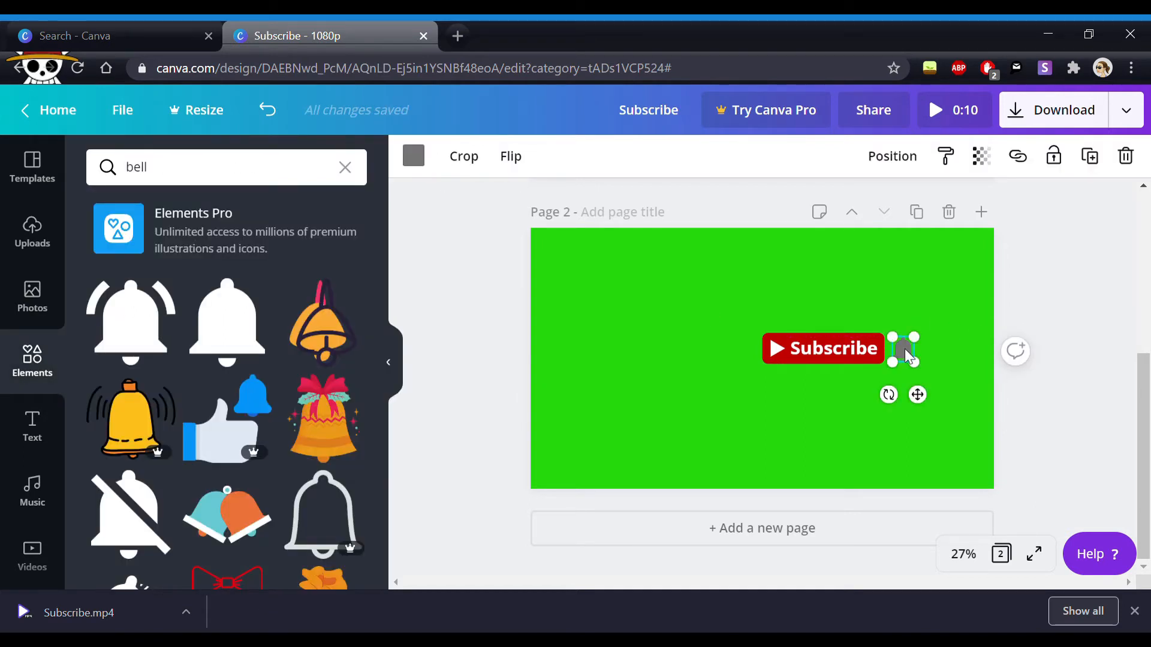
{"action": "left_click", "coordinate": [412, 155]}
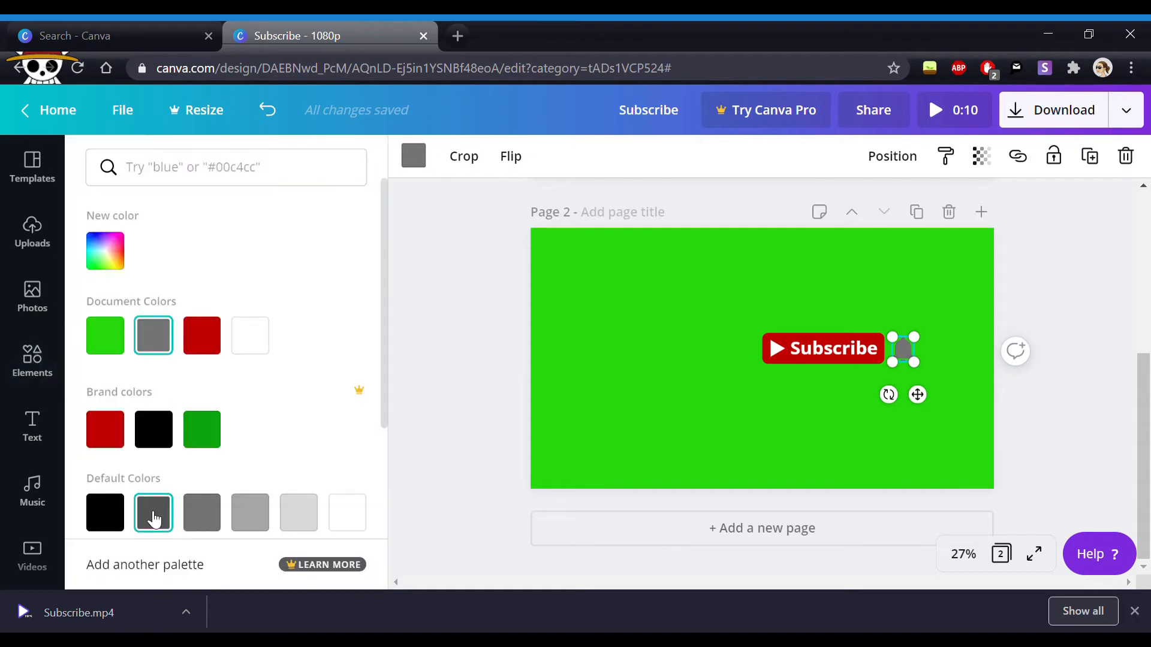
{"action": "type", "text": "bell"}
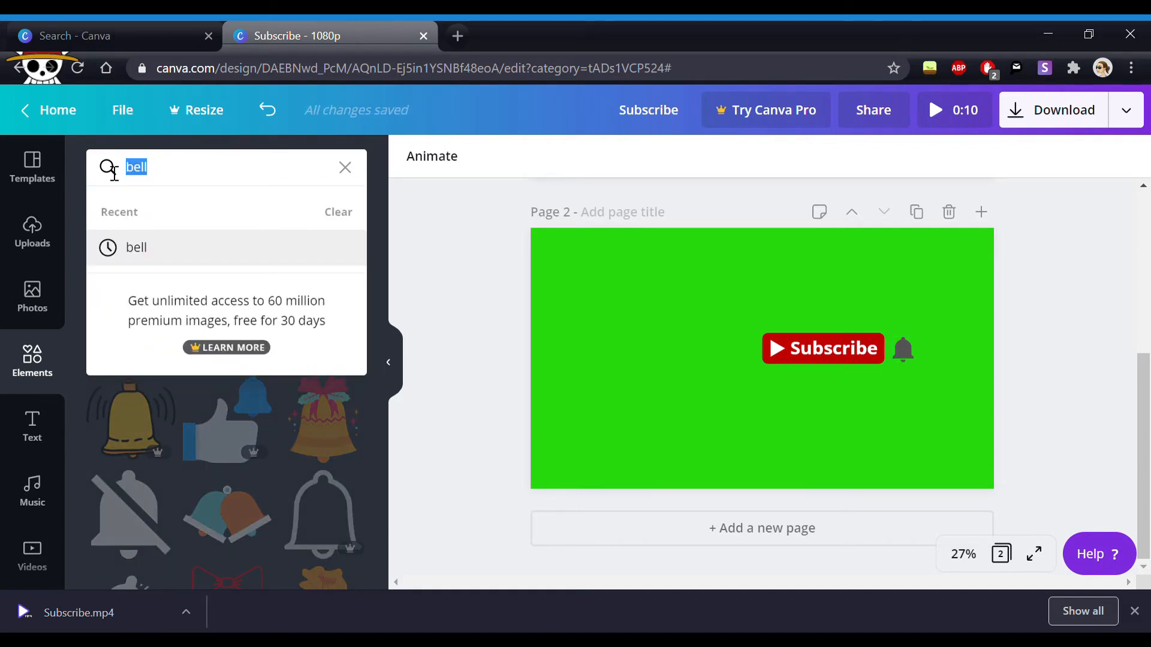
Step: Add a 'Like' thumbs-up graphic, recolour it dark grey and place it left of the Subscribe button
{"action": "type", "text": "Like"}
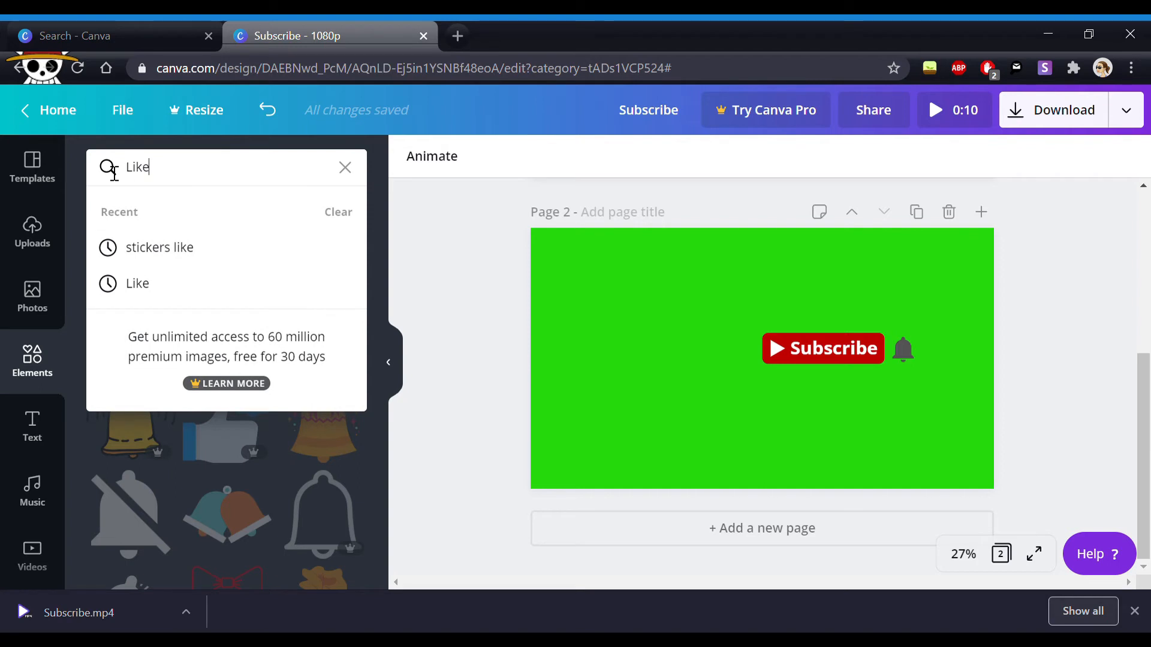
{"action": "mouse_move", "coordinate": [159, 287]}
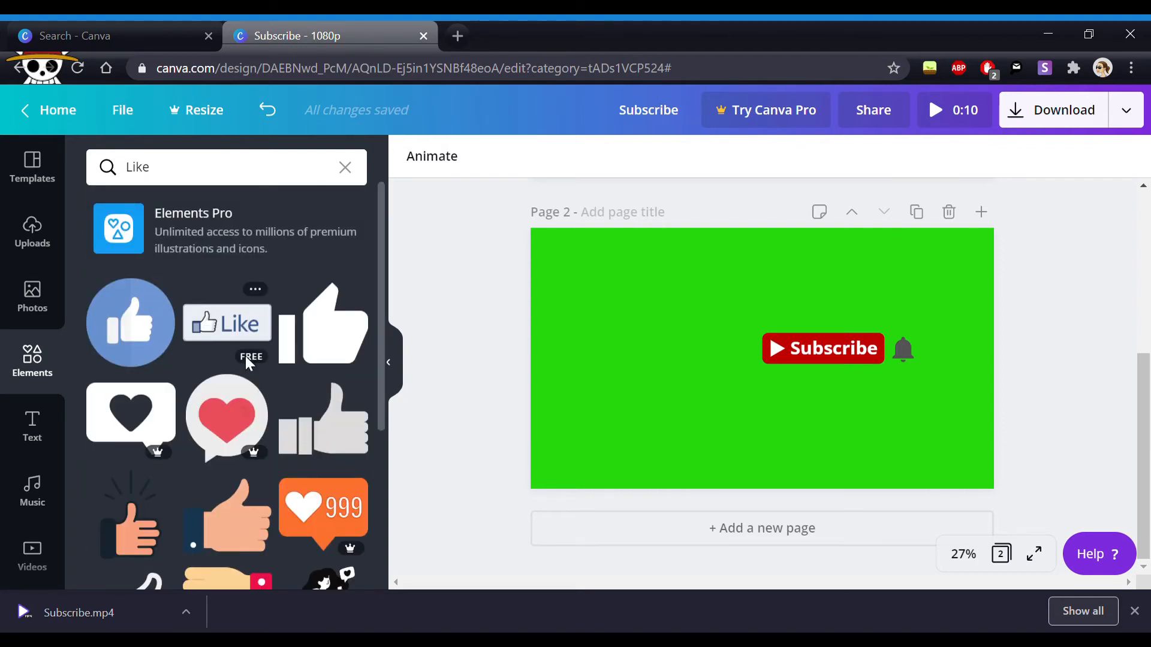
{"action": "scroll", "scroll_direction": "down", "scroll_amount": 3}
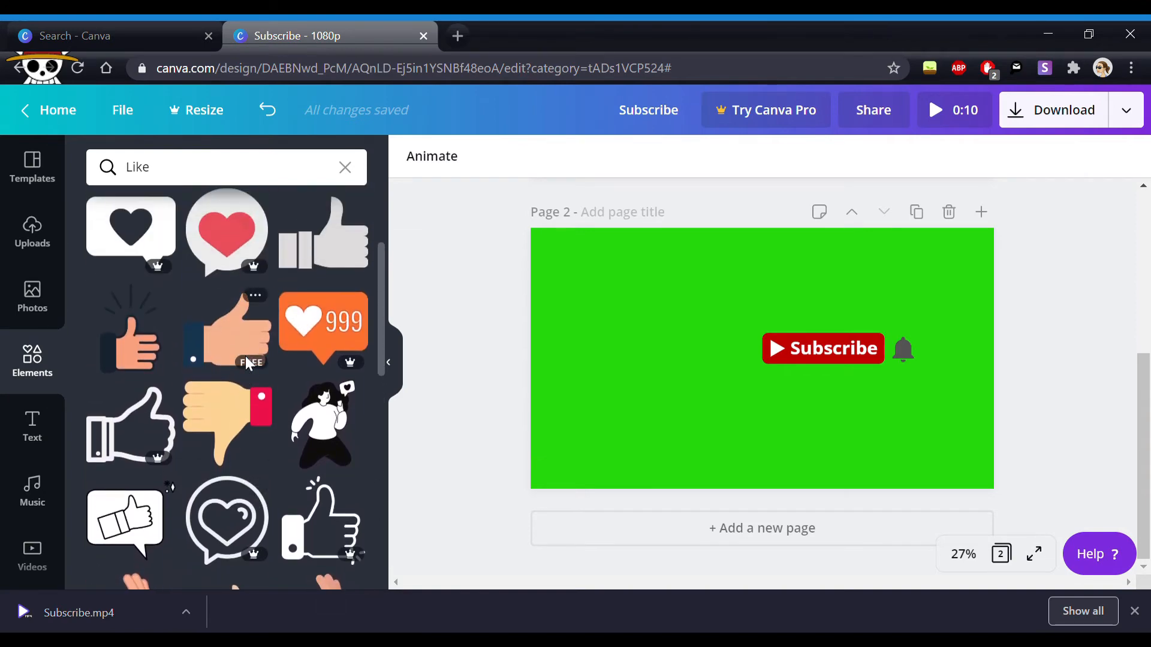
{"action": "scroll", "scroll_direction": "up", "scroll_amount": 3}
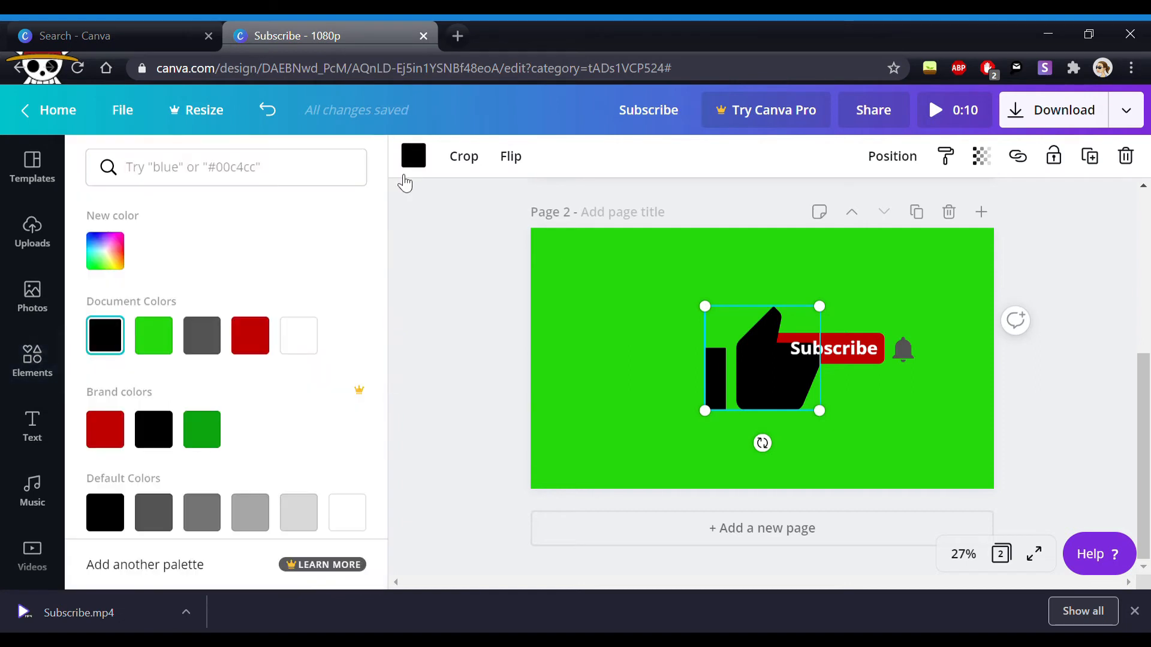
{"action": "left_click", "coordinate": [152, 512]}
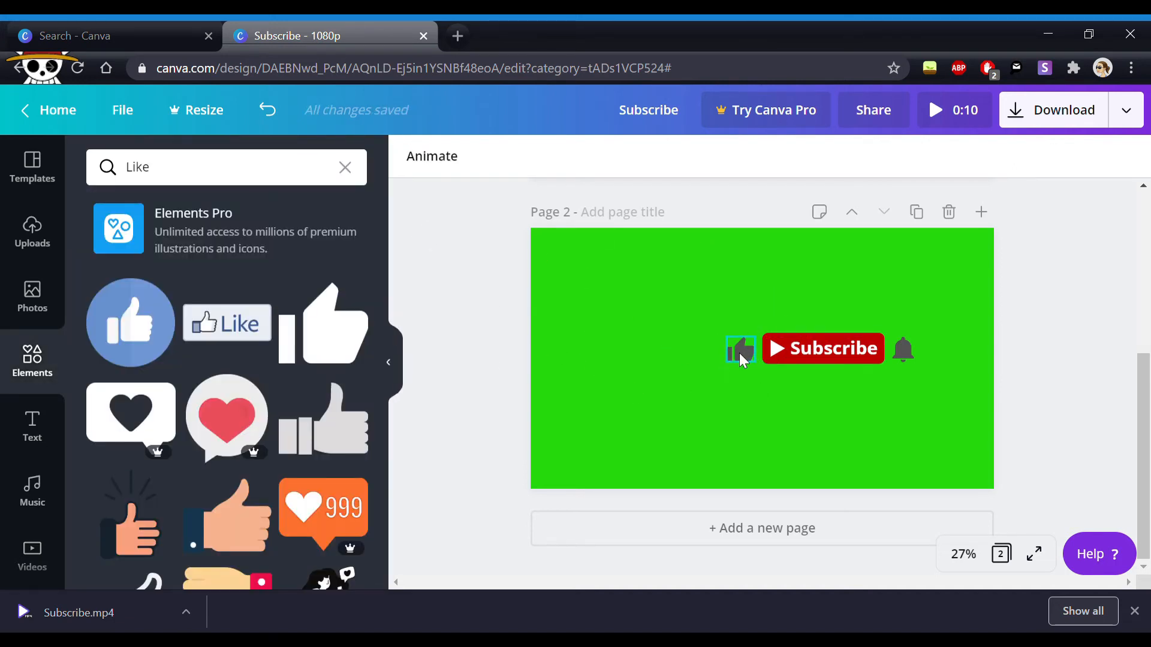
{"action": "left_click", "coordinate": [741, 349]}
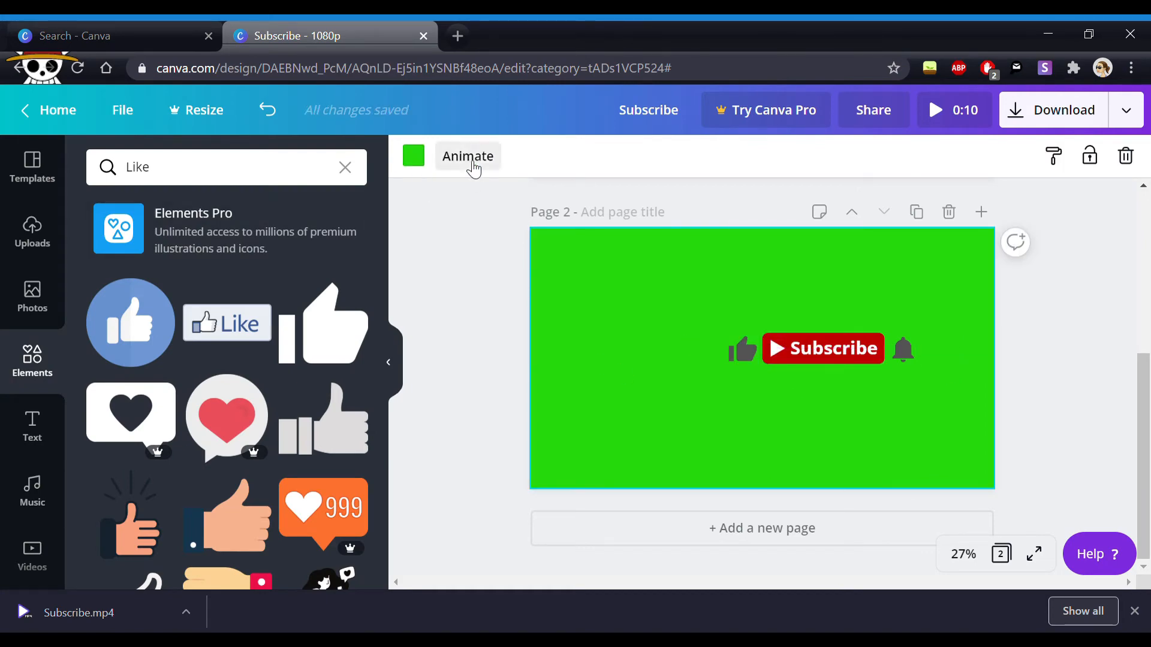
Step: Give the page the Tumble animation and preview it full screen
{"action": "left_click", "coordinate": [466, 156]}
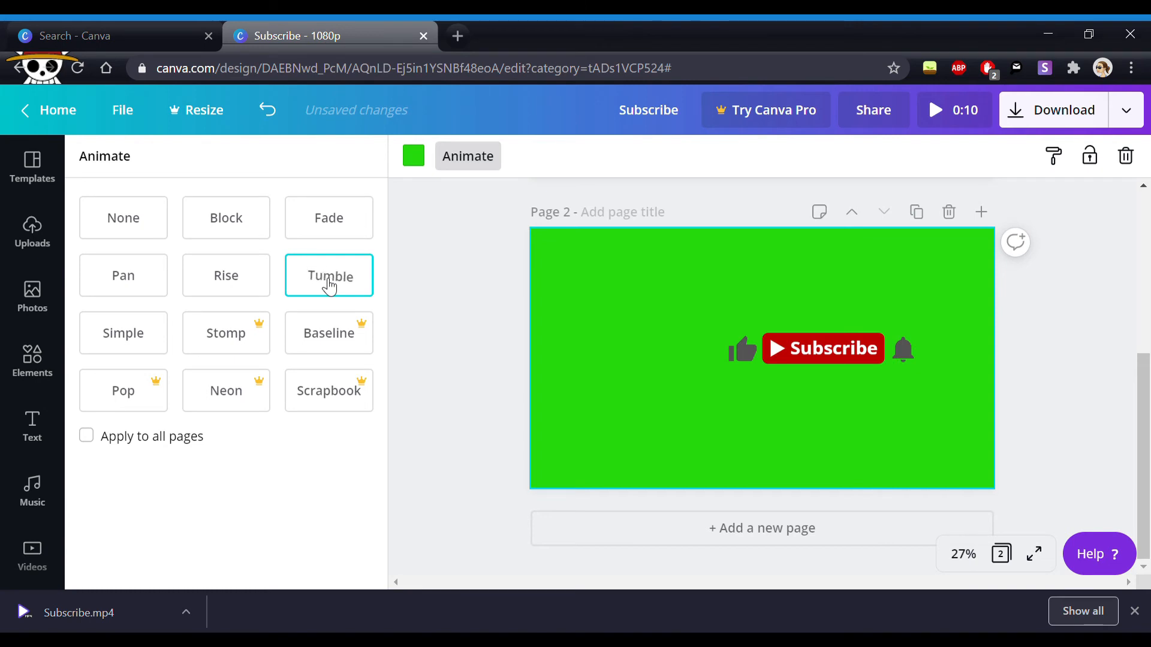
{"action": "left_click", "coordinate": [328, 276]}
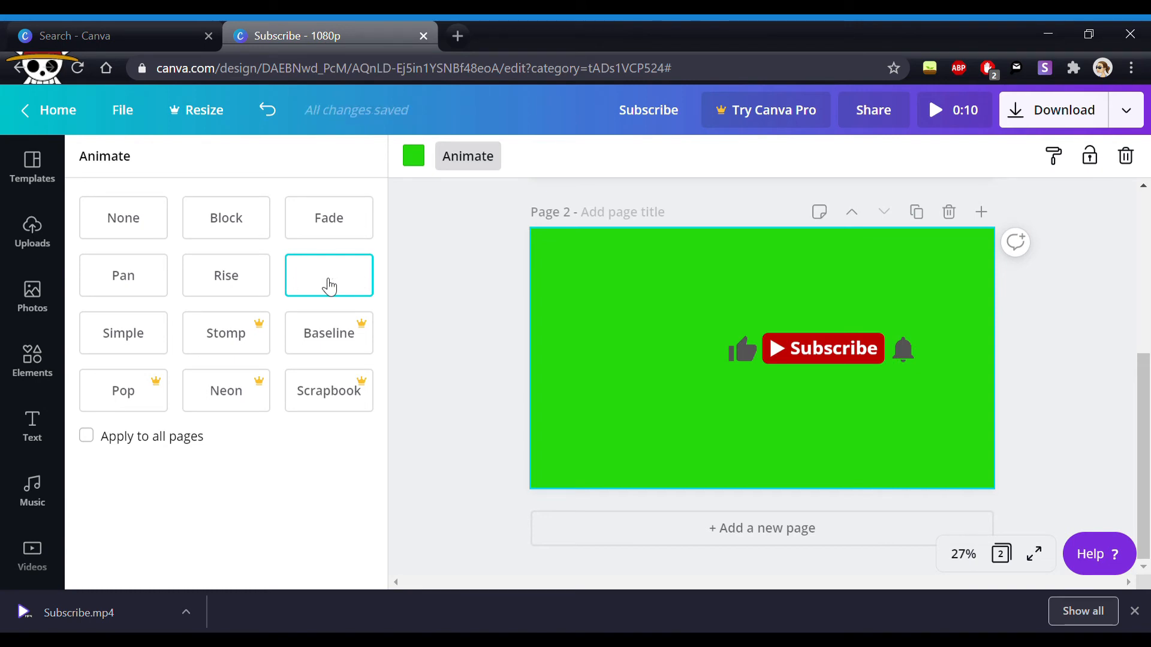
{"action": "left_click", "coordinate": [32, 359]}
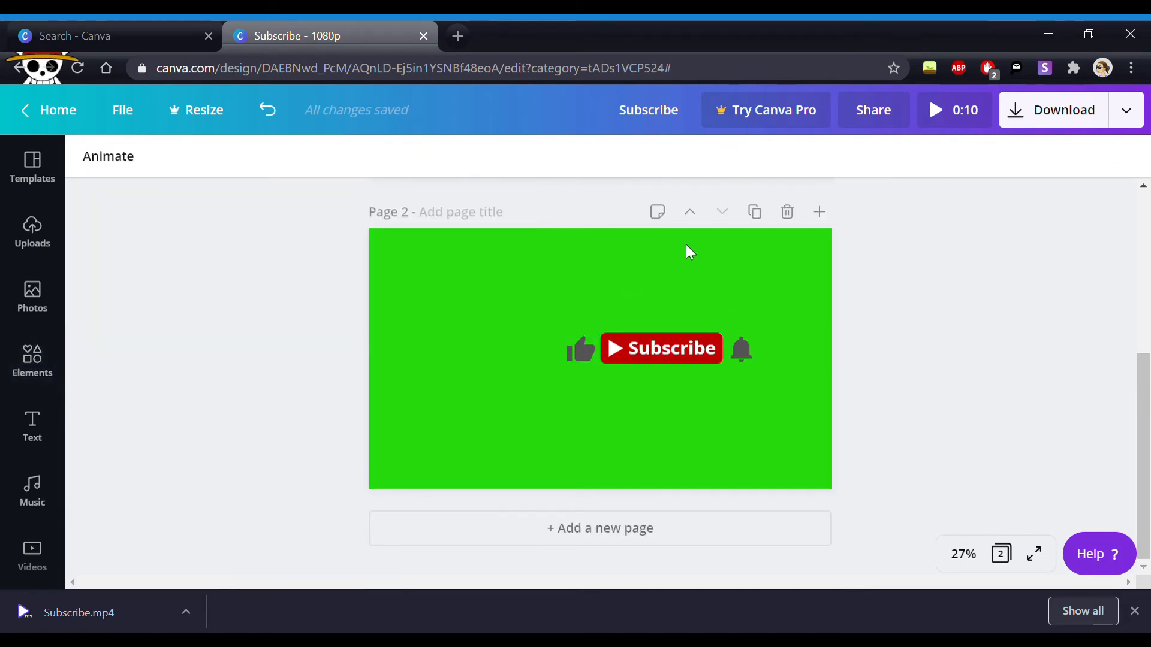
{"action": "mouse_move", "coordinate": [748, 269]}
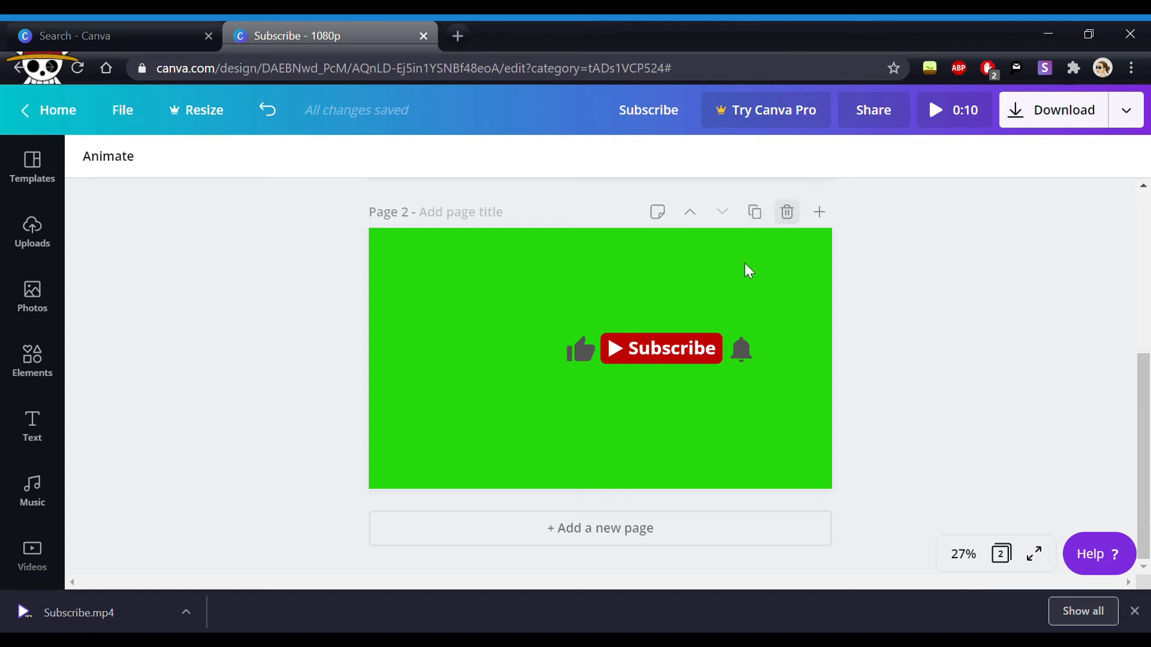
{"action": "left_click", "coordinate": [934, 110]}
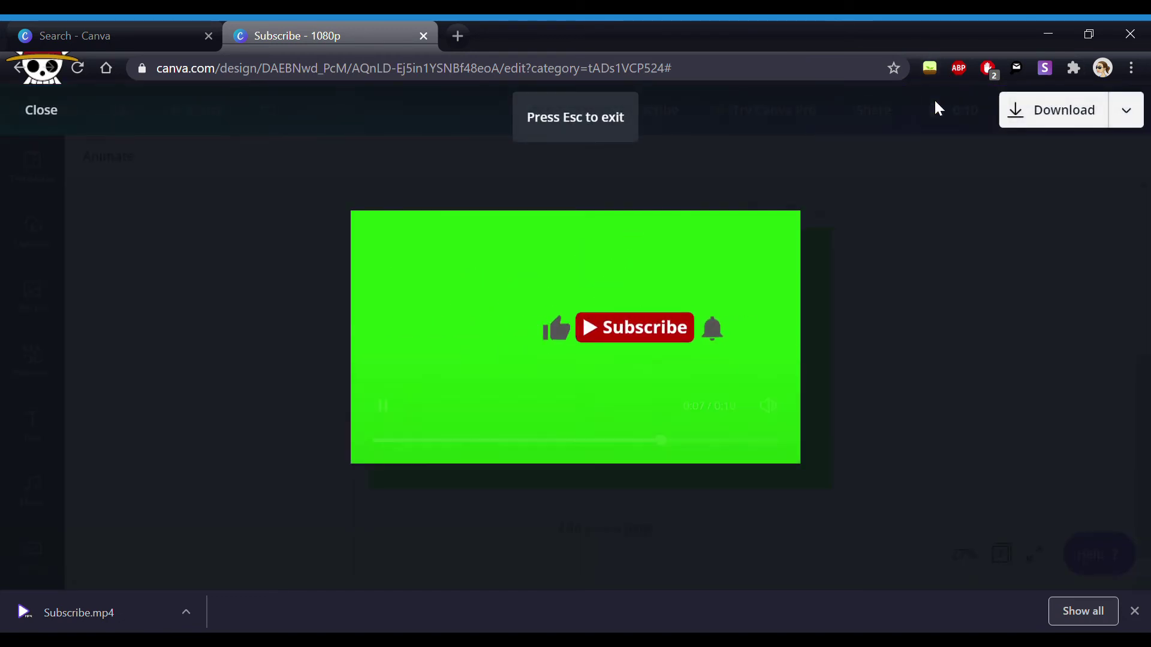
Step: Download the design with file type Video and dismiss the Canva Pro offer
{"action": "left_click", "coordinate": [1051, 109]}
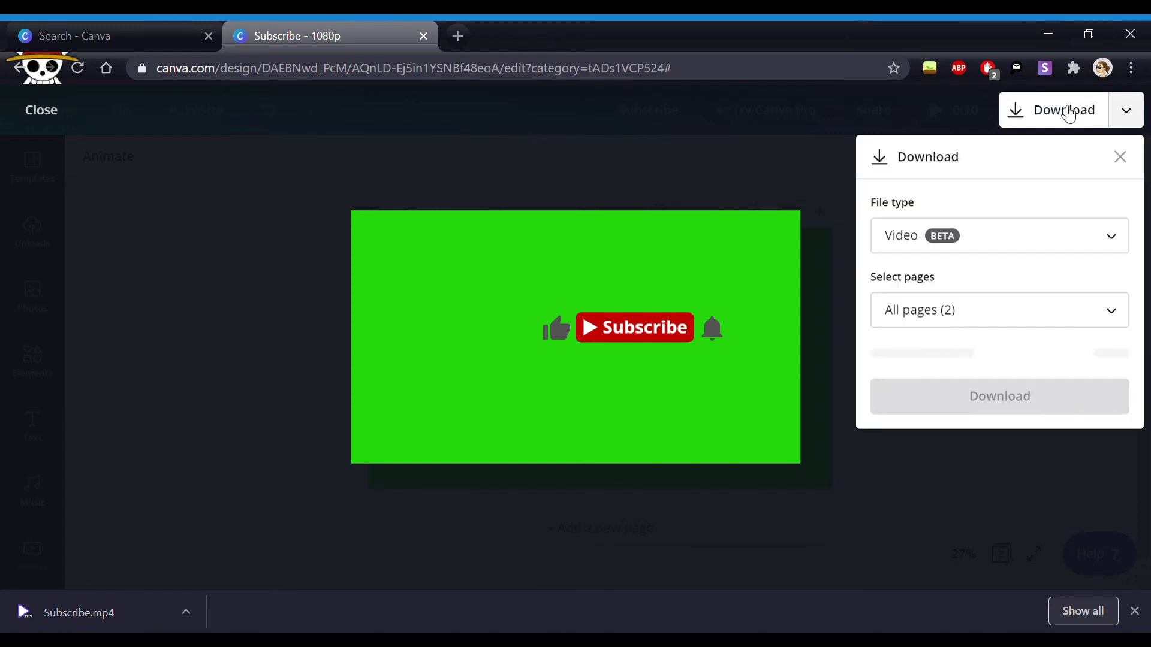
{"action": "left_click", "coordinate": [998, 397]}
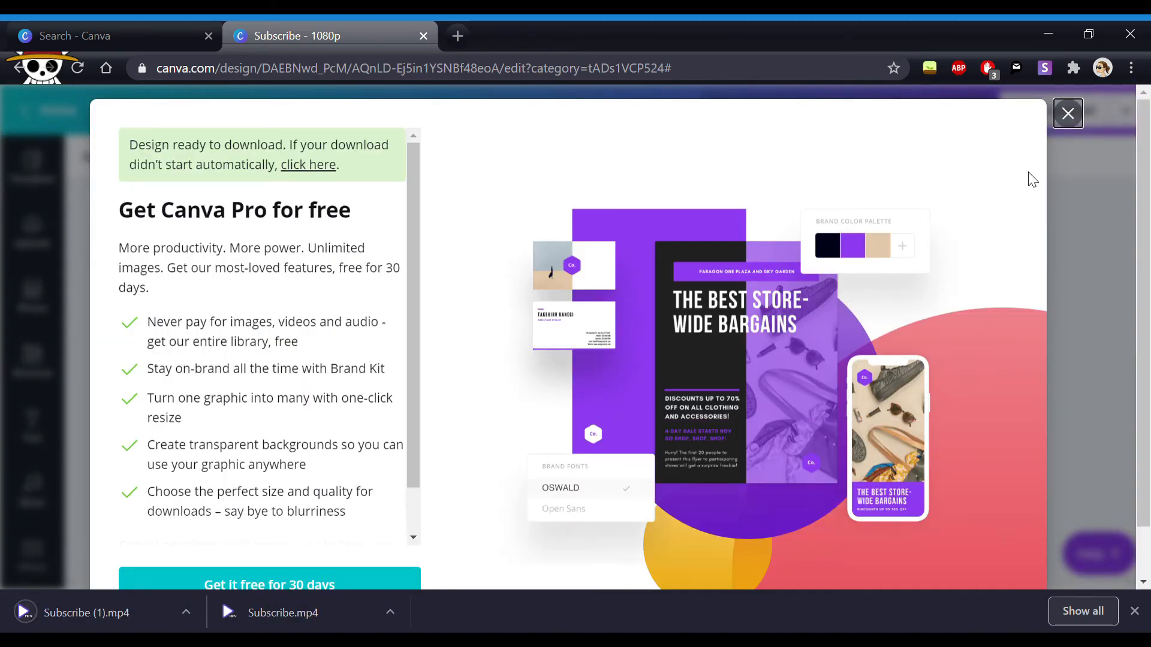
{"action": "left_click", "coordinate": [1067, 113]}
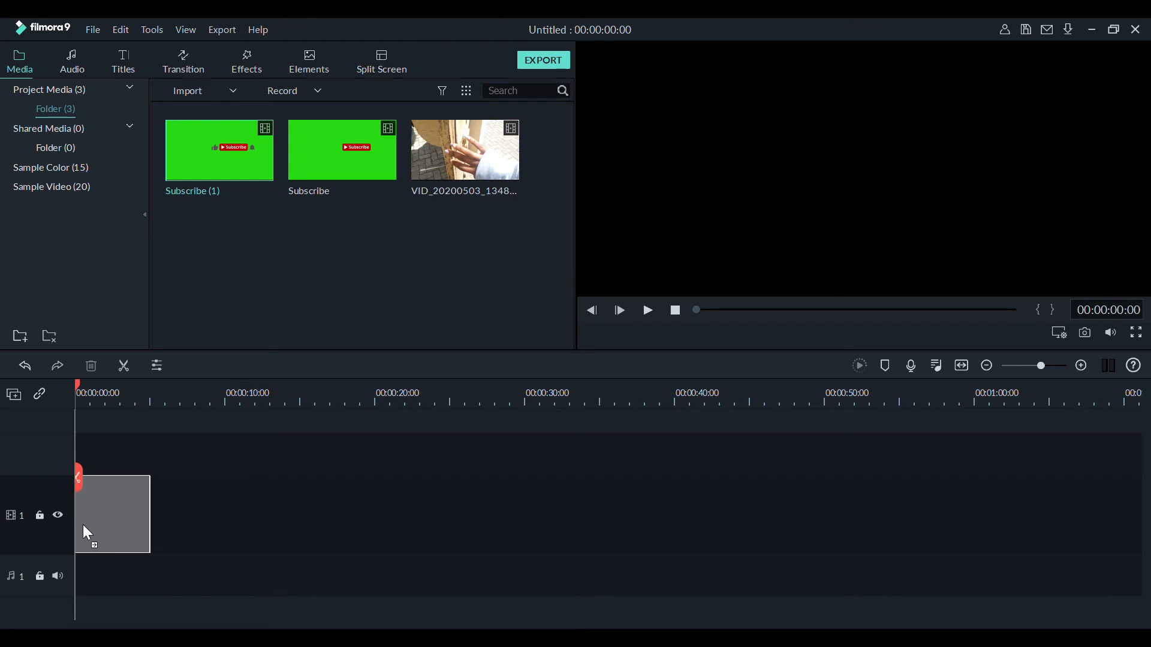
{"action": "mouse_move", "coordinate": [640, 368]}
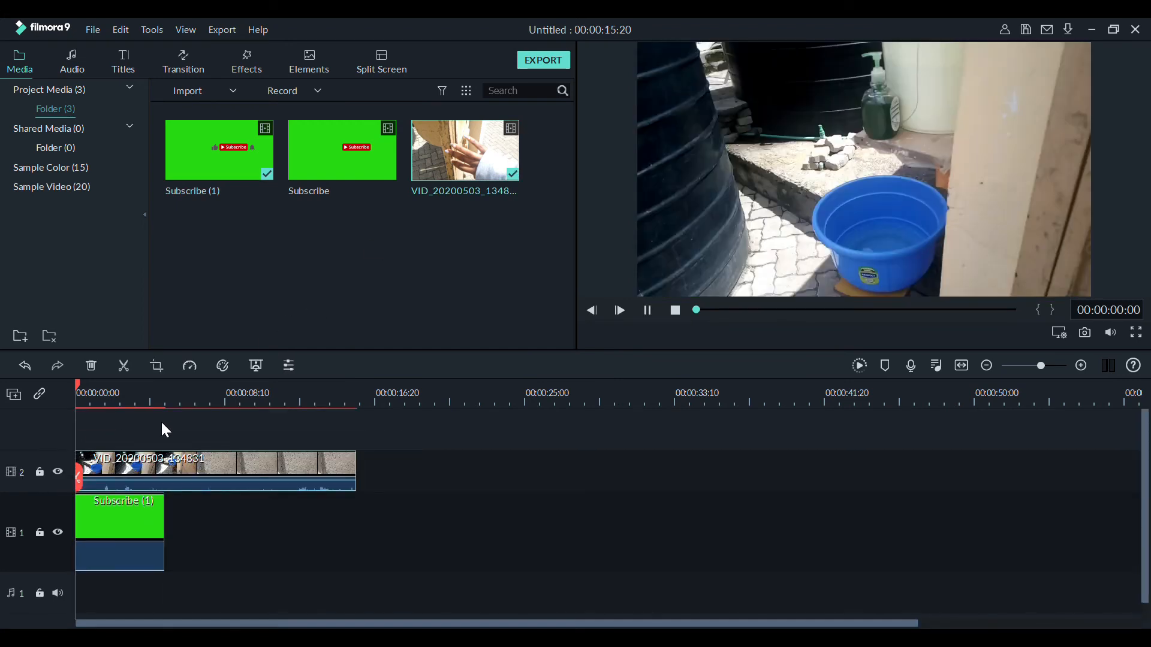
Step: Place the Subscribe (1) clip on track 2 above the vlog footage on the timeline
{"action": "left_click", "coordinate": [618, 309]}
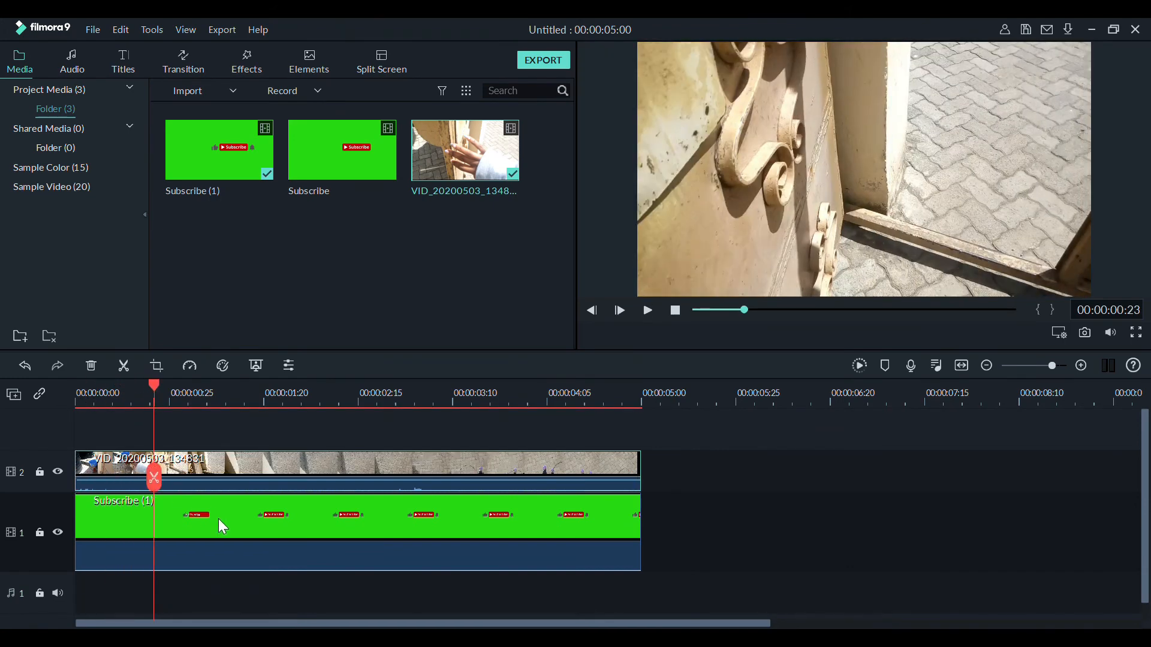
{"action": "mouse_move", "coordinate": [241, 543]}
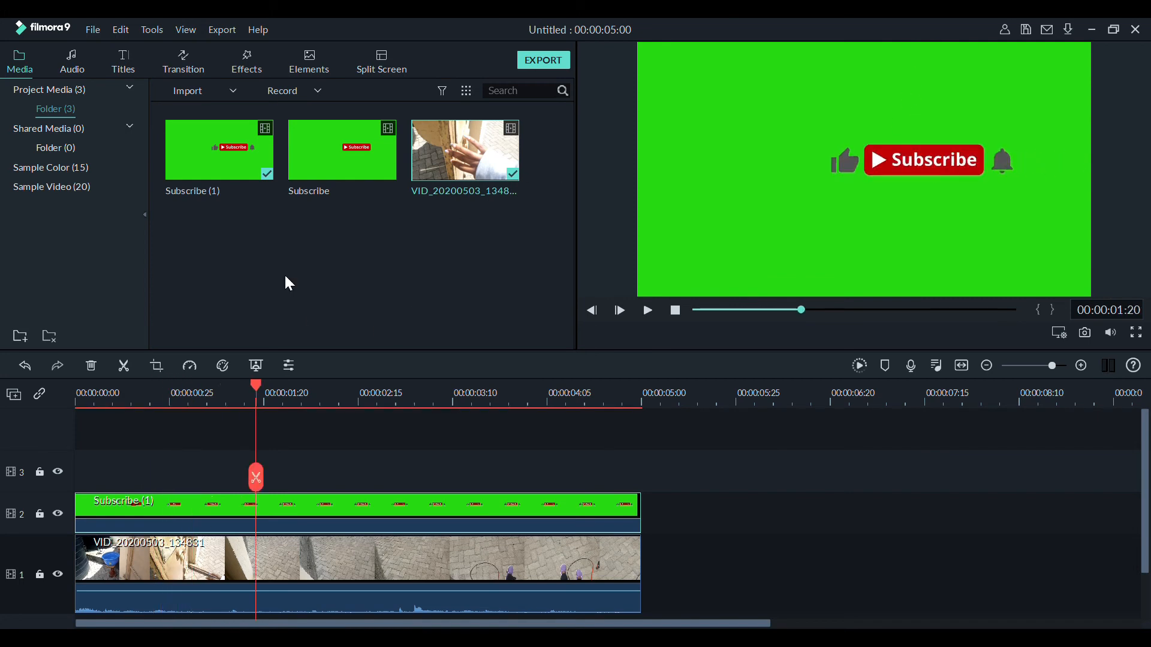
Step: Enable Chroma Key on the Subscribe overlay, shrink it to the lower right, and set Offset to 8
{"action": "left_click", "coordinate": [255, 366]}
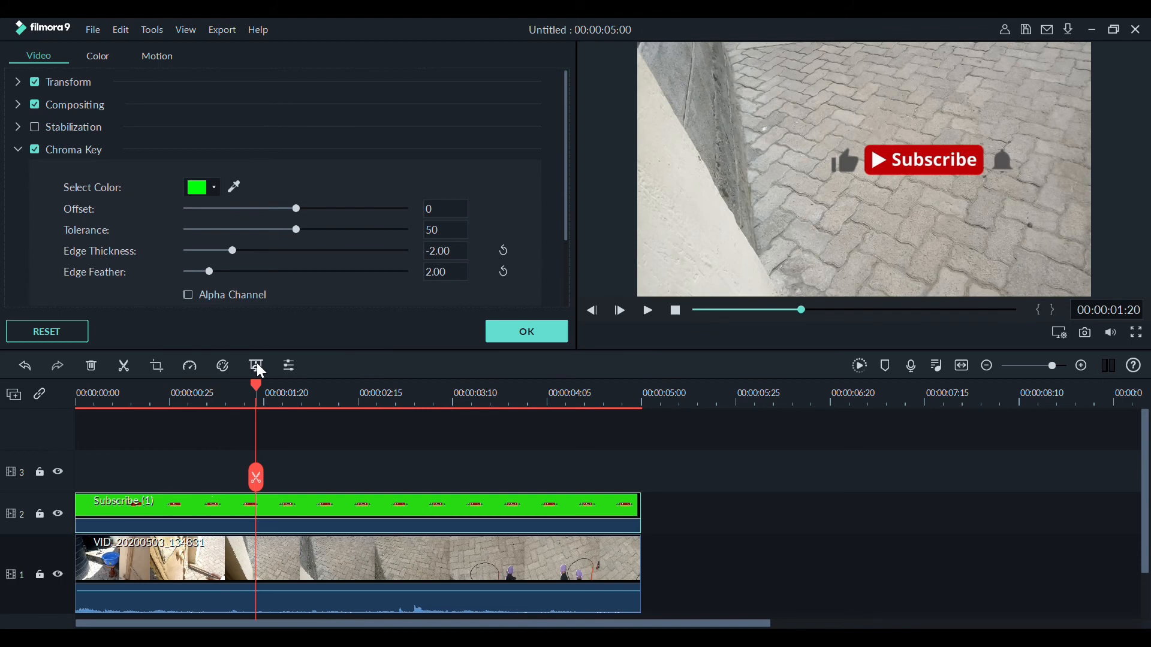
{"action": "mouse_move", "coordinate": [550, 181]}
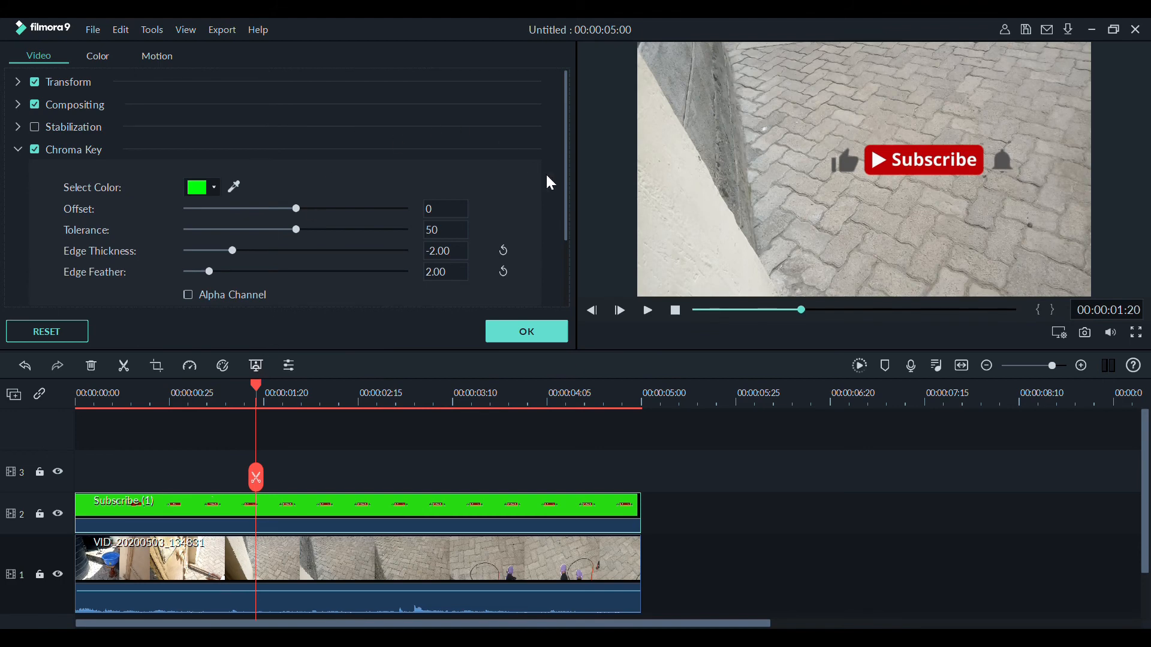
{"action": "left_click", "coordinate": [682, 87]}
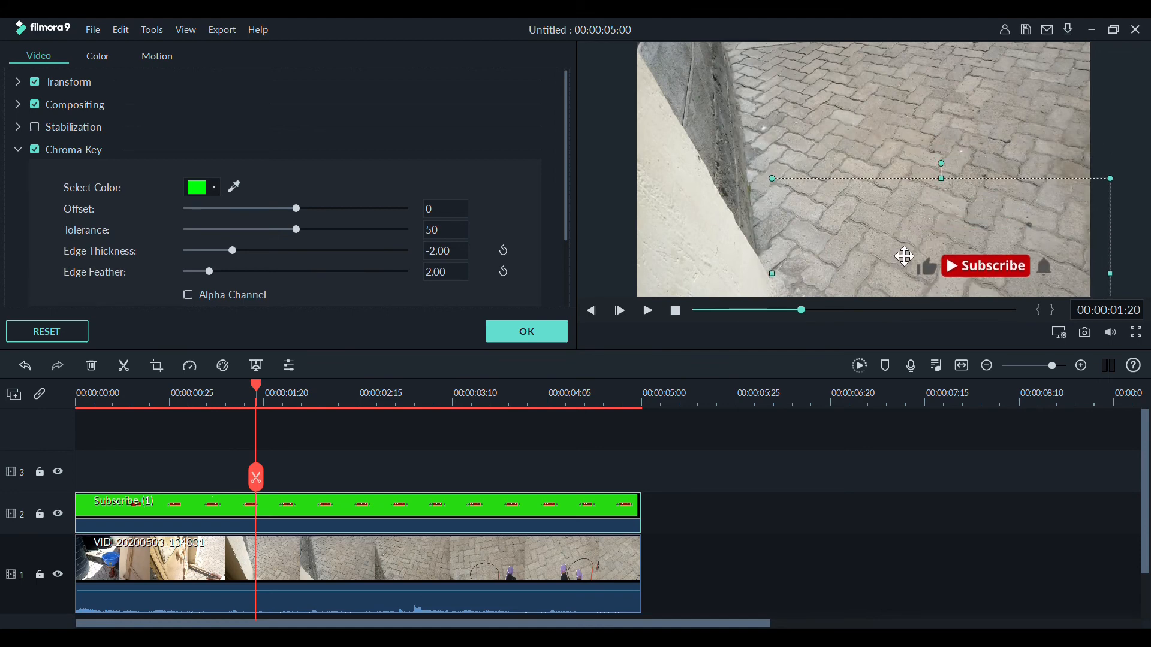
{"action": "mouse_move", "coordinate": [292, 207]}
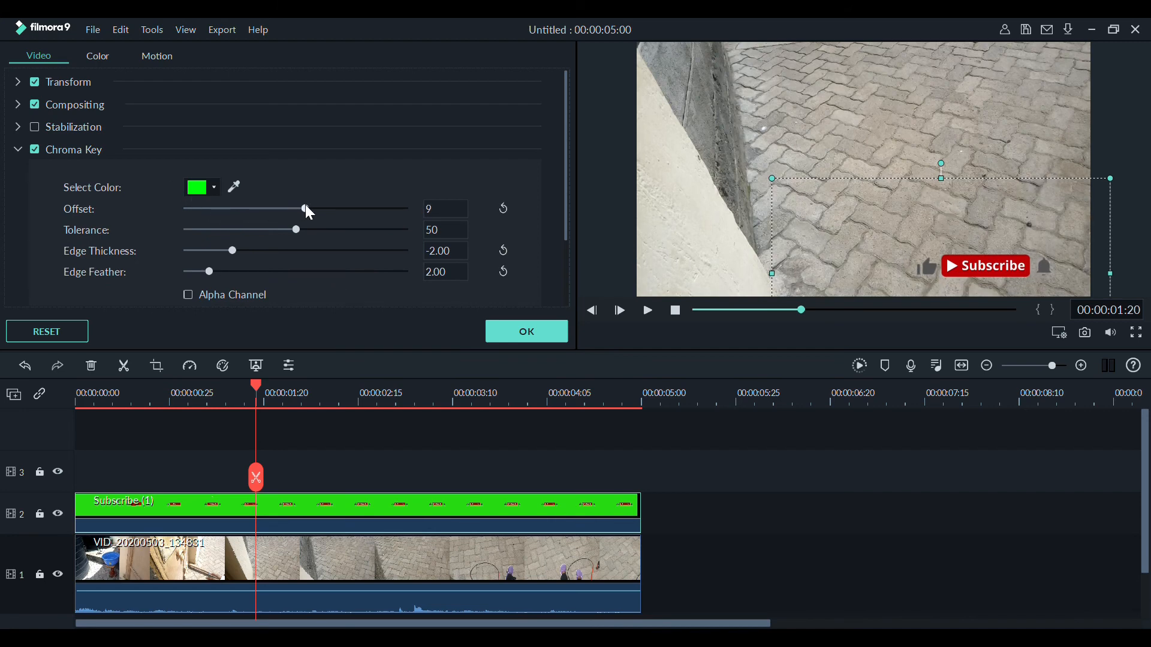
{"action": "left_click_drag", "start_coordinate": [307, 209], "coordinate": [303, 208]}
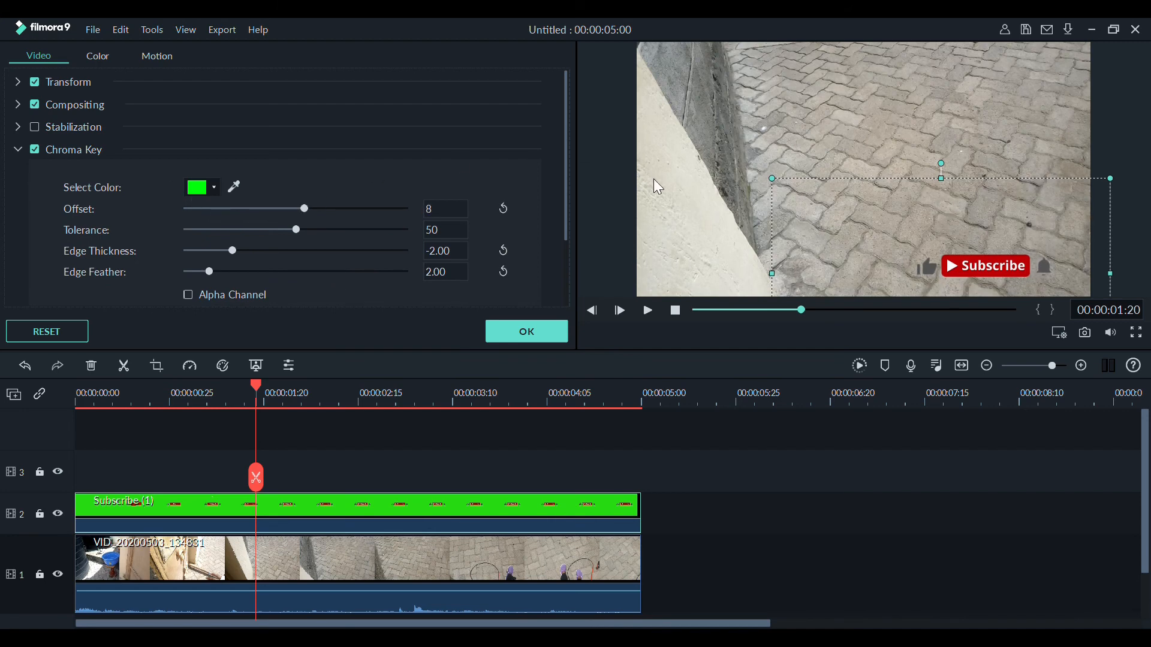
{"action": "left_click", "coordinate": [646, 309]}
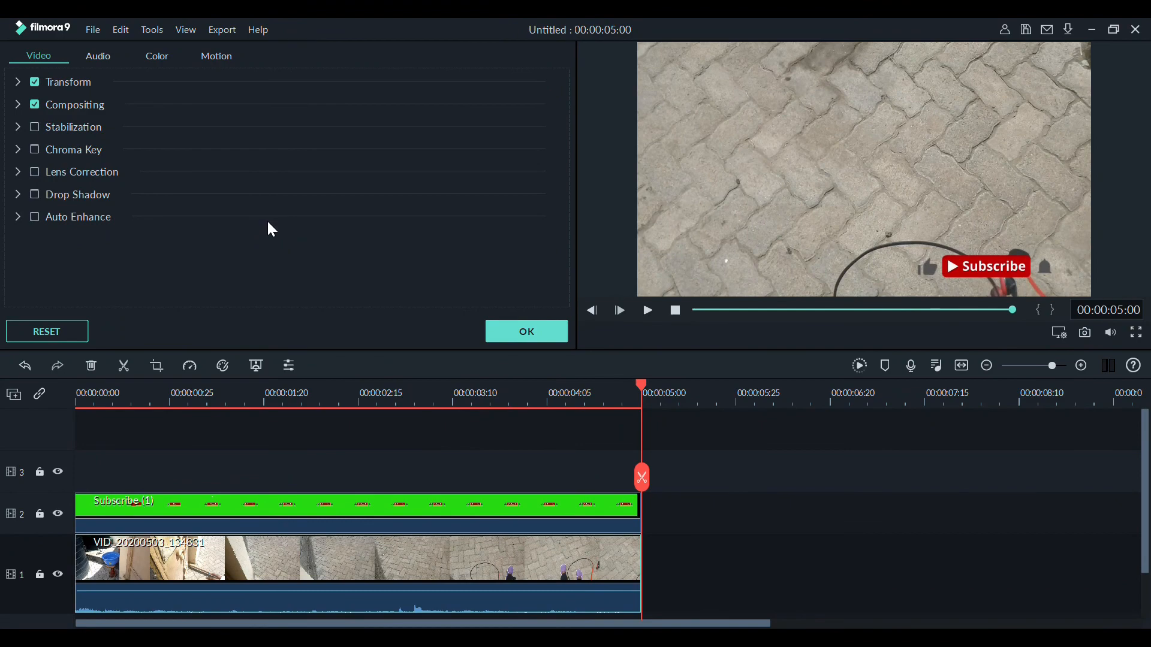
Step: Split the overlay at about two seconds, set both parts to Fast 2.00x, and play the result
{"action": "left_click", "coordinate": [646, 309]}
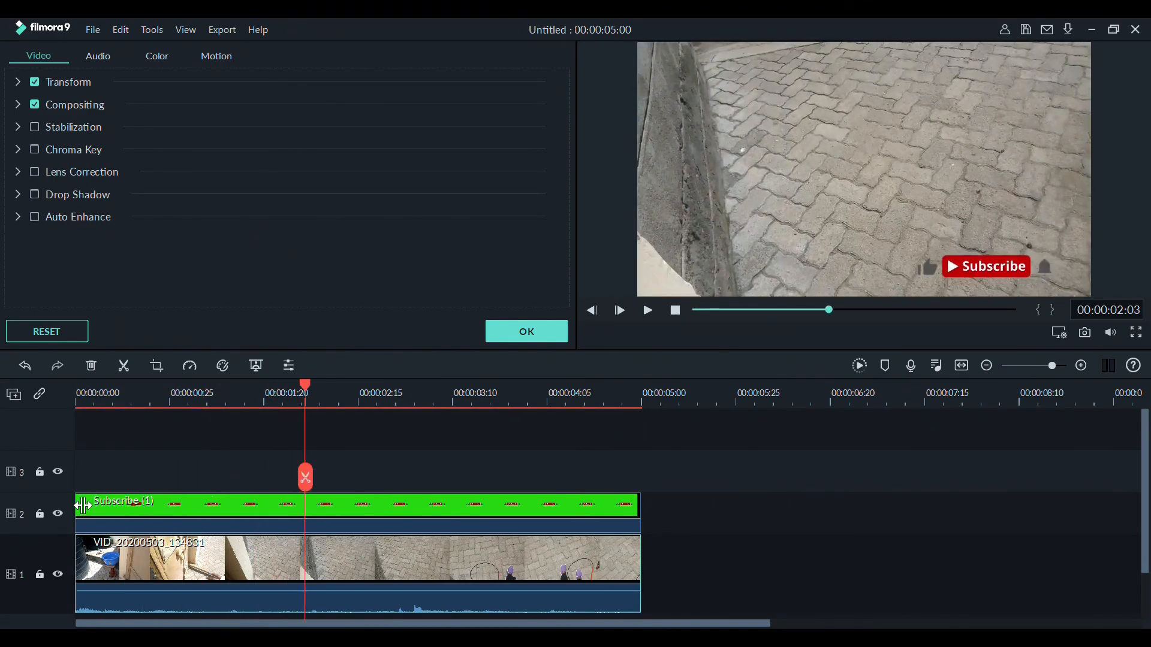
{"action": "left_click", "coordinate": [34, 149]}
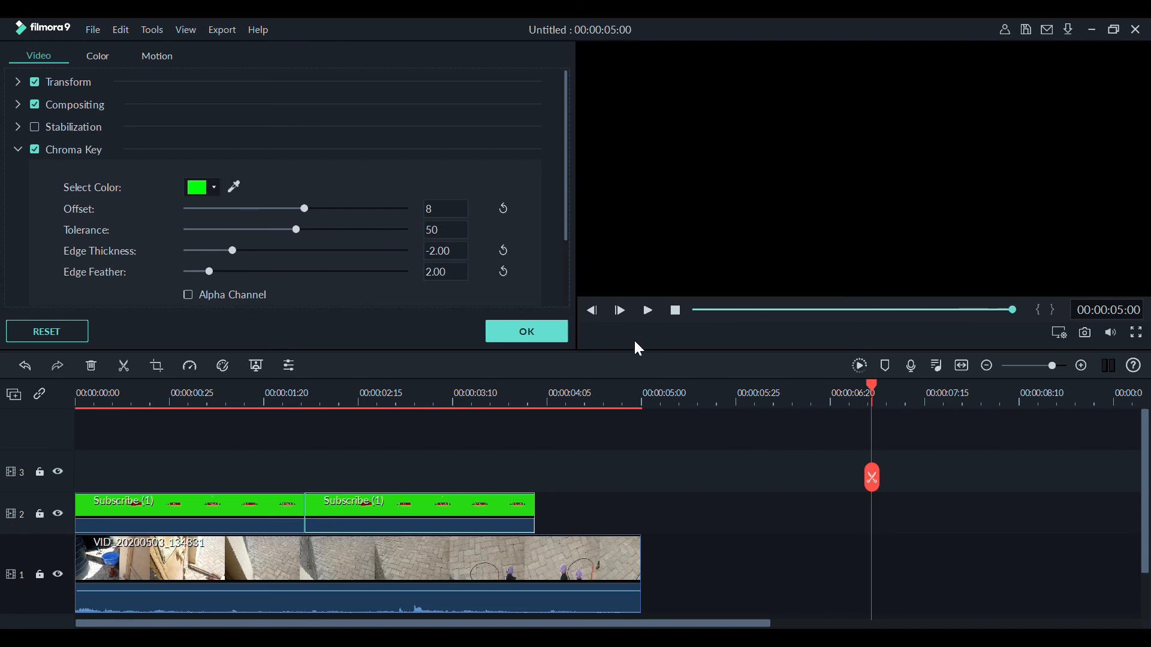
{"action": "left_click", "coordinate": [646, 309]}
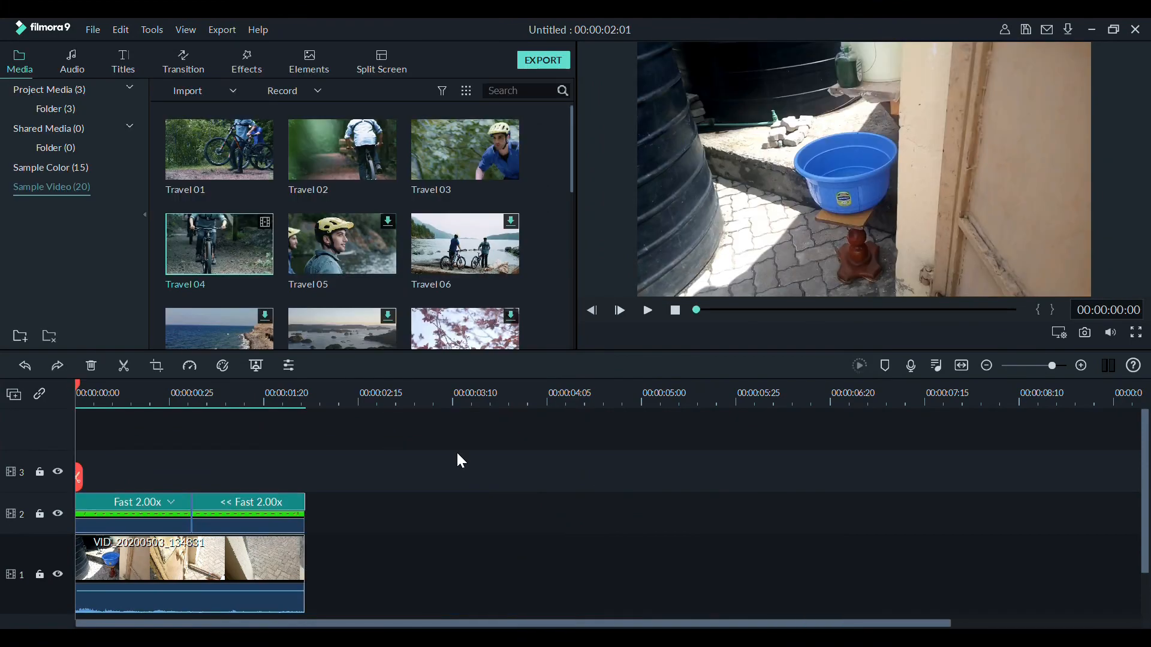
{"action": "left_click", "coordinate": [646, 309]}
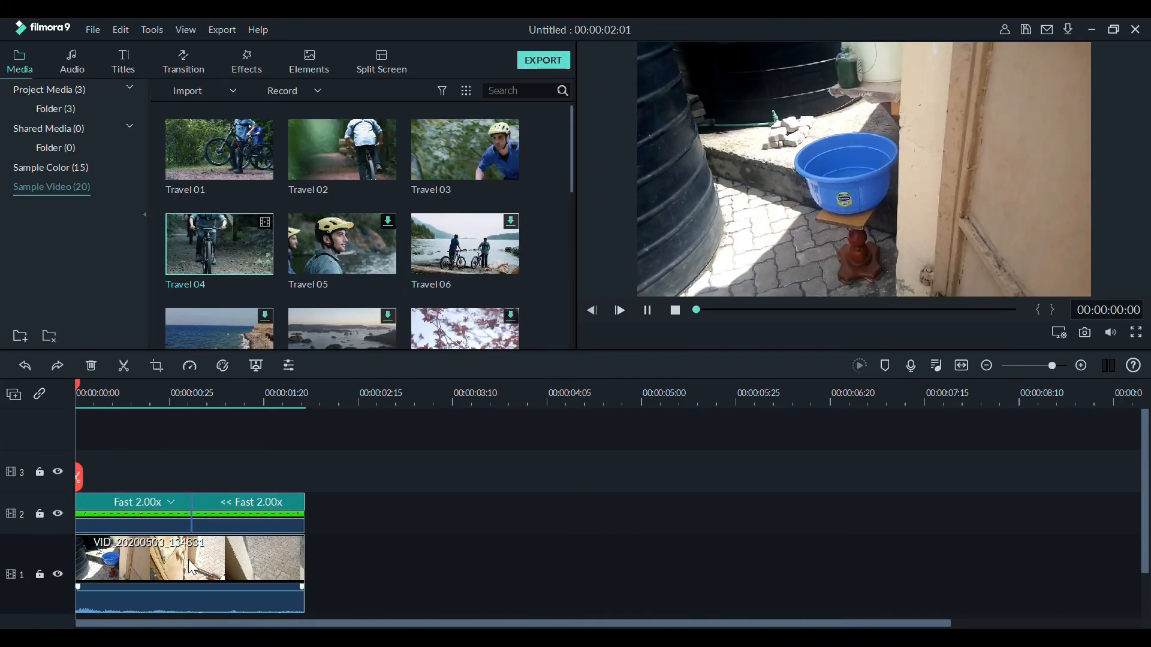